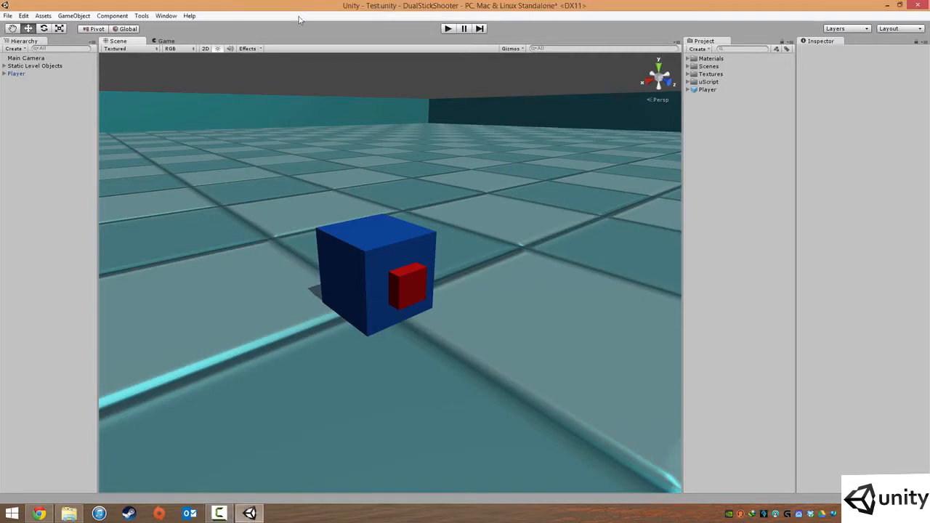
{"action": "mouse_move", "coordinate": [373, 139]}
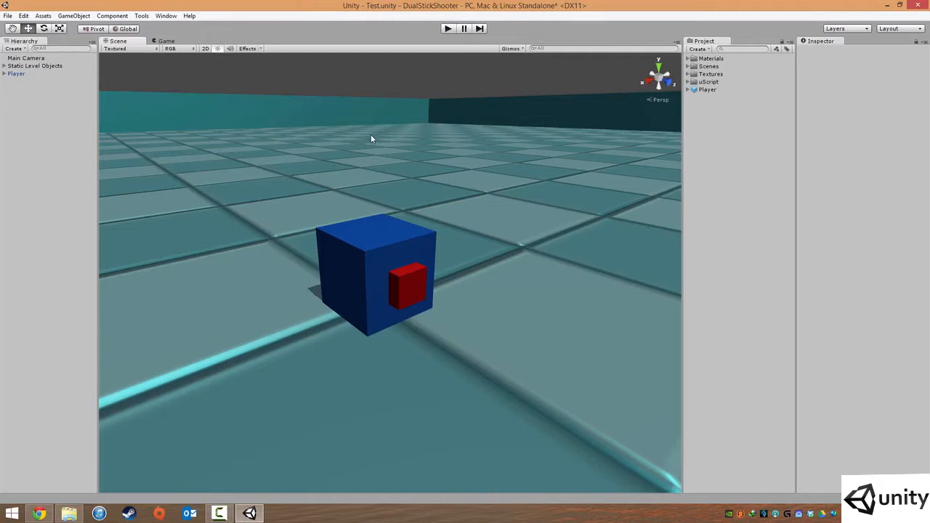
{"action": "mouse_move", "coordinate": [411, 157]}
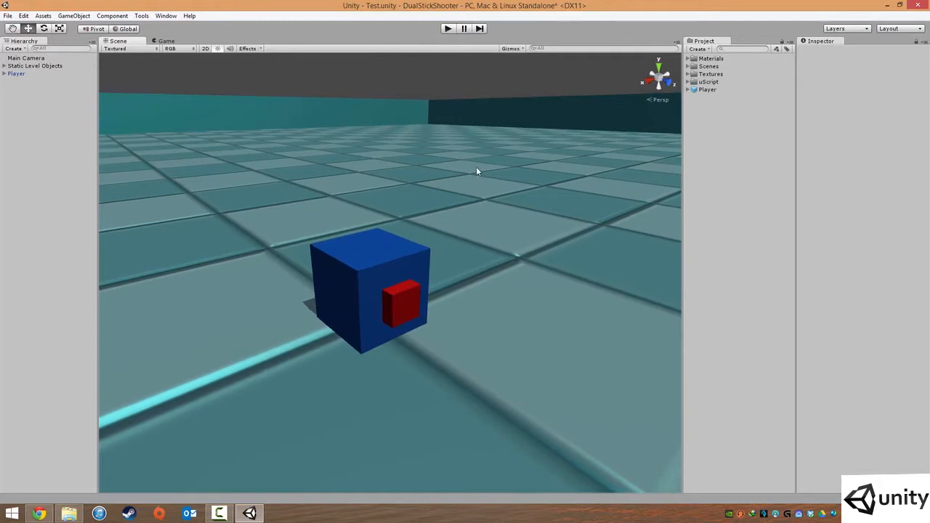
{"action": "mouse_move", "coordinate": [465, 161]}
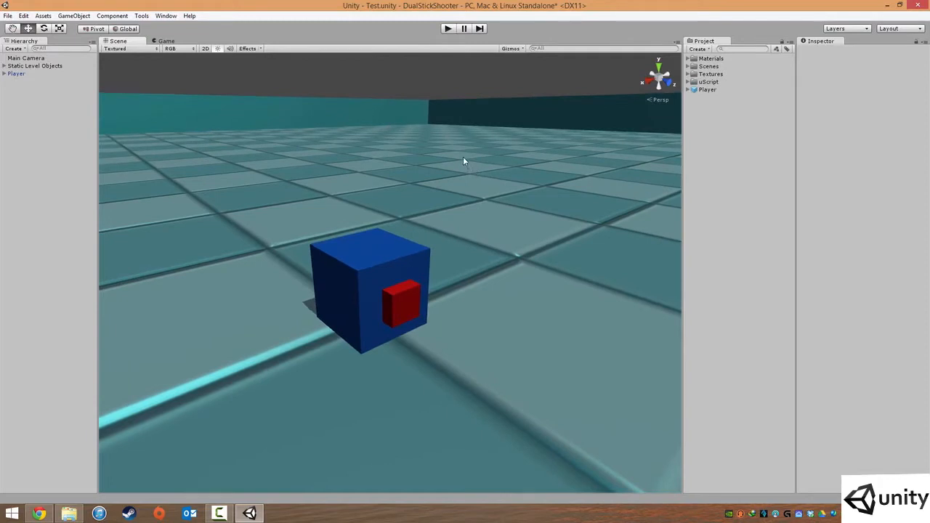
{"action": "mouse_move", "coordinate": [273, 106]}
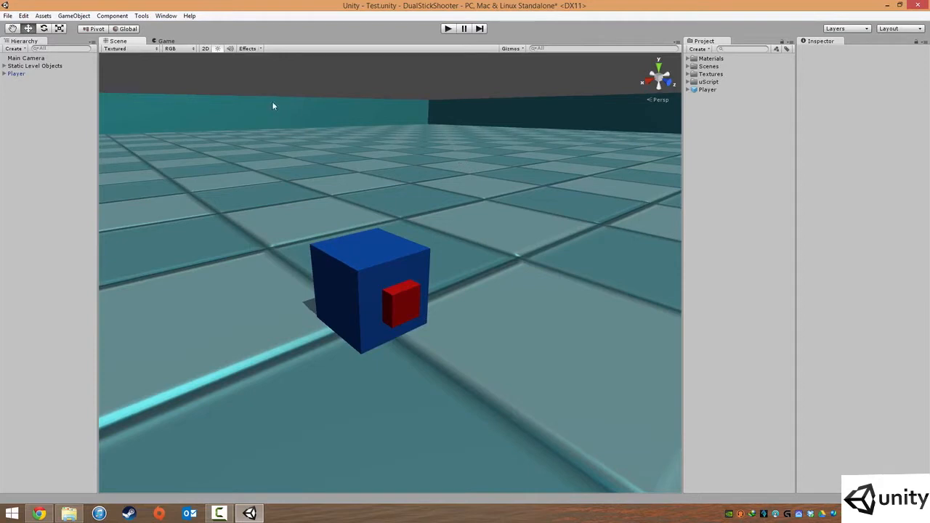
{"action": "mouse_move", "coordinate": [316, 119]}
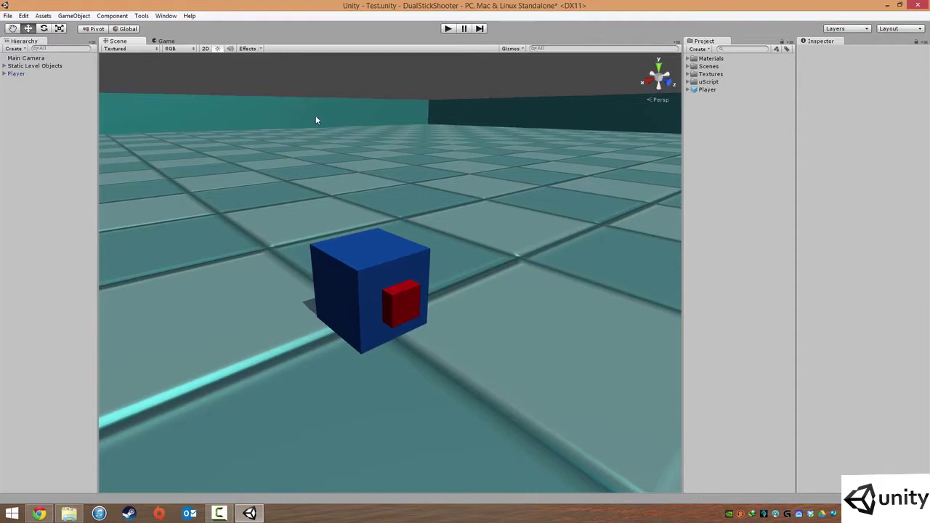
{"action": "mouse_move", "coordinate": [293, 105]}
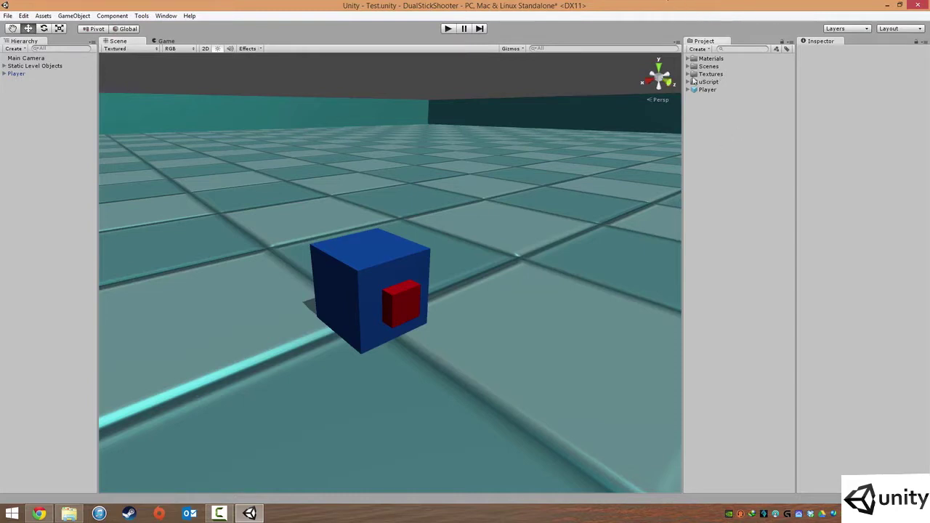
Expand the uScript folder and launch the uScript Editor from Tools > Detox Studios.
{"action": "left_click", "coordinate": [694, 81]}
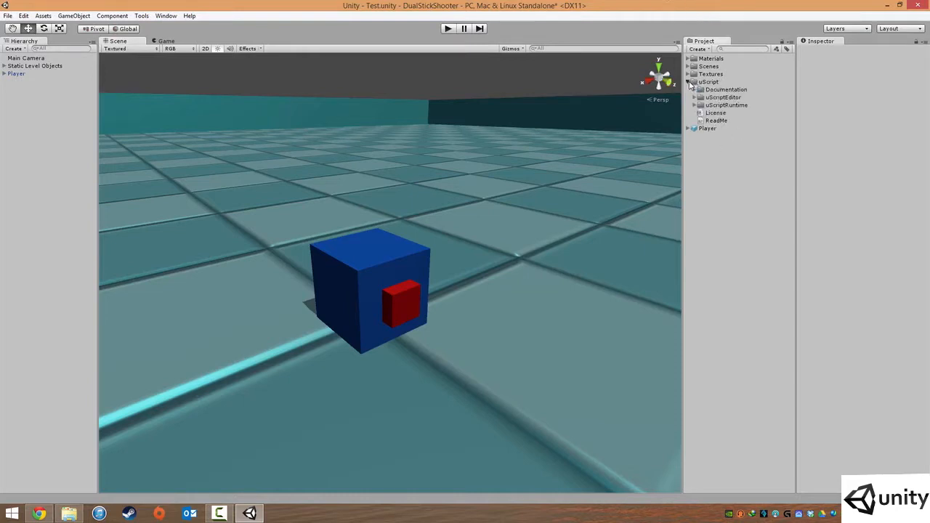
{"action": "left_click", "coordinate": [145, 16]}
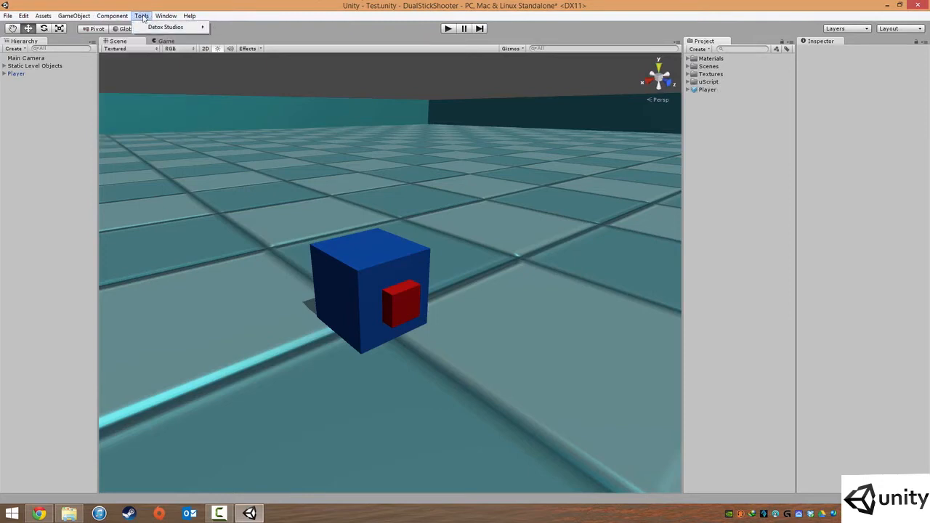
{"action": "mouse_move", "coordinate": [165, 27]}
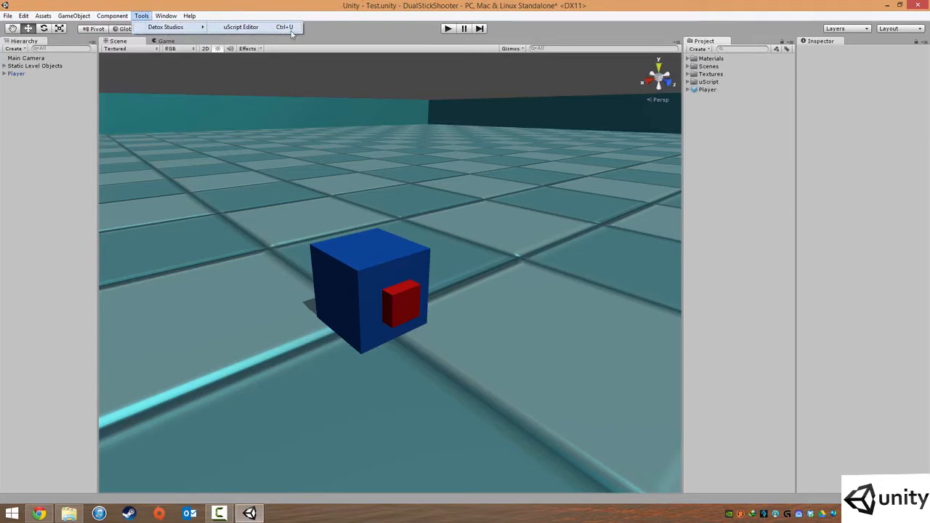
{"action": "mouse_move", "coordinate": [255, 29]}
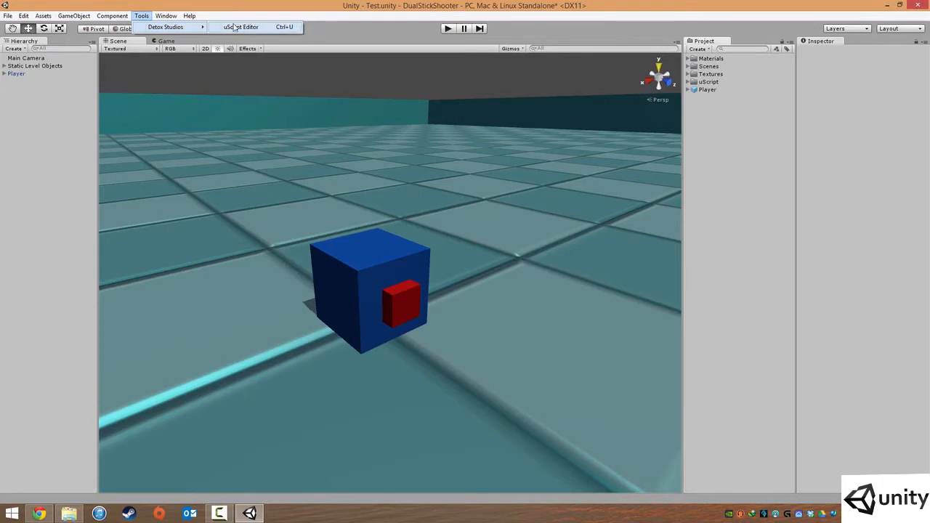
{"action": "left_click", "coordinate": [239, 26]}
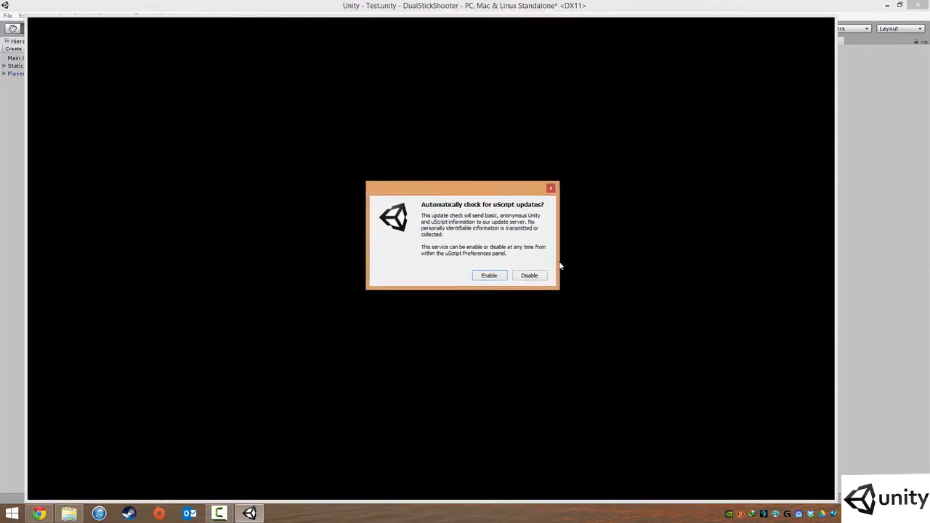
Answer the update-check prompt, accept the uScript license terms, and close the welcome screen.
{"action": "left_click", "coordinate": [529, 275]}
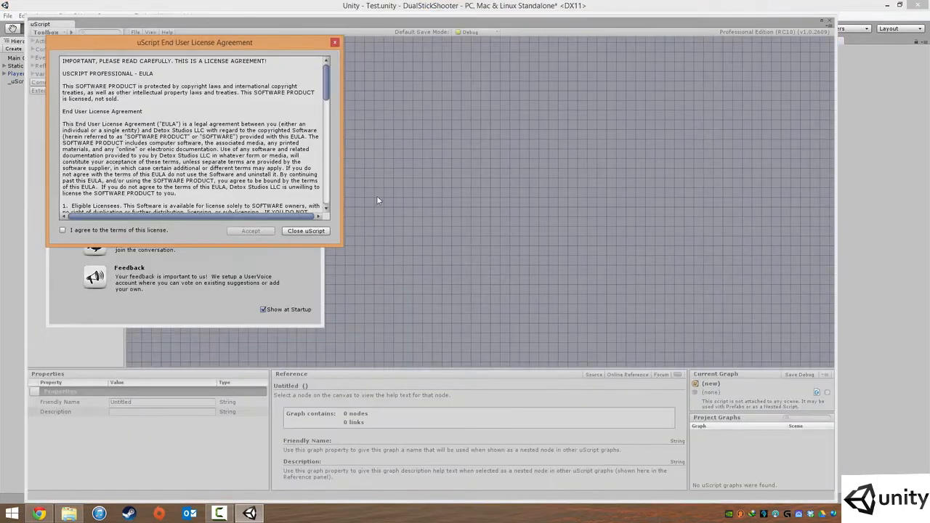
{"action": "left_click", "coordinate": [43, 229]}
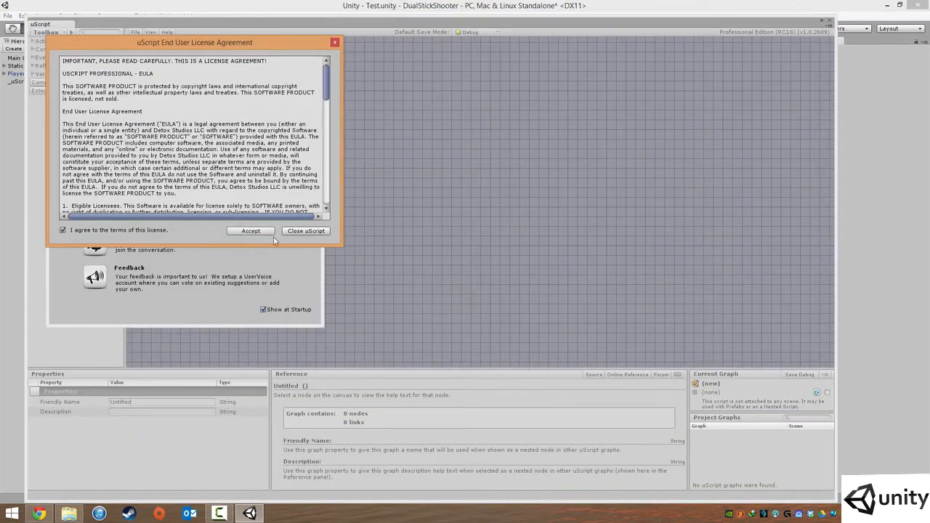
{"action": "left_click", "coordinate": [250, 231]}
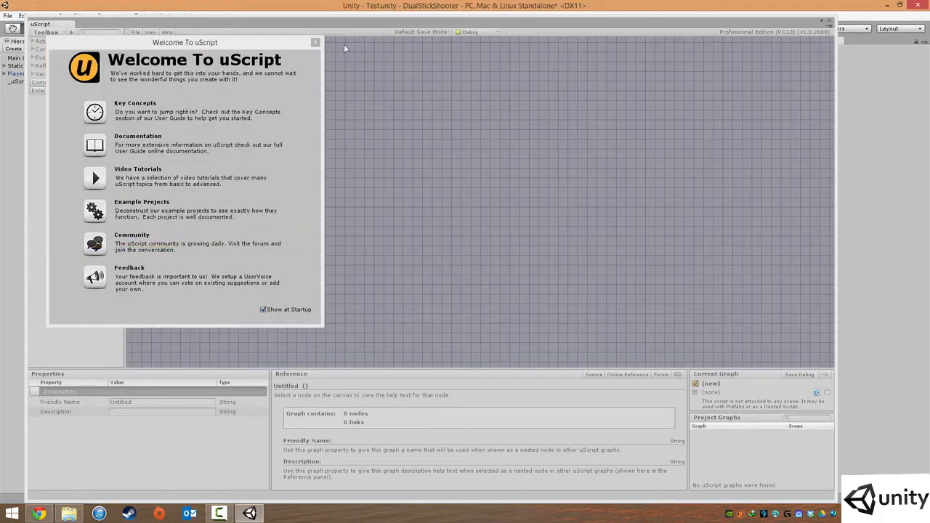
{"action": "left_click", "coordinate": [313, 42]}
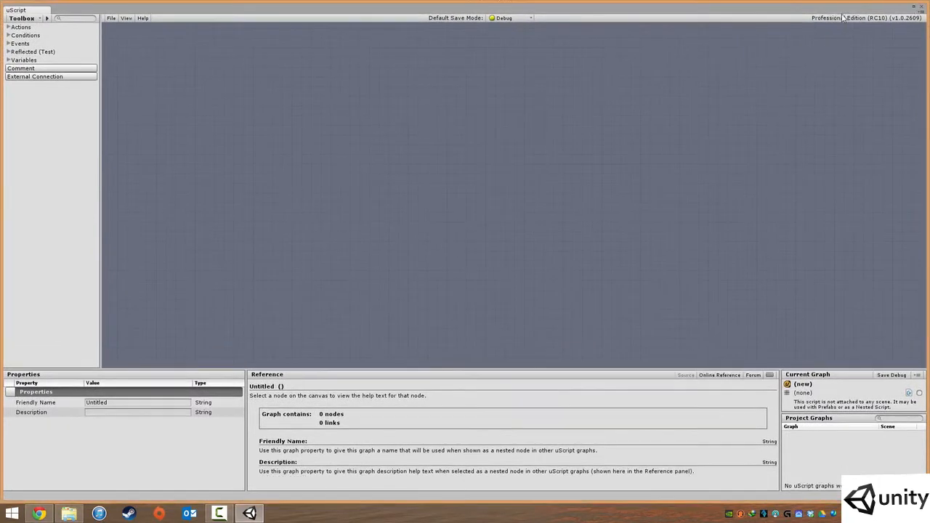
{"action": "mouse_move", "coordinate": [484, 131]}
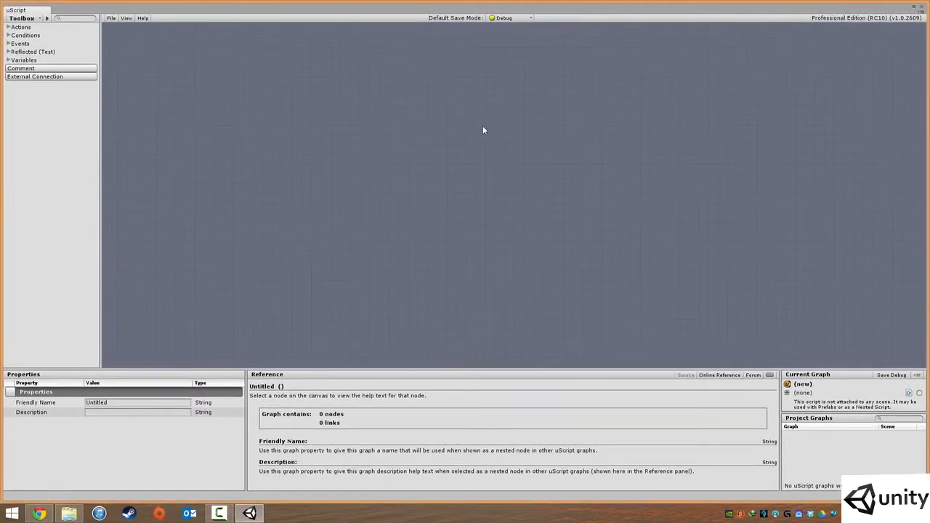
{"action": "mouse_move", "coordinate": [245, 66]}
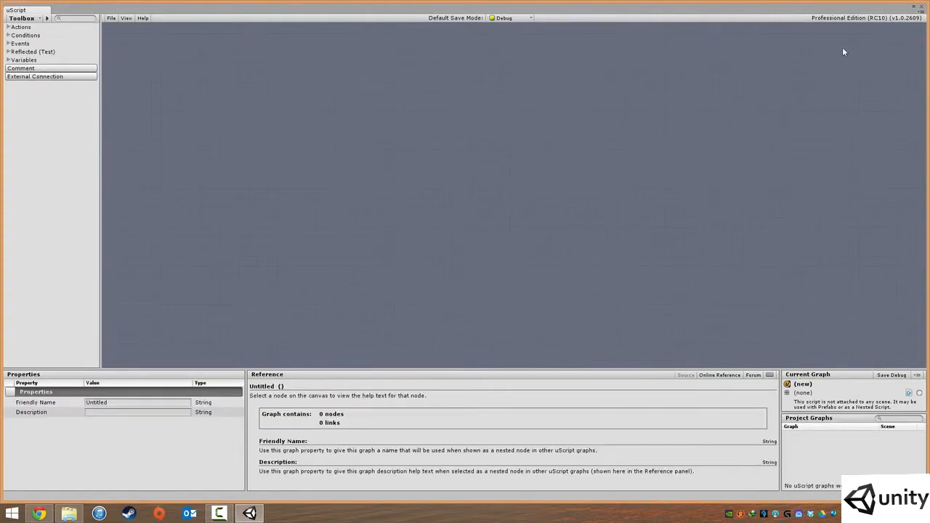
{"action": "mouse_move", "coordinate": [587, 123]}
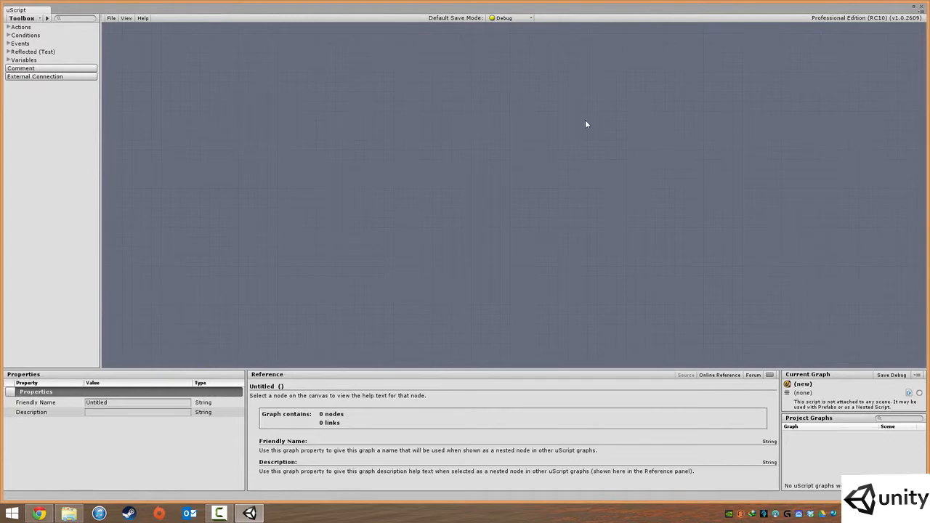
{"action": "mouse_move", "coordinate": [845, 258]}
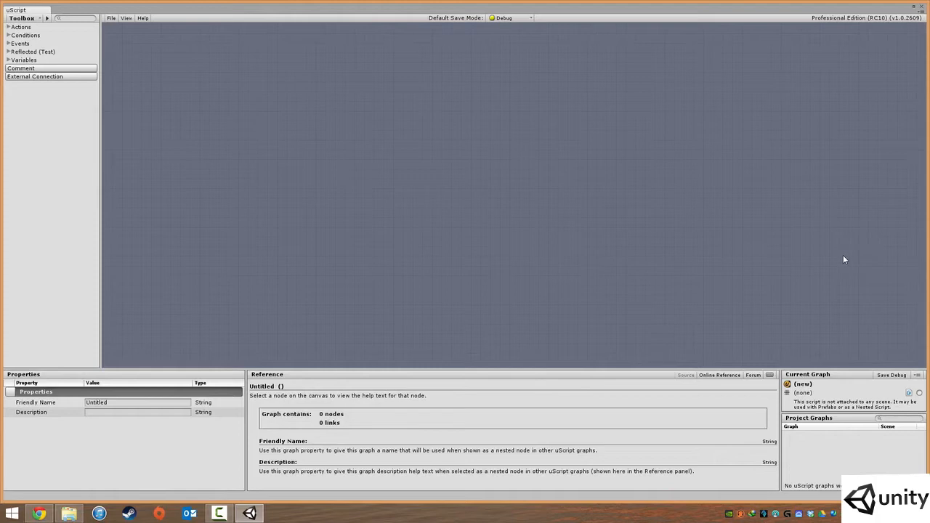
{"action": "mouse_move", "coordinate": [295, 199]}
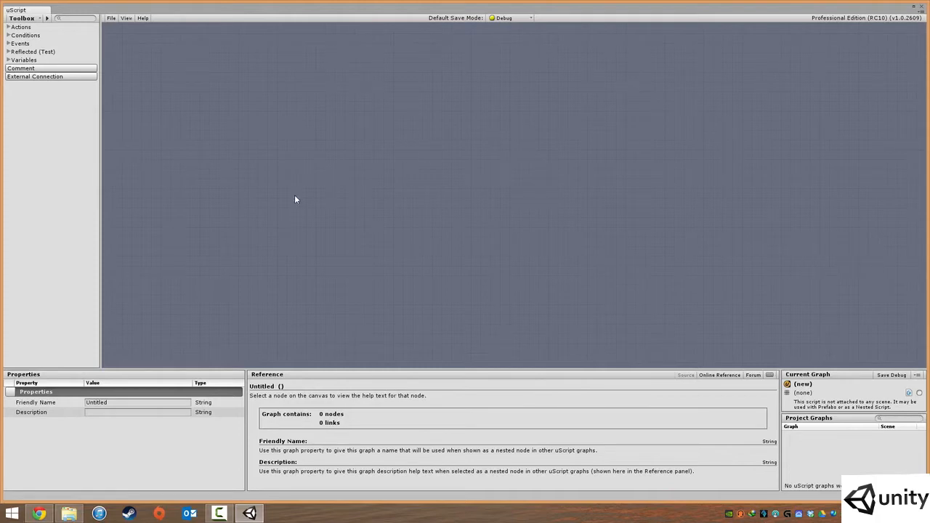
{"action": "mouse_move", "coordinate": [231, 86]}
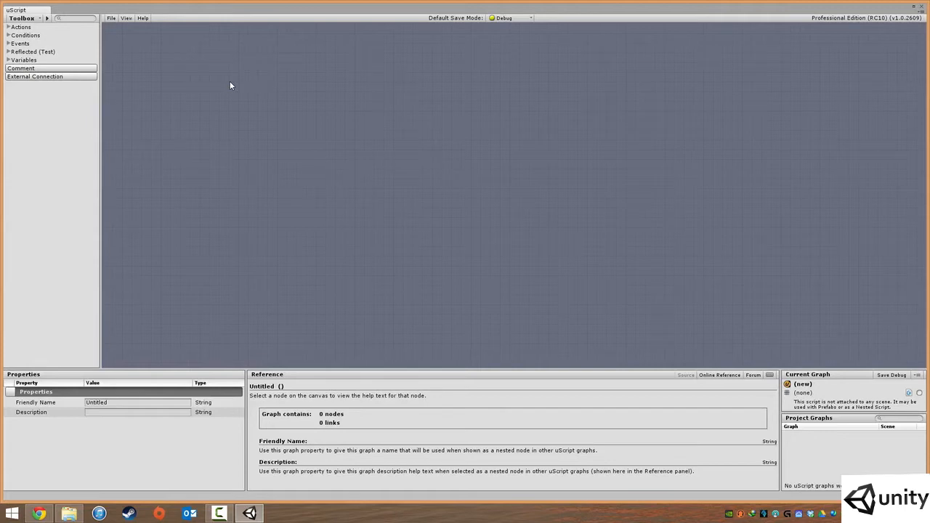
{"action": "mouse_move", "coordinate": [226, 82]}
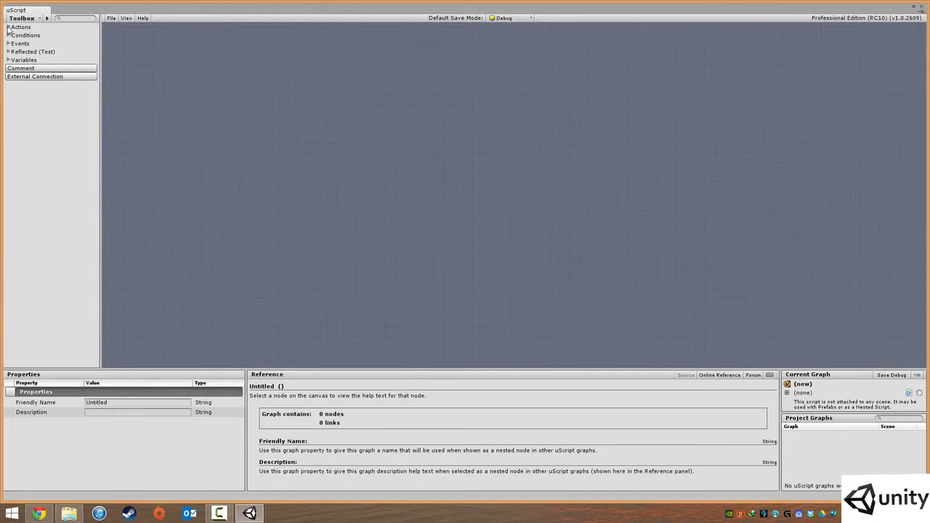
{"action": "left_click", "coordinate": [5, 27]}
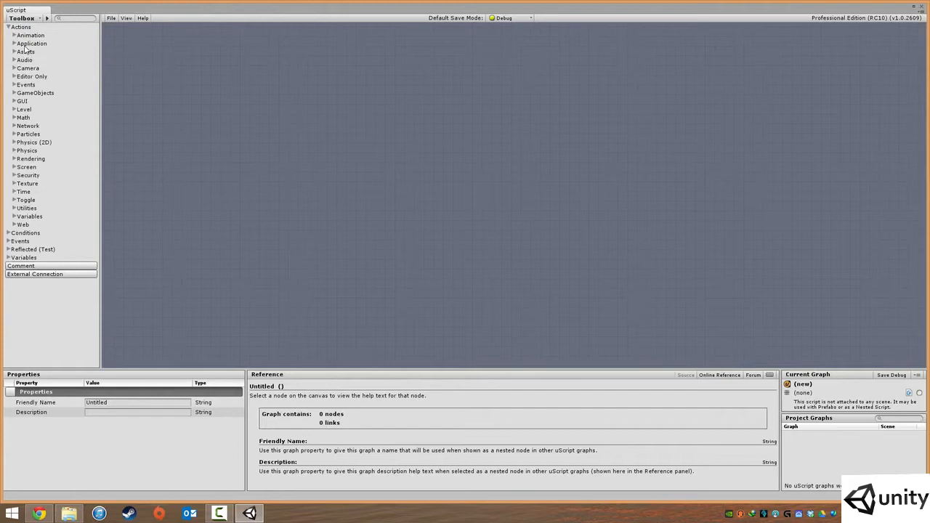
{"action": "mouse_move", "coordinate": [54, 55]}
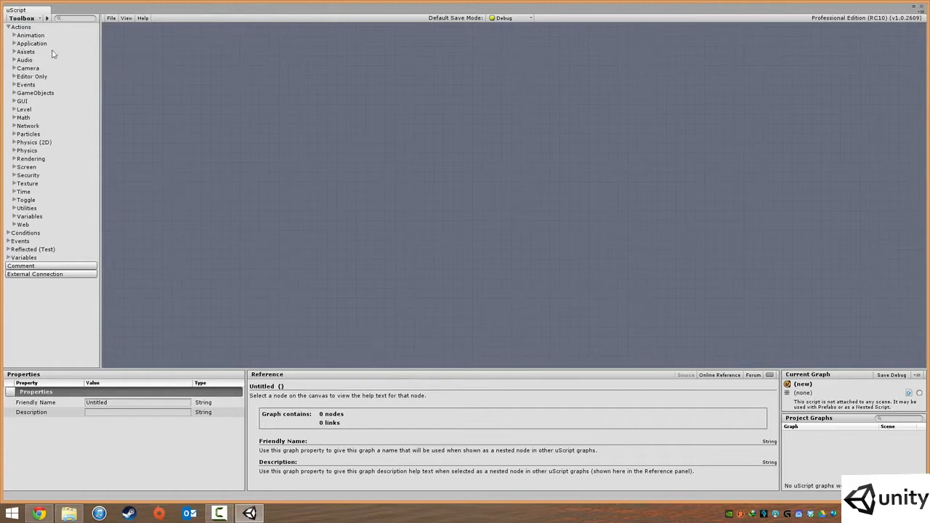
{"action": "mouse_move", "coordinate": [33, 101]}
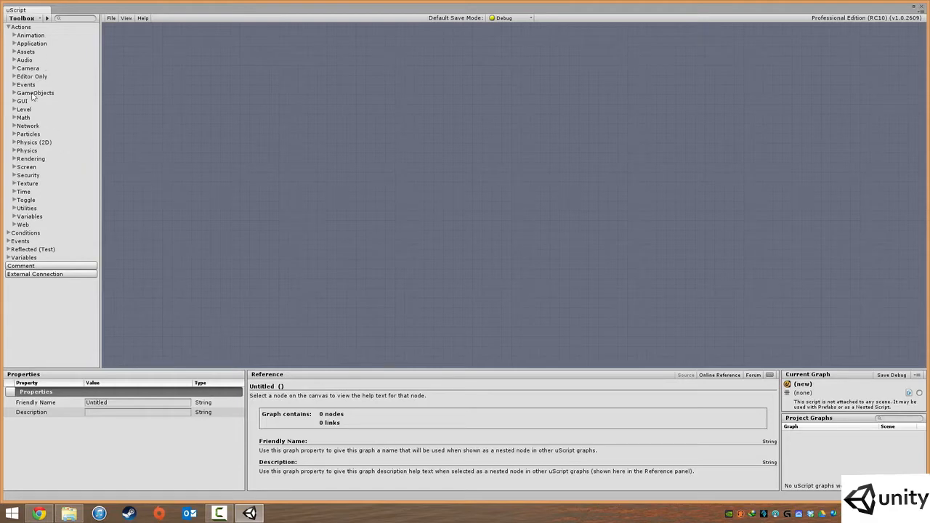
{"action": "left_click", "coordinate": [5, 26]}
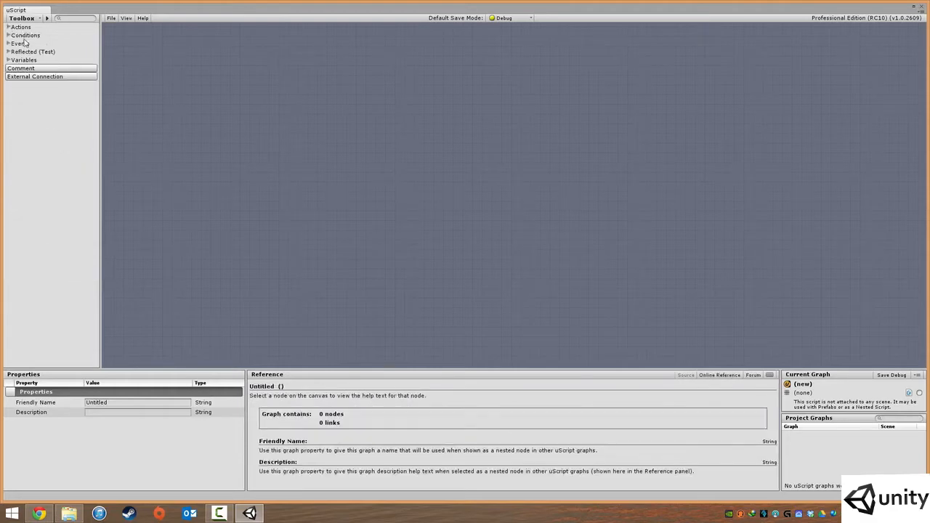
{"action": "left_click", "coordinate": [5, 35]}
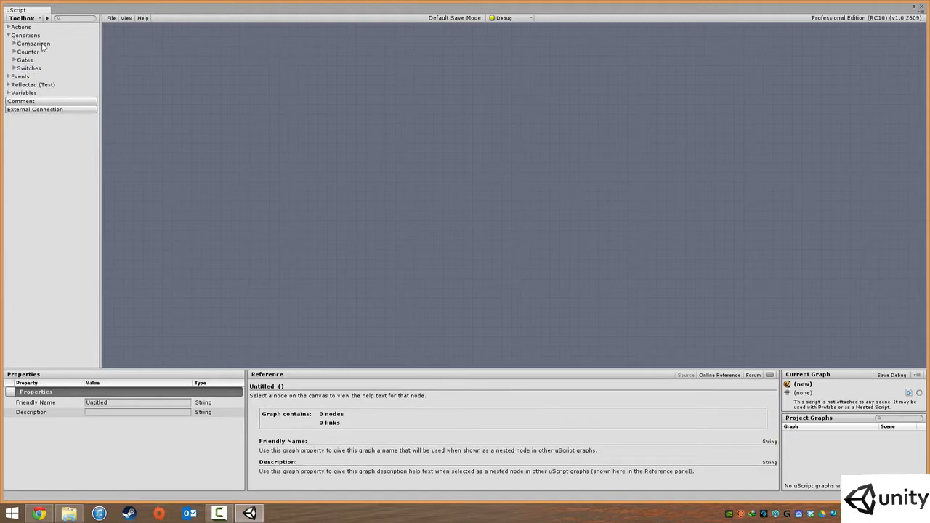
{"action": "left_click", "coordinate": [8, 44]}
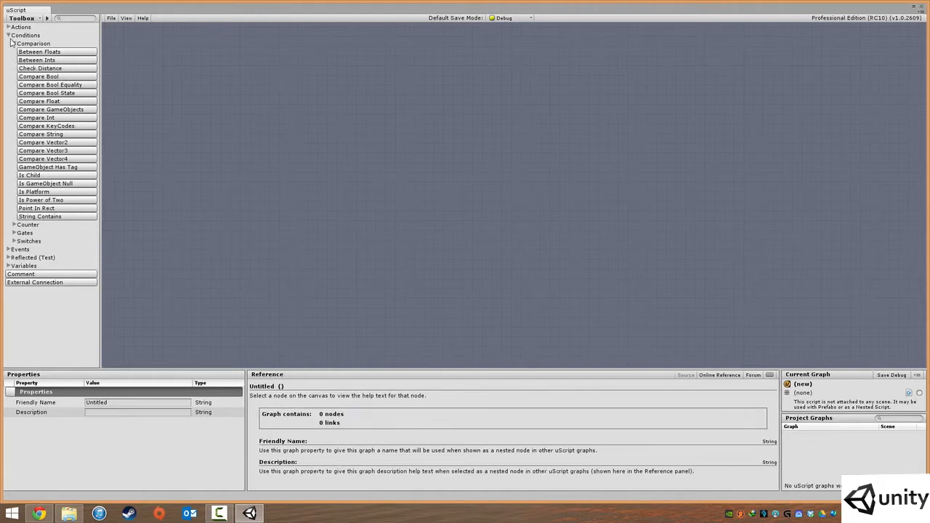
{"action": "mouse_move", "coordinate": [20, 45]}
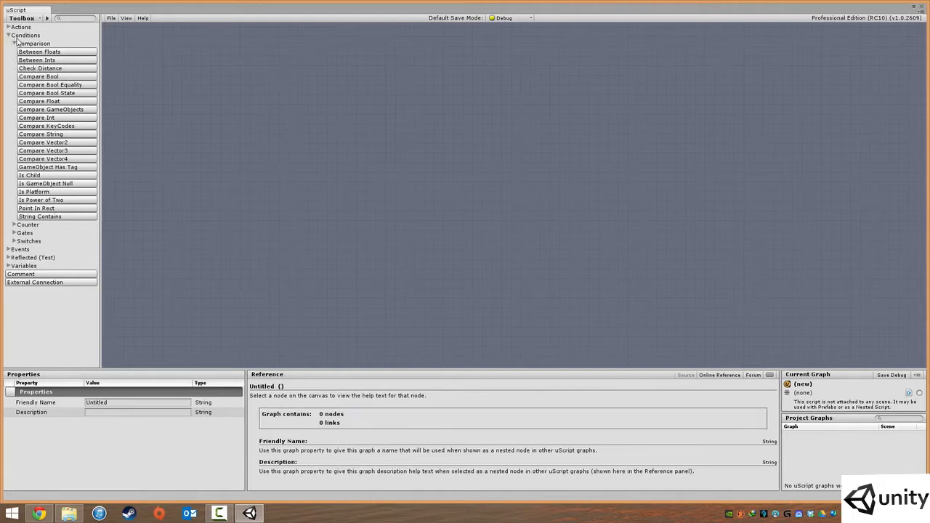
{"action": "mouse_move", "coordinate": [29, 37]}
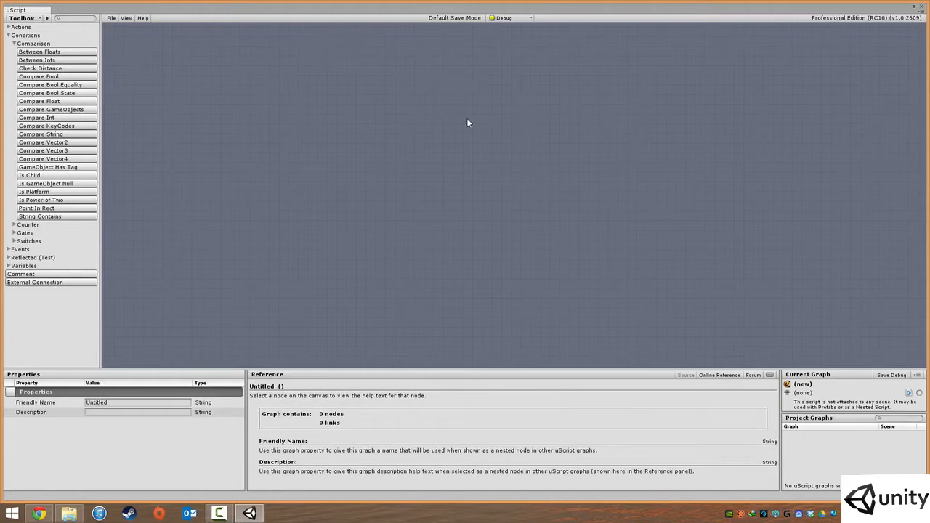
{"action": "left_click", "coordinate": [17, 43]}
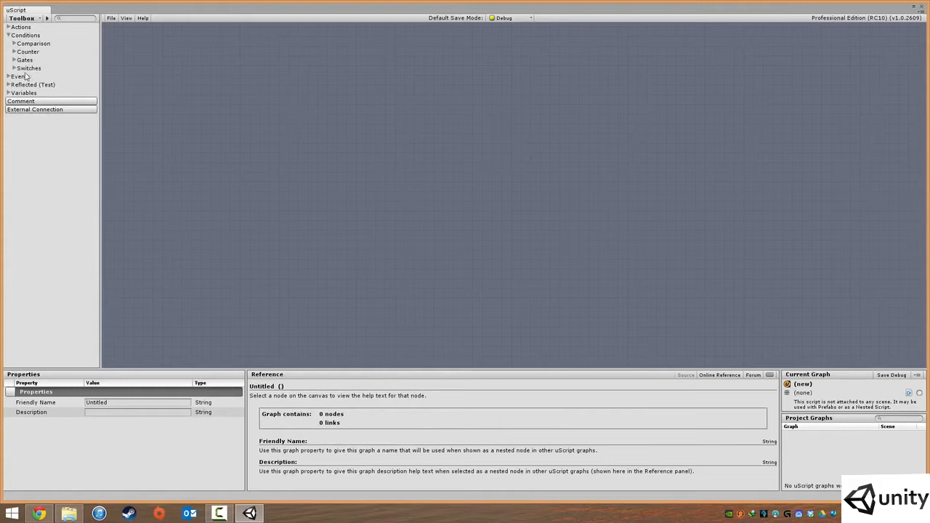
{"action": "left_click", "coordinate": [6, 35]}
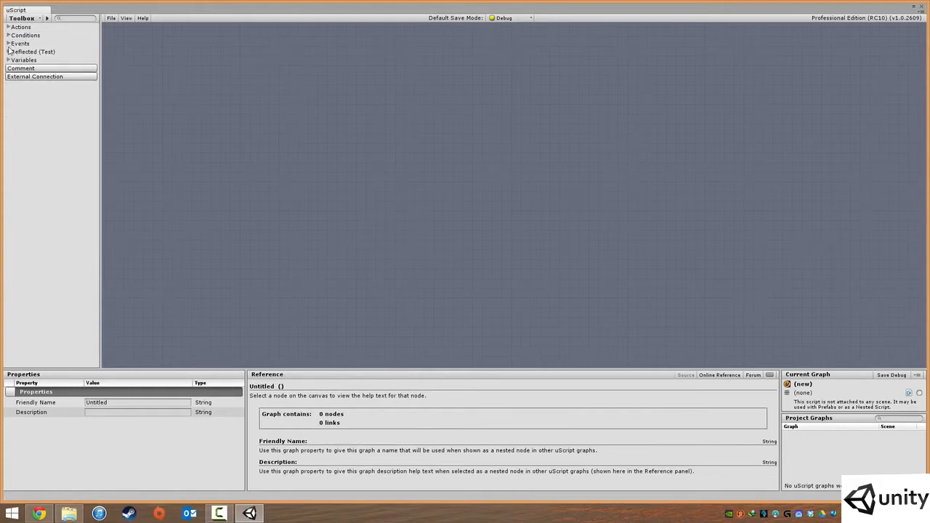
{"action": "left_click", "coordinate": [5, 44]}
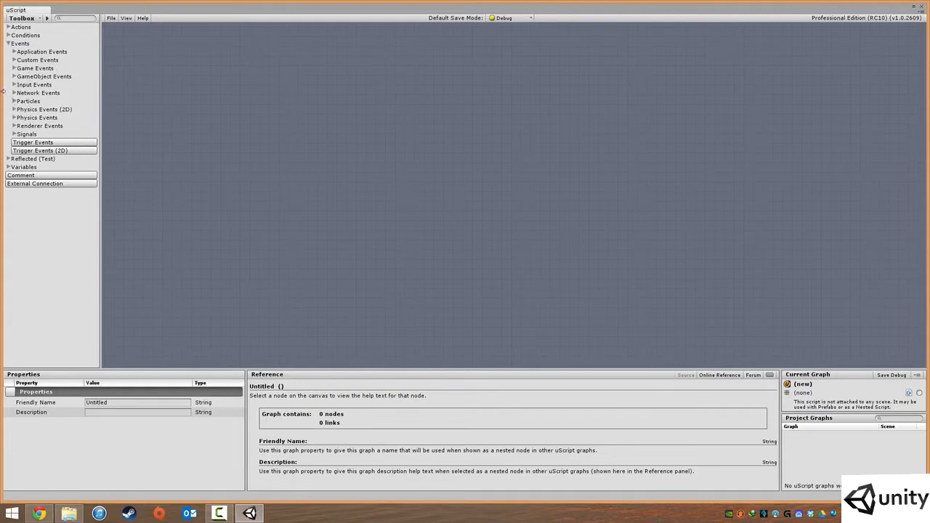
{"action": "mouse_move", "coordinate": [460, 151]}
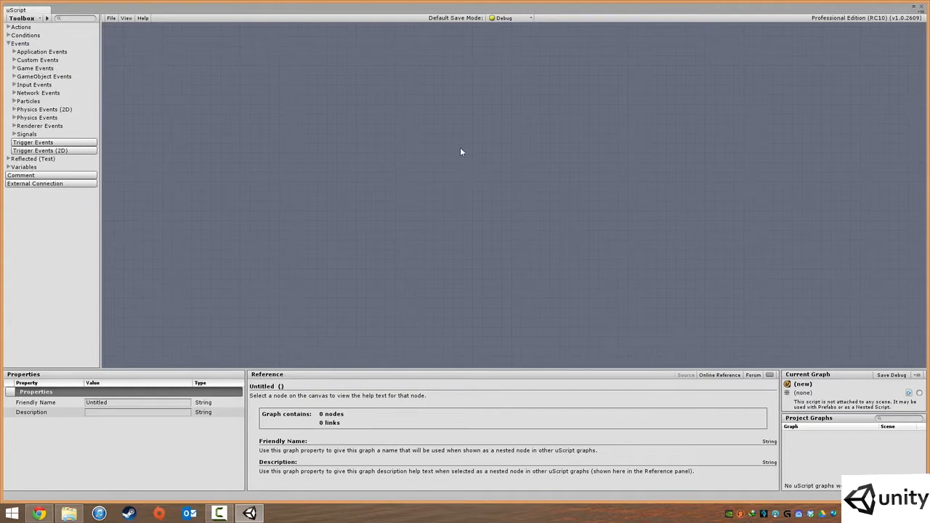
{"action": "mouse_move", "coordinate": [461, 146]}
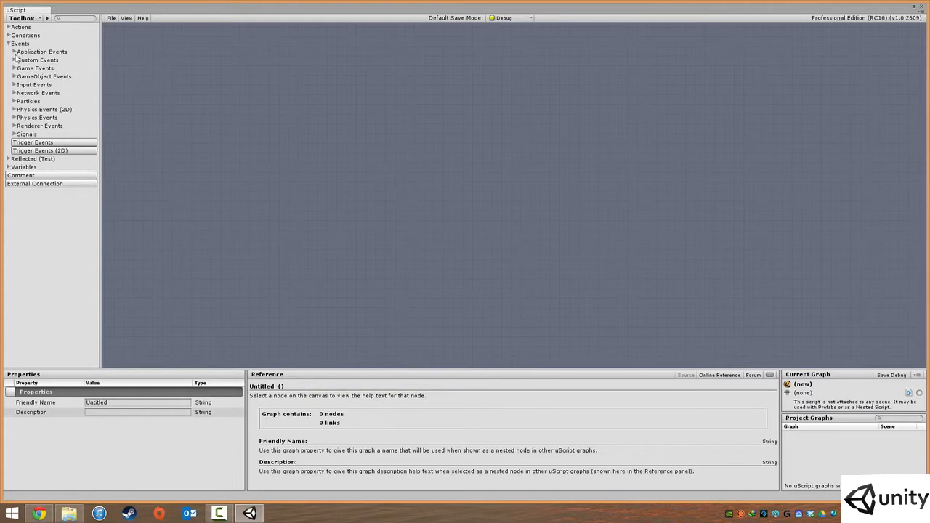
{"action": "left_click", "coordinate": [6, 43]}
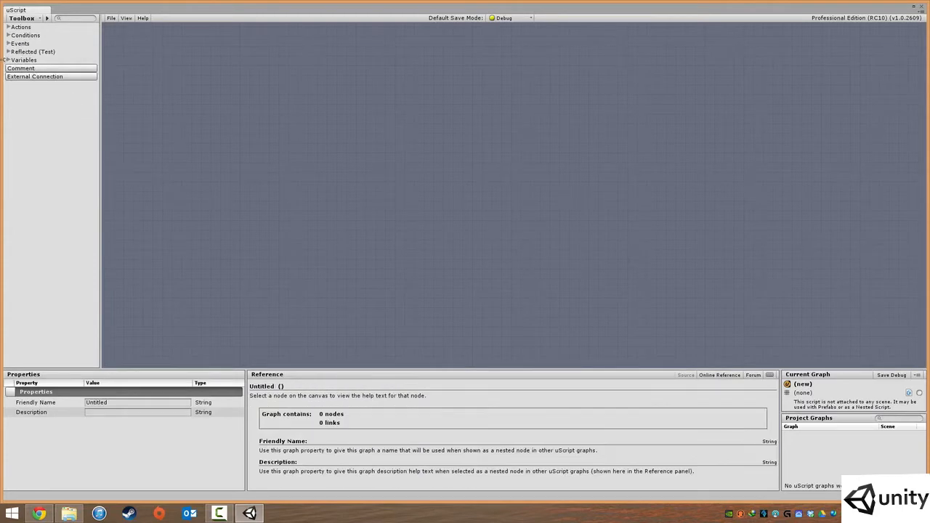
{"action": "left_click", "coordinate": [5, 68]}
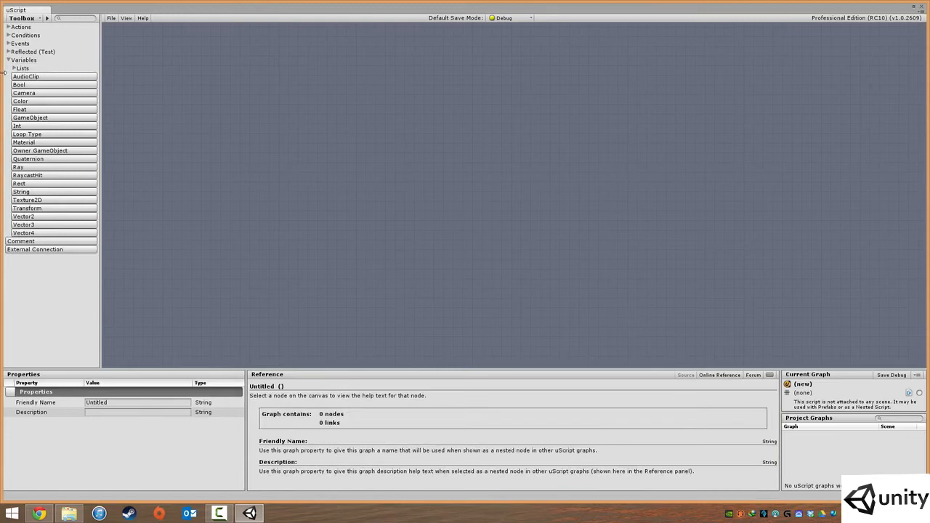
{"action": "left_click", "coordinate": [24, 59]}
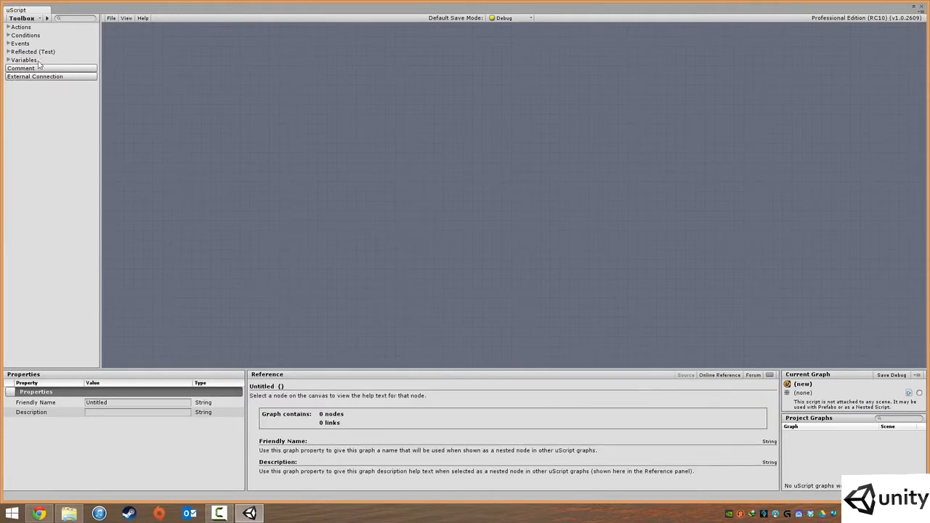
{"action": "mouse_move", "coordinate": [447, 158]}
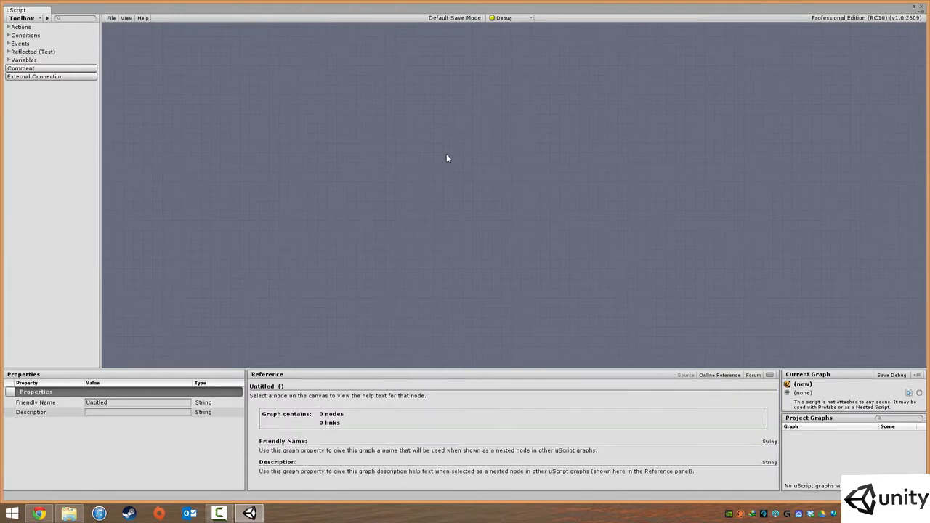
{"action": "mouse_move", "coordinate": [377, 19]}
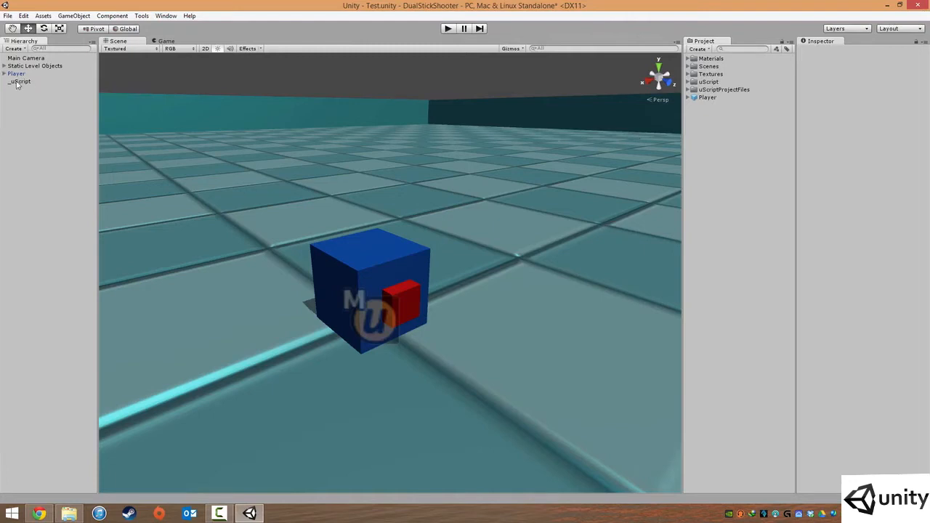
Select _uScript in the Hierarchy to view its uScript Master and Undo components.
{"action": "left_click", "coordinate": [20, 82]}
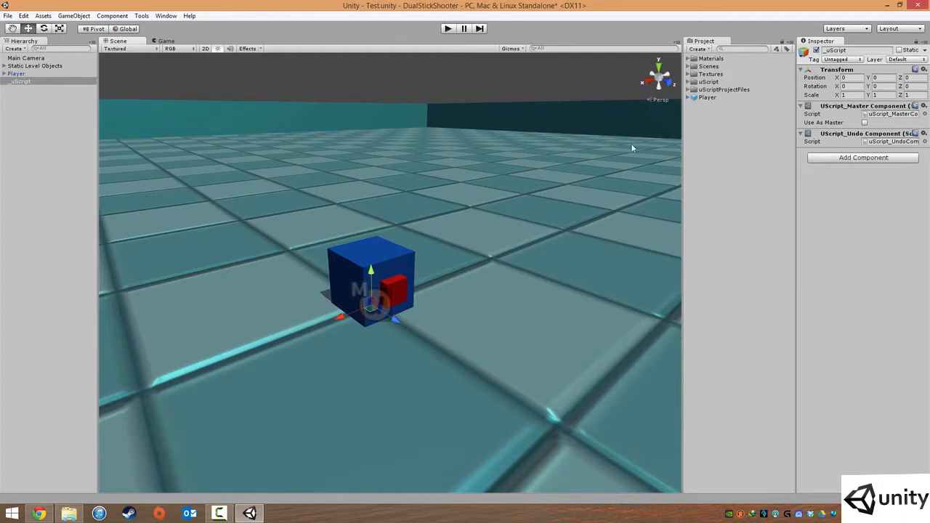
{"action": "mouse_move", "coordinate": [407, 331]}
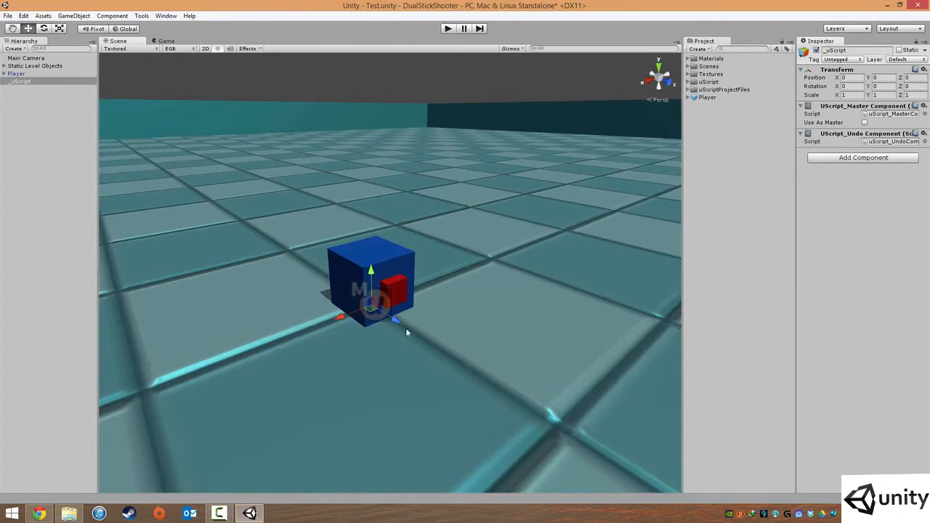
{"action": "mouse_move", "coordinate": [801, 350]}
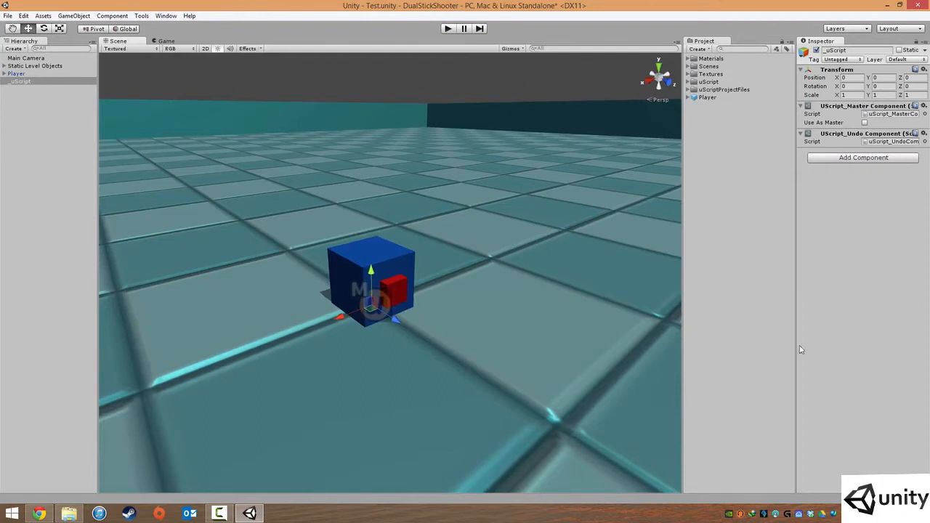
{"action": "mouse_move", "coordinate": [255, 81]}
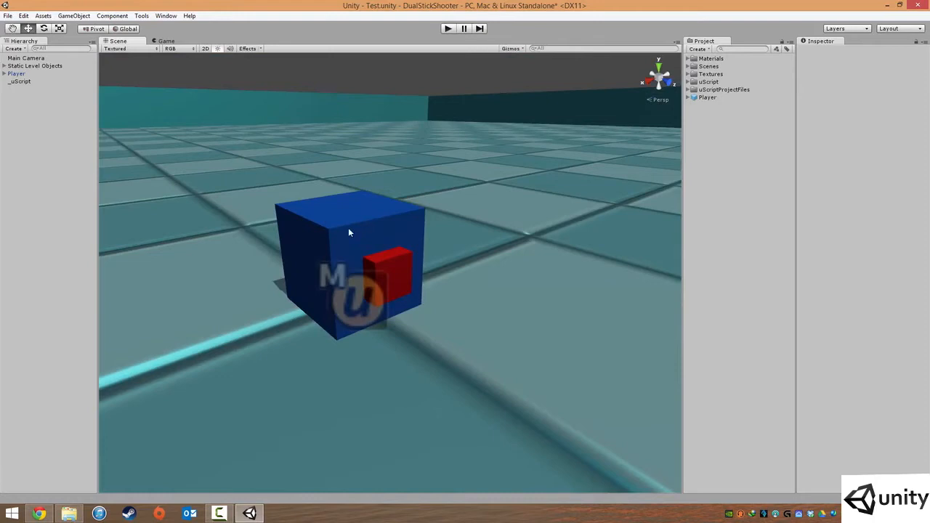
{"action": "mouse_move", "coordinate": [342, 239]}
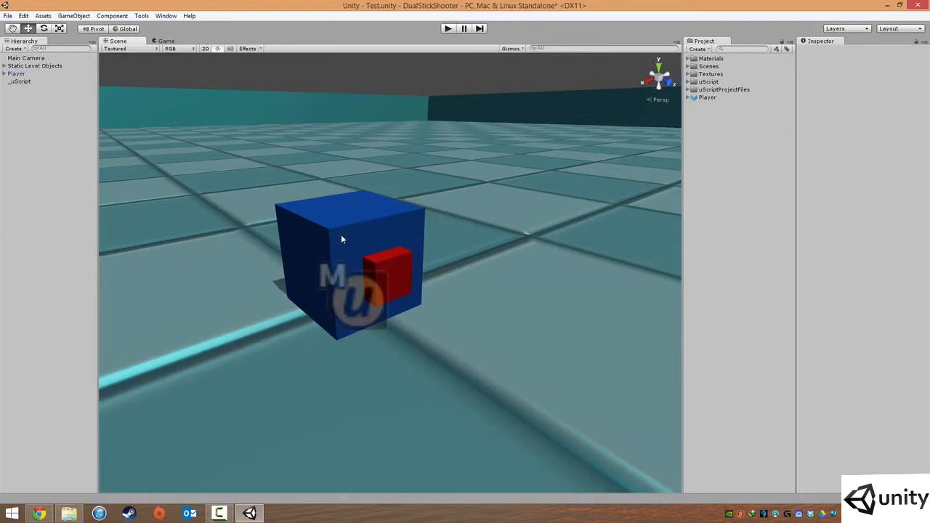
{"action": "mouse_move", "coordinate": [329, 171]}
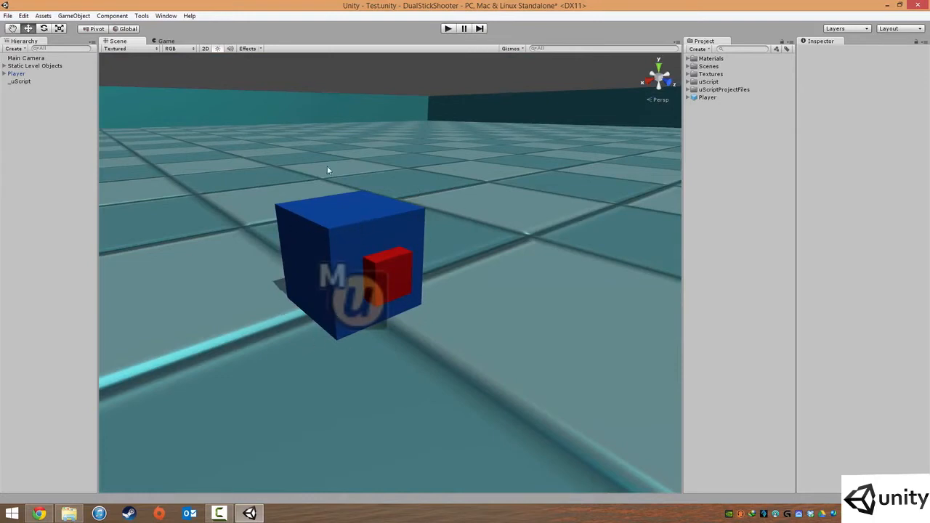
{"action": "mouse_move", "coordinate": [295, 132]}
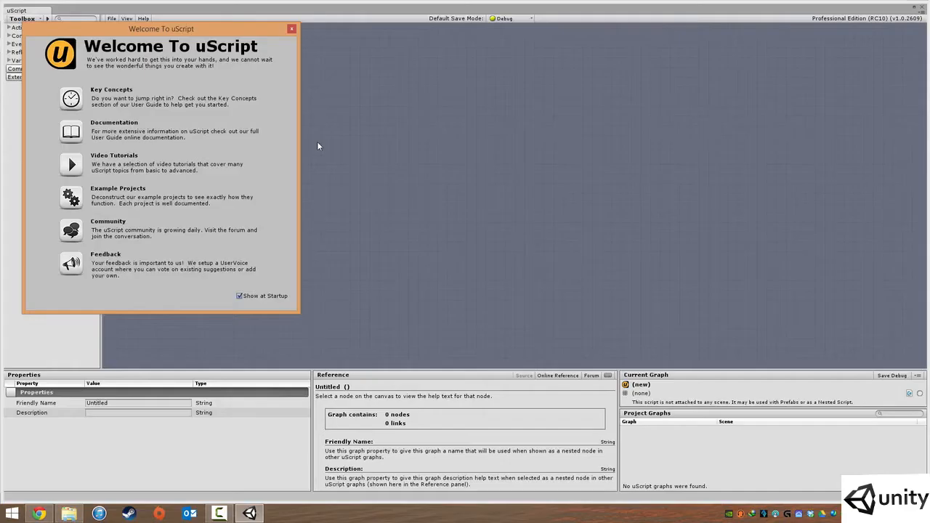
Close the Welcome To uScript window to reveal the empty untitled graph.
{"action": "left_click", "coordinate": [288, 27]}
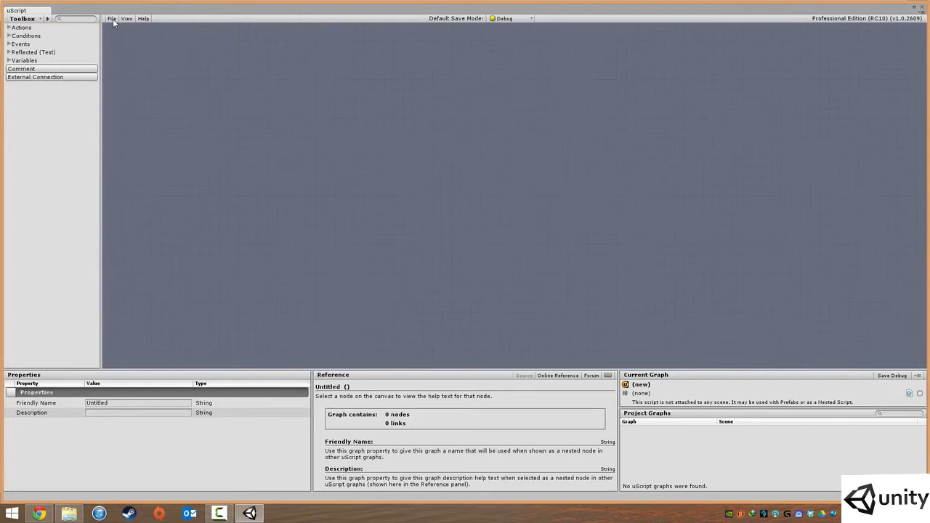
Save the empty graph as 'PlayerScript' using File > Save As.
{"action": "left_click", "coordinate": [111, 17]}
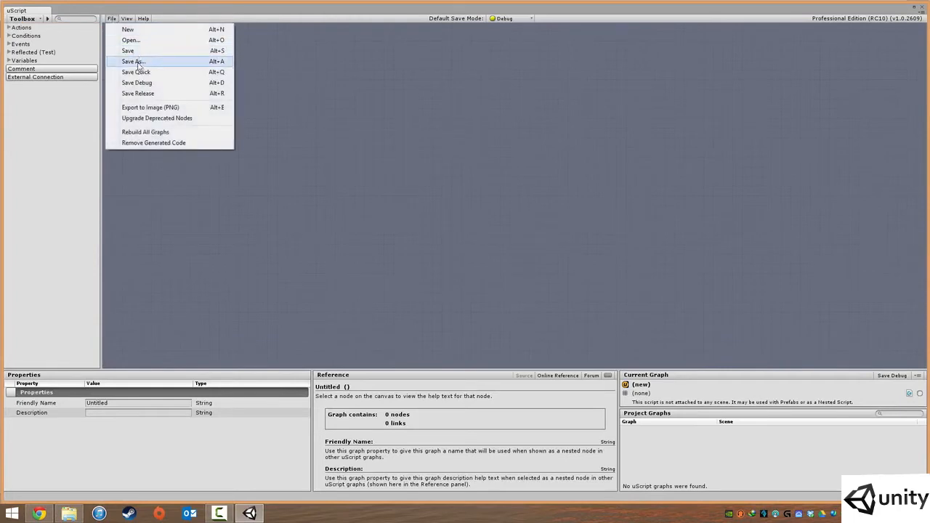
{"action": "left_click", "coordinate": [144, 62]}
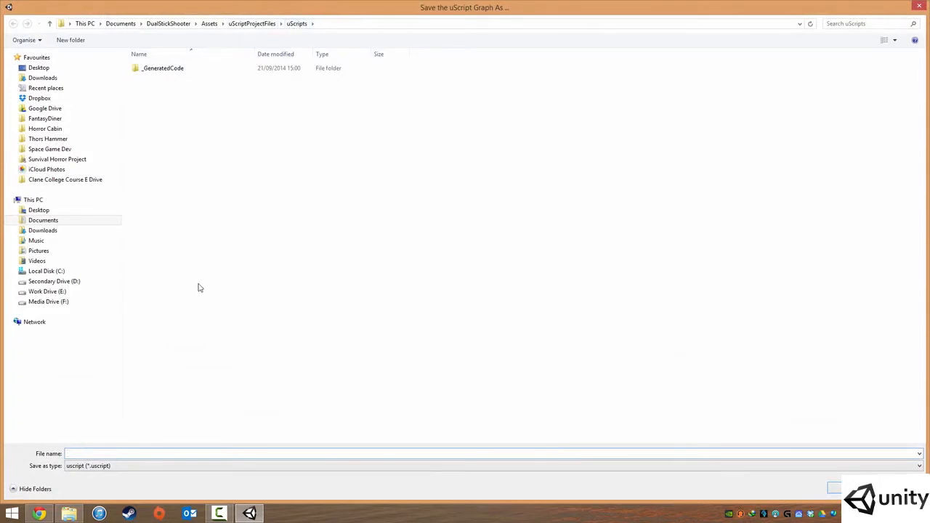
{"action": "type", "text": "Player"}
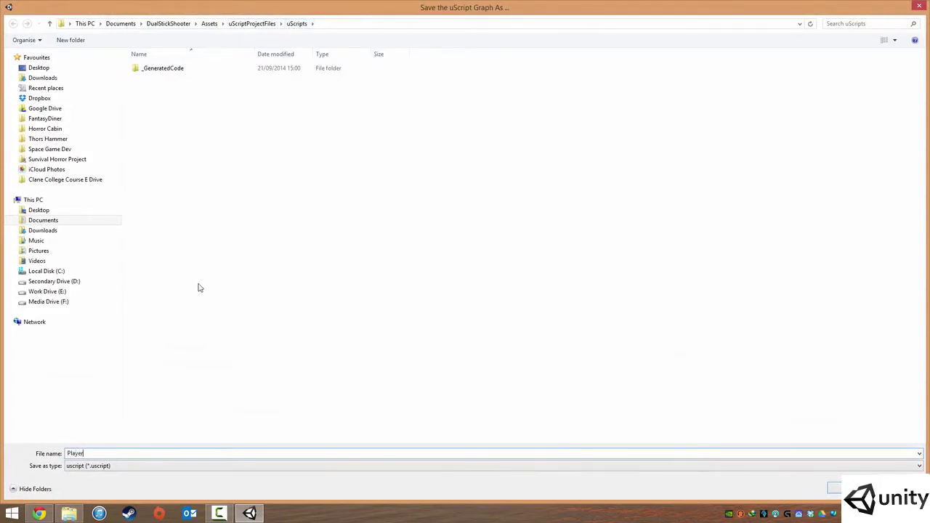
{"action": "type", "text": "Script"}
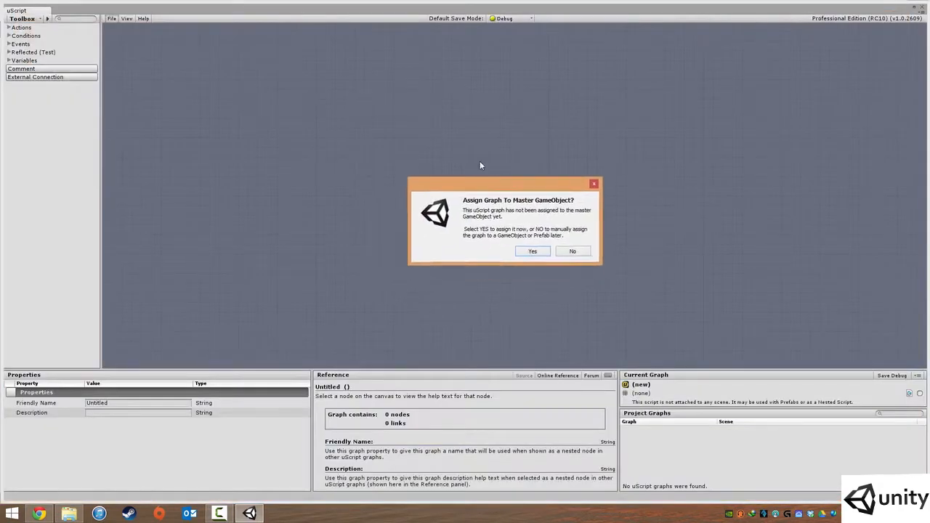
{"action": "left_click_drag", "start_coordinate": [505, 183], "coordinate": [422, 158]}
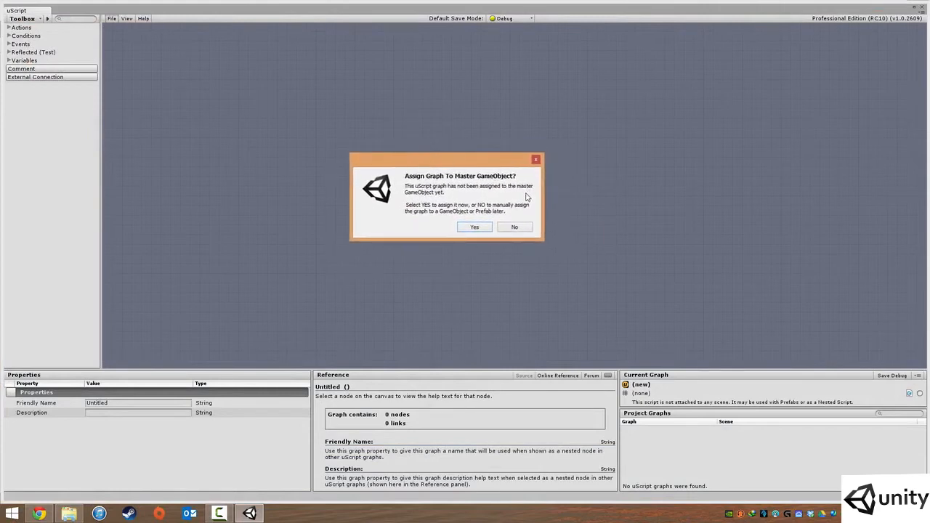
{"action": "mouse_move", "coordinate": [524, 205]}
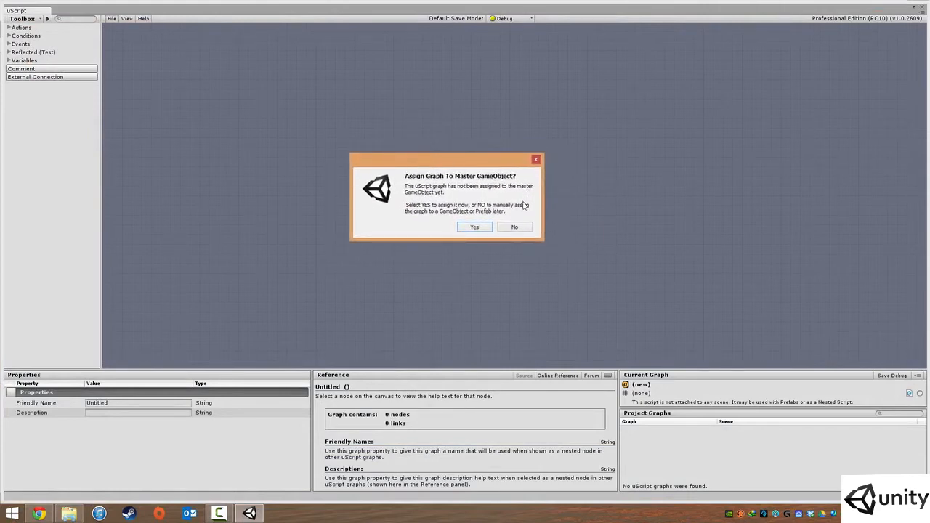
{"action": "mouse_move", "coordinate": [531, 216]}
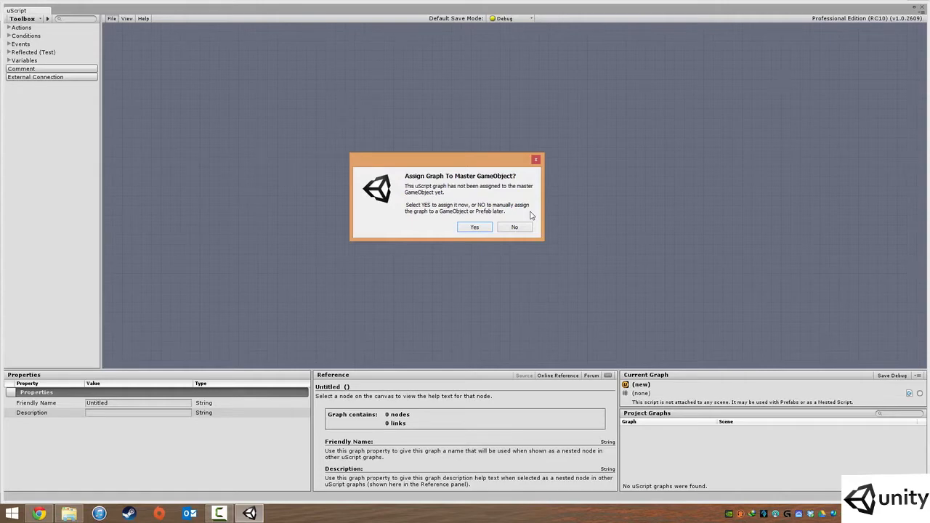
{"action": "mouse_move", "coordinate": [534, 231]}
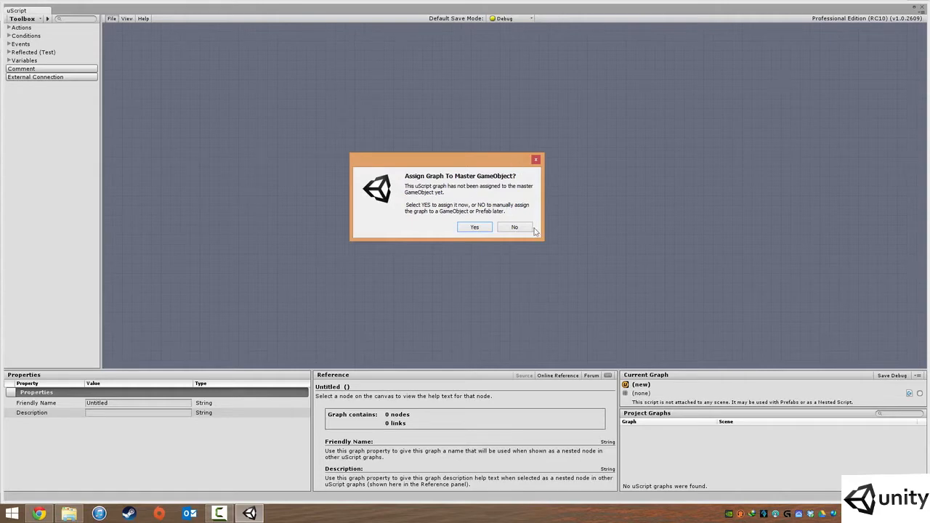
{"action": "mouse_move", "coordinate": [348, 230]}
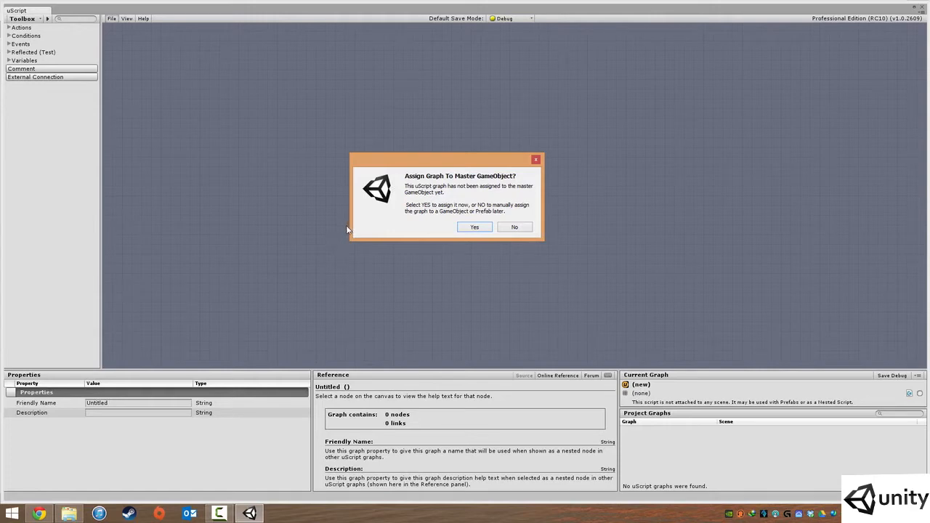
{"action": "mouse_move", "coordinate": [514, 227]}
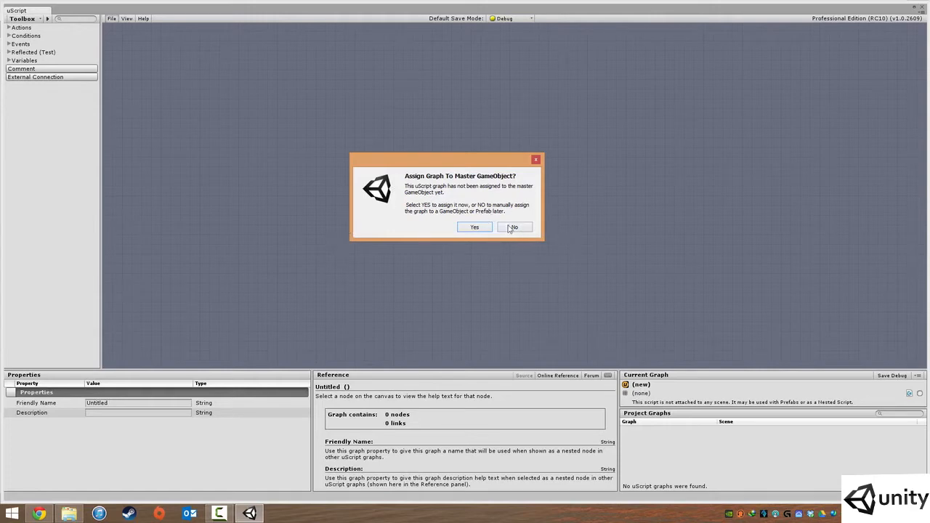
{"action": "mouse_move", "coordinate": [500, 211]}
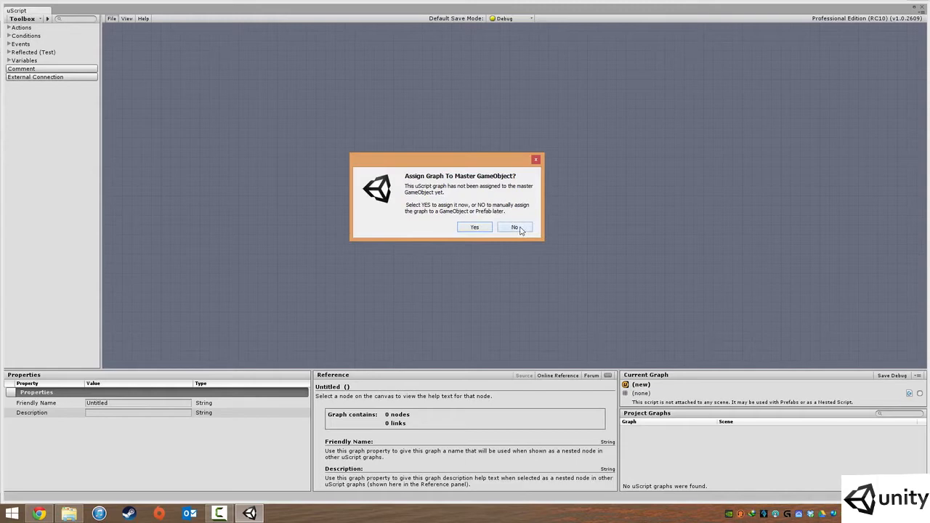
Decline assigning the PlayerScript graph to the master GameObject.
{"action": "left_click", "coordinate": [516, 226]}
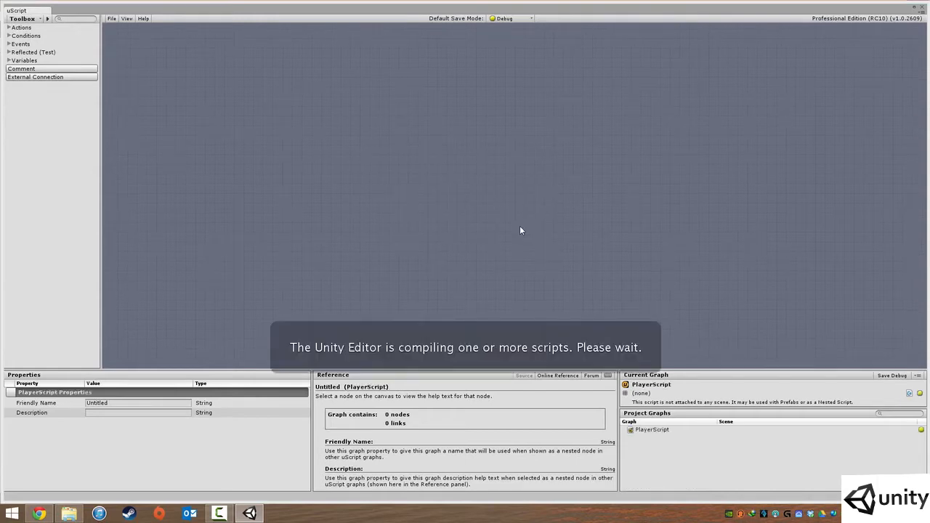
{"action": "mouse_move", "coordinate": [374, 376]}
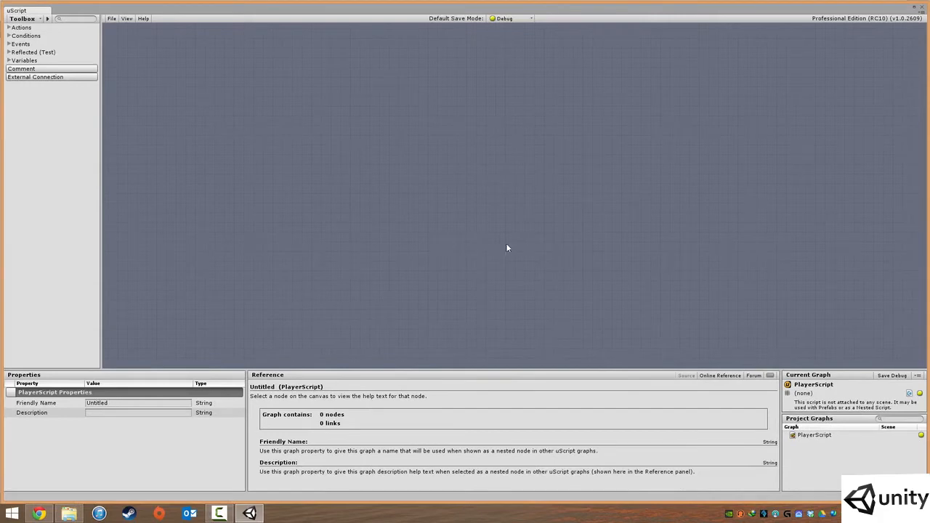
{"action": "mouse_move", "coordinate": [411, 56]}
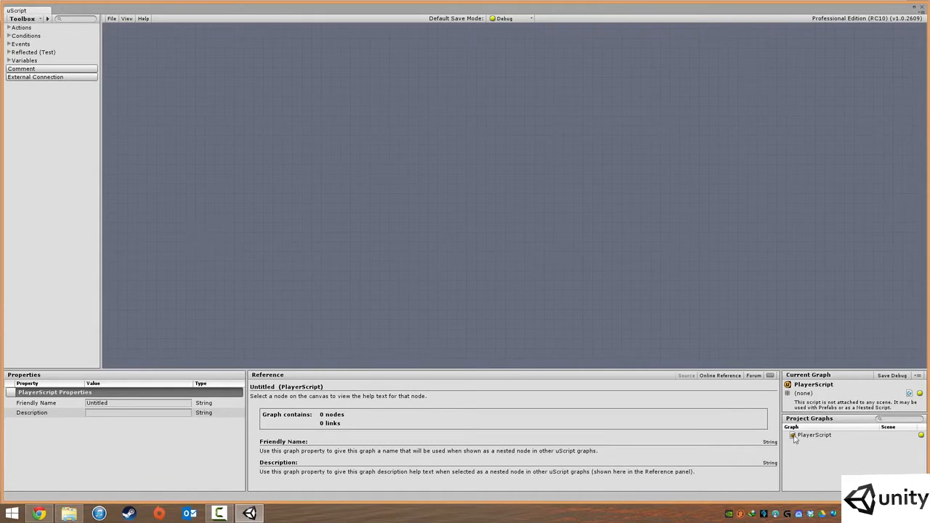
{"action": "mouse_move", "coordinate": [864, 462]}
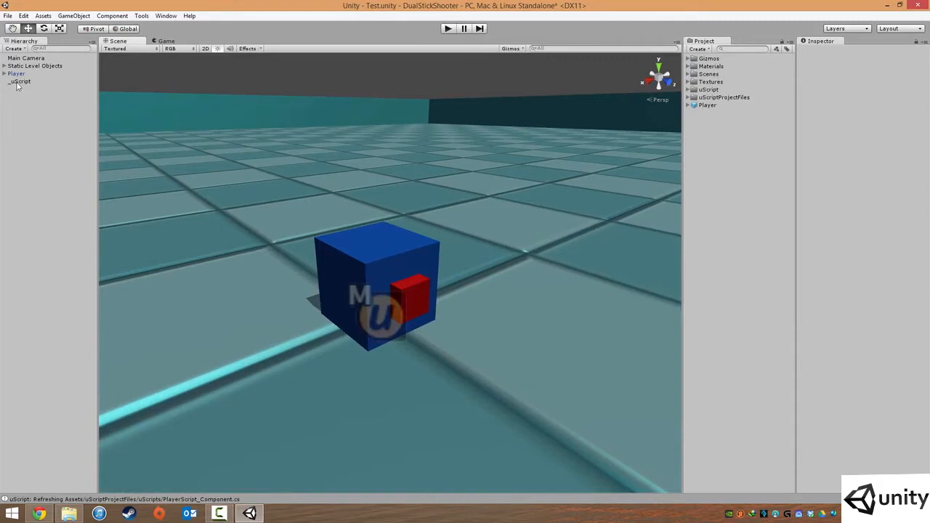
Add the PlayerScript component to the Player object via Component > uScript > Graphs.
{"action": "left_click", "coordinate": [17, 73]}
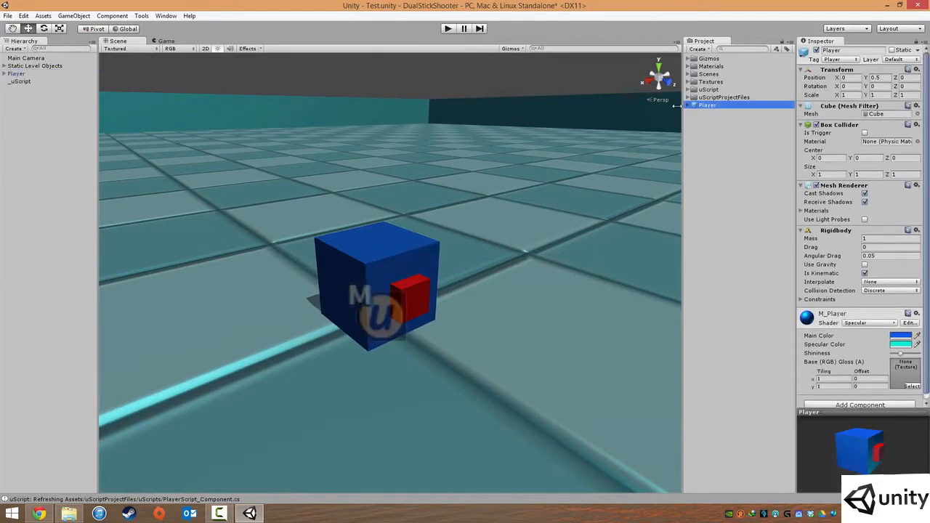
{"action": "left_click", "coordinate": [16, 73]}
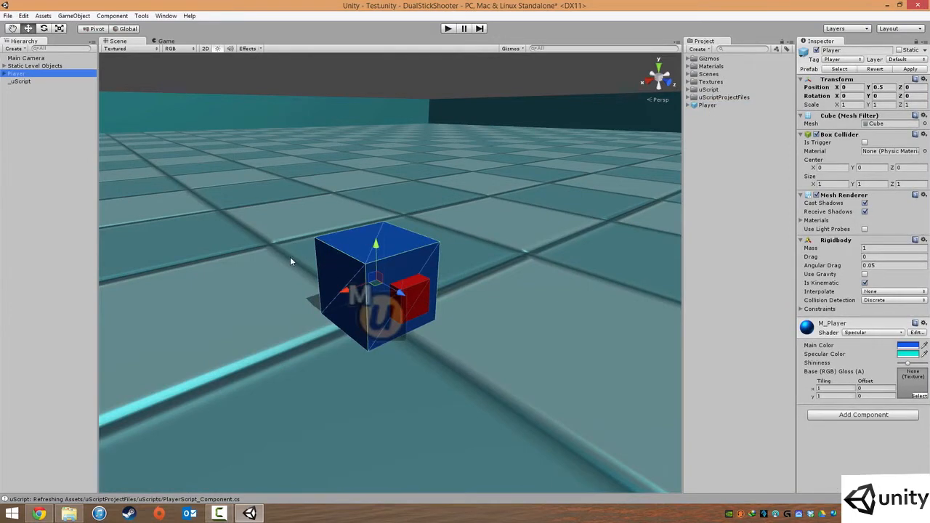
{"action": "mouse_move", "coordinate": [552, 220]}
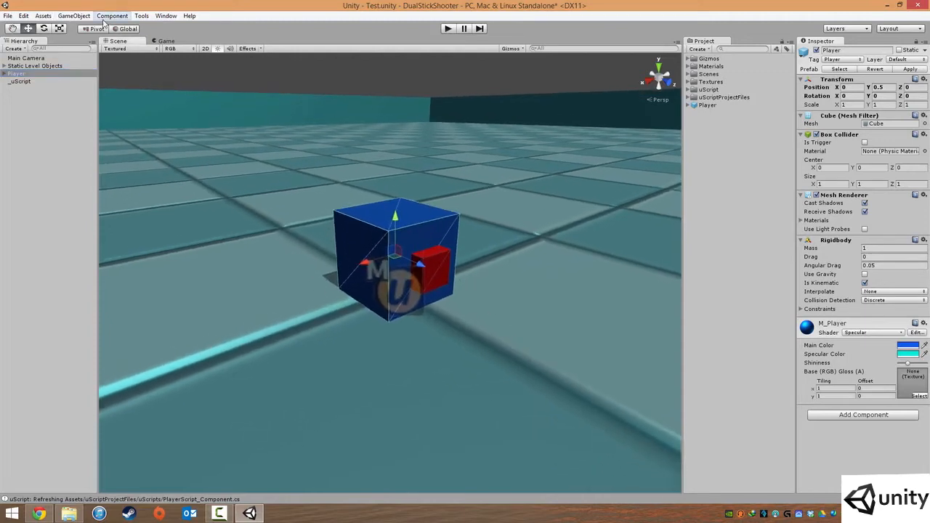
{"action": "left_click", "coordinate": [111, 15]}
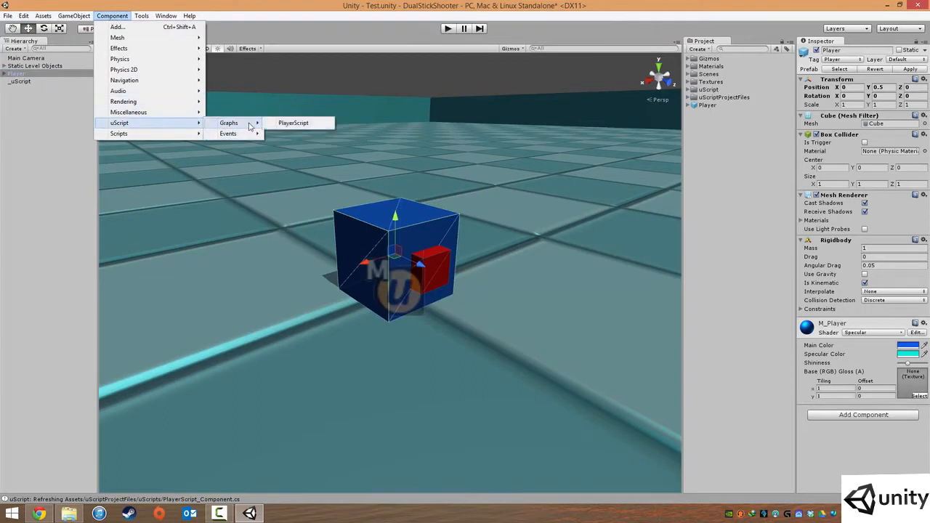
{"action": "mouse_move", "coordinate": [296, 126]}
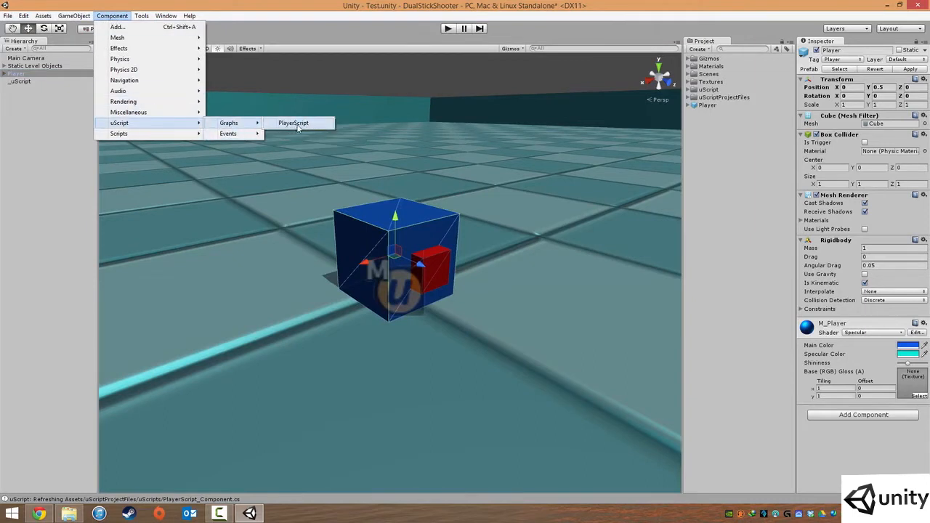
{"action": "left_click", "coordinate": [292, 122]}
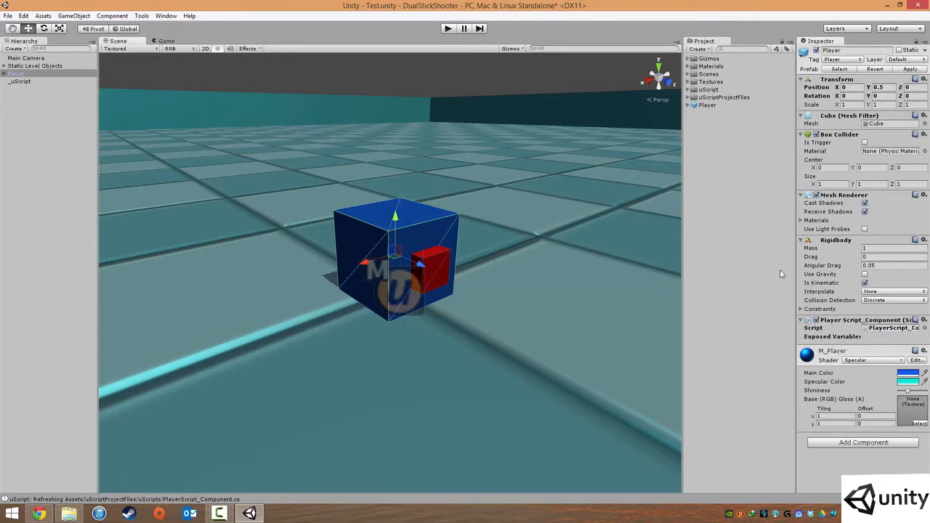
{"action": "mouse_move", "coordinate": [436, 59]}
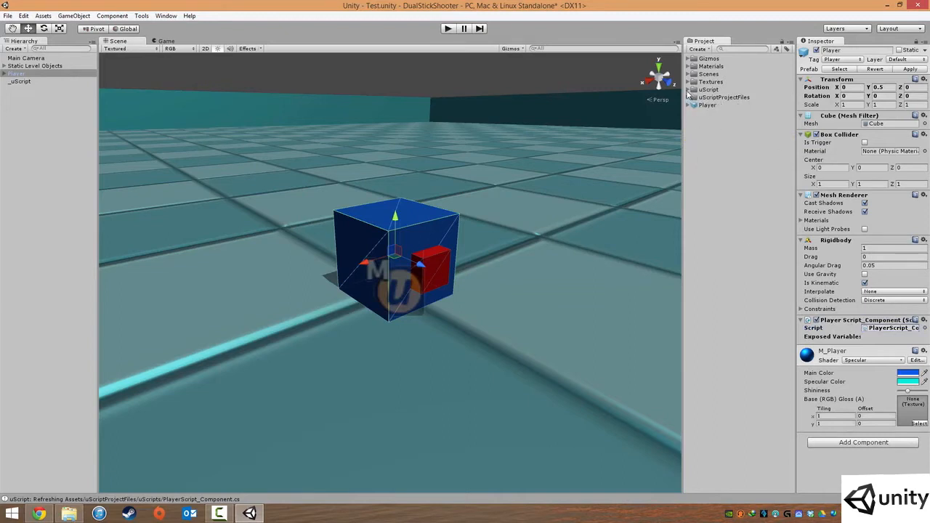
{"action": "mouse_move", "coordinate": [676, 98]}
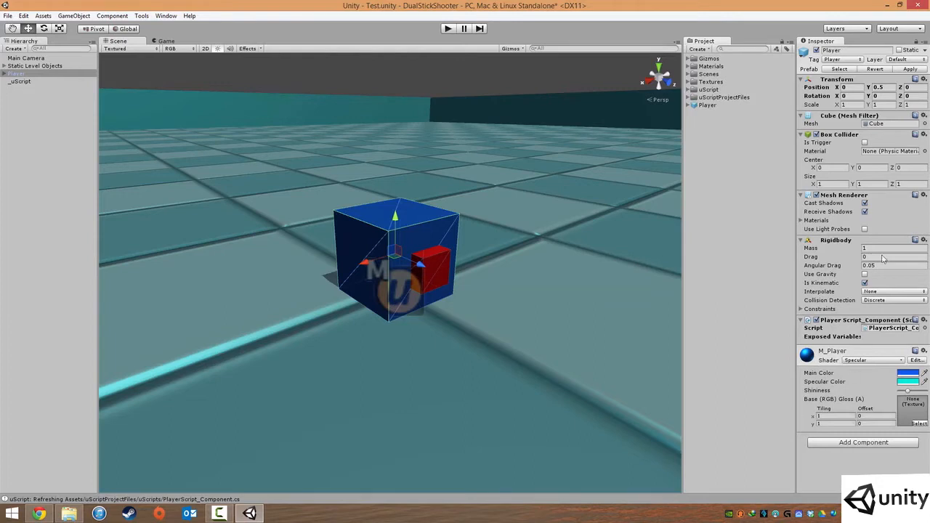
{"action": "mouse_move", "coordinate": [550, 279]}
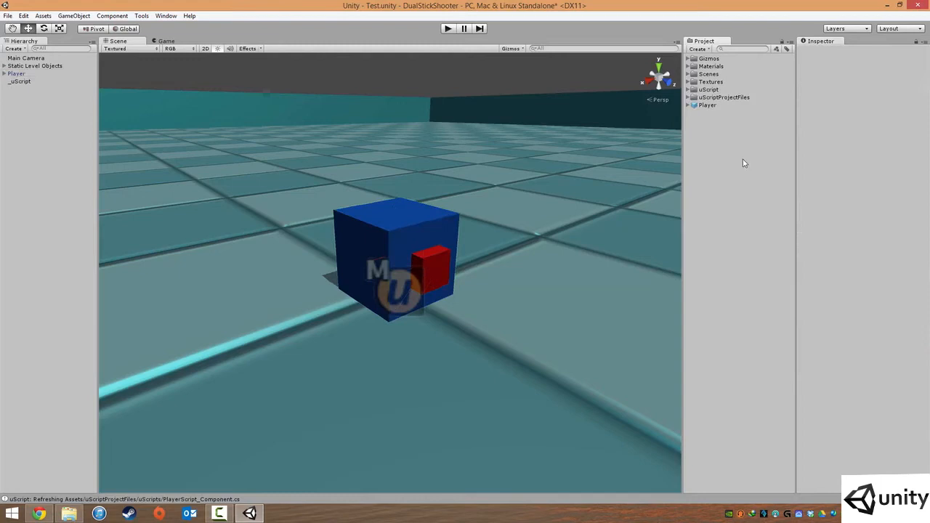
Deselect the Player and reopen the uScript editor window.
{"action": "left_click", "coordinate": [15, 74]}
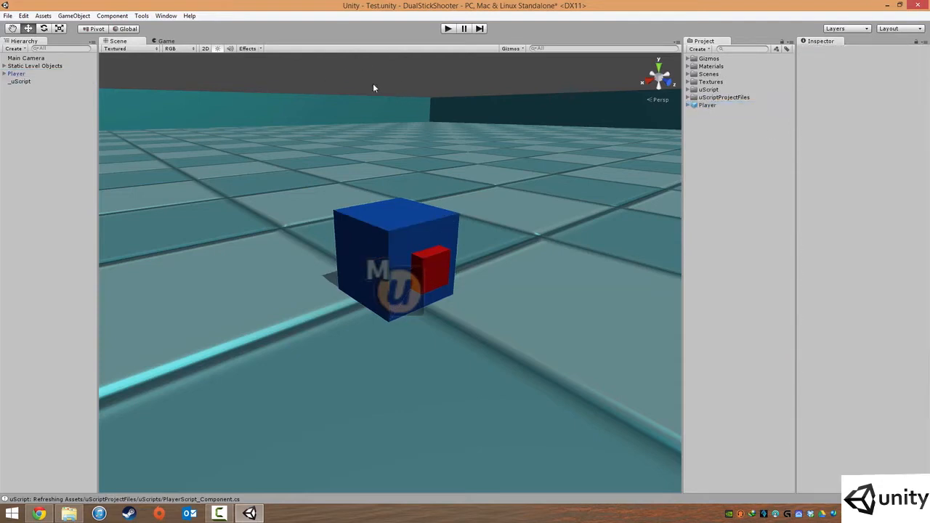
{"action": "mouse_move", "coordinate": [260, 220]}
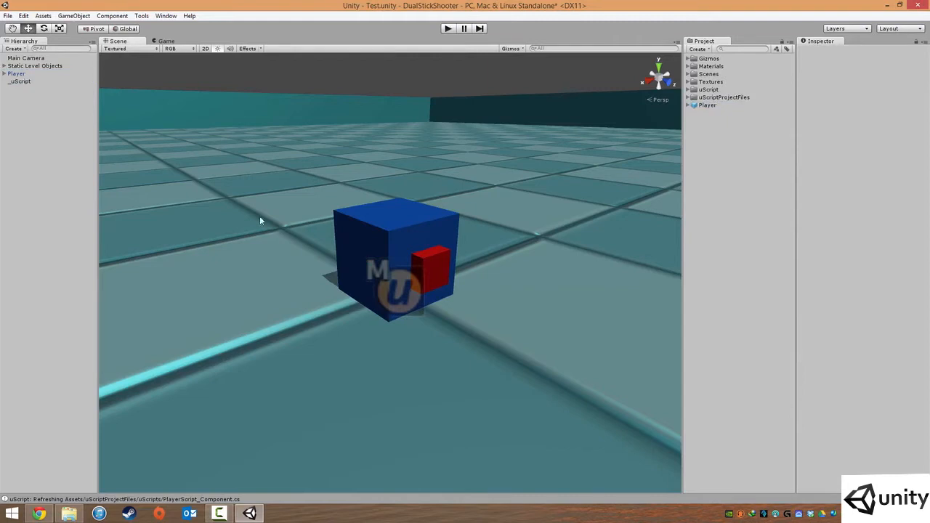
{"action": "mouse_move", "coordinate": [377, 307]}
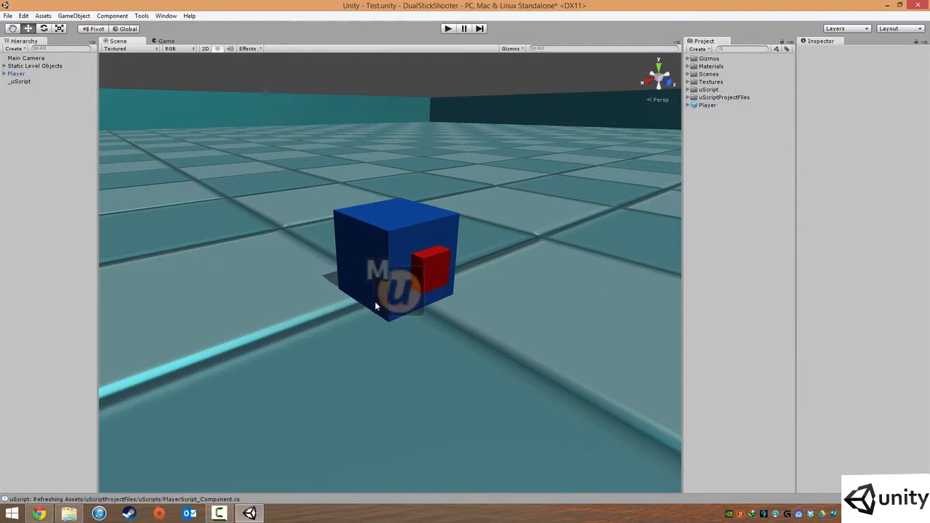
{"action": "mouse_move", "coordinate": [356, 280]}
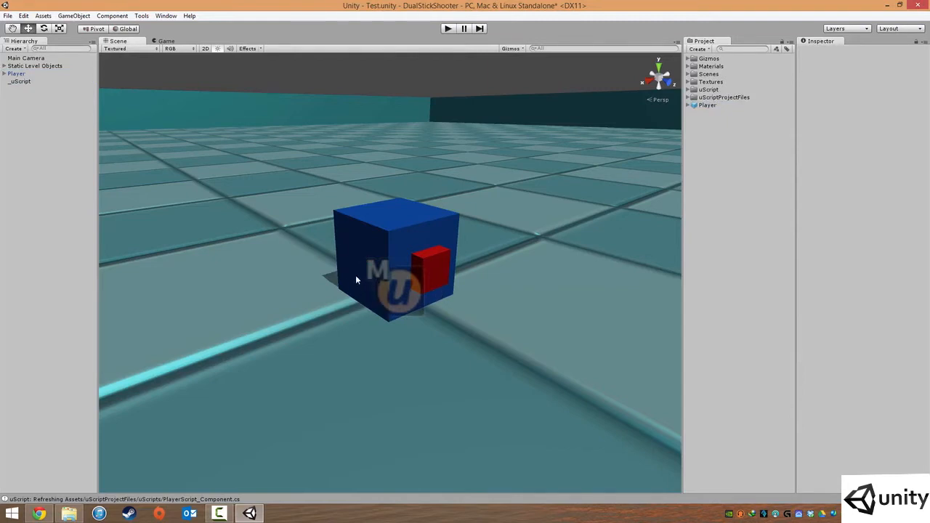
{"action": "mouse_move", "coordinate": [344, 270]}
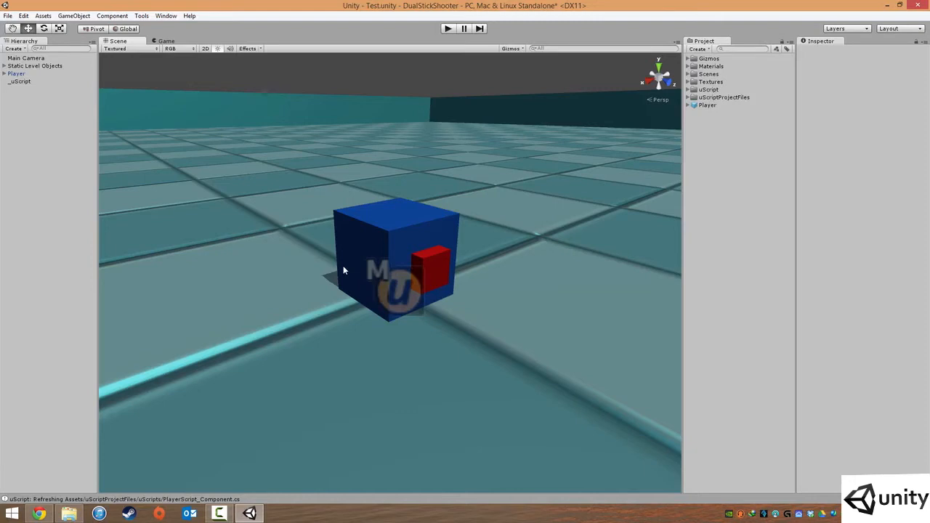
{"action": "left_click", "coordinate": [80, 16]}
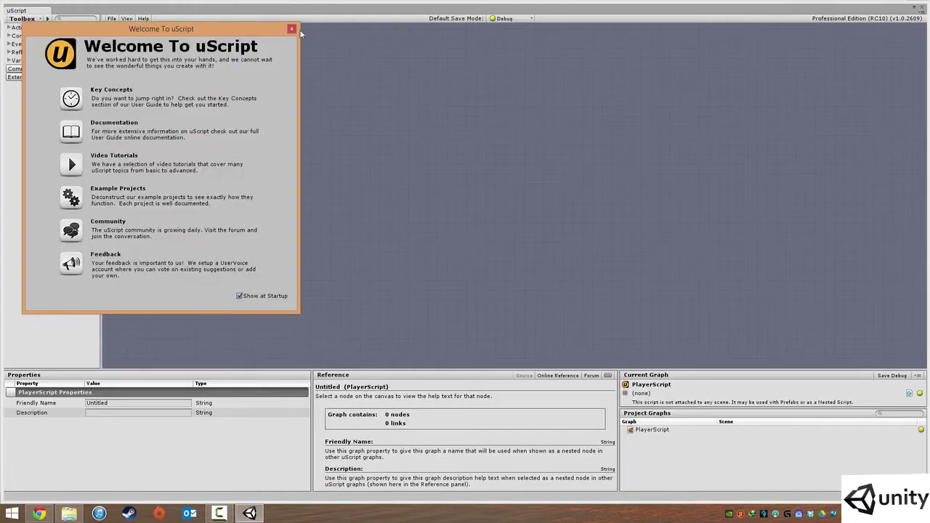
Close the welcome window and select PlayerScript under Project Graphs.
{"action": "left_click", "coordinate": [289, 27]}
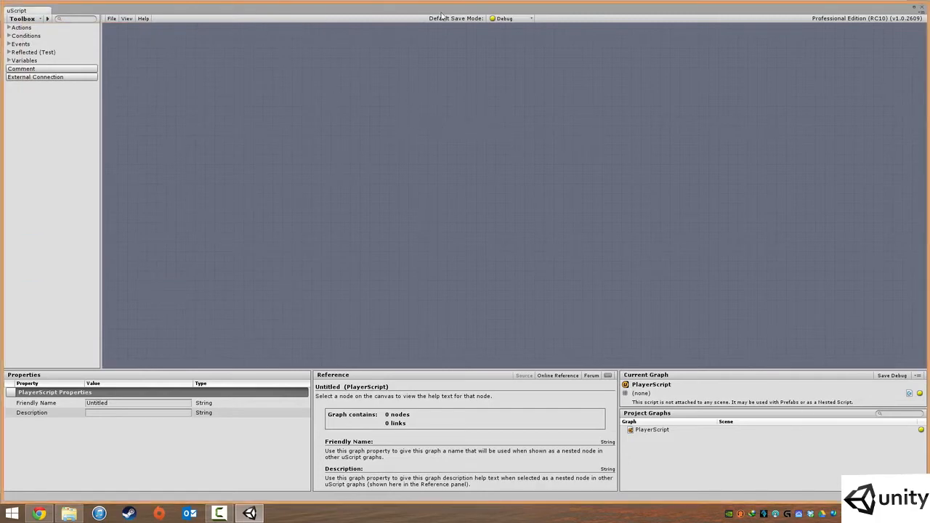
{"action": "mouse_move", "coordinate": [586, 221]}
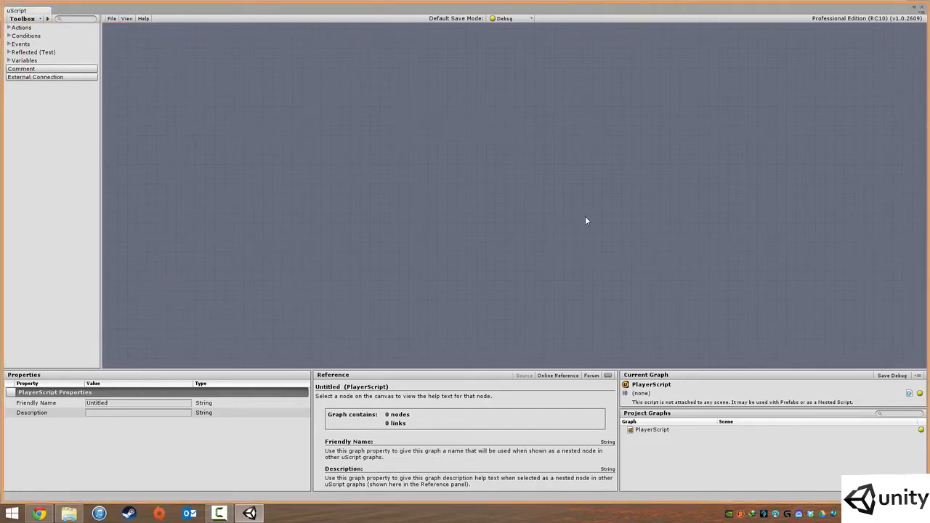
{"action": "mouse_move", "coordinate": [712, 396]}
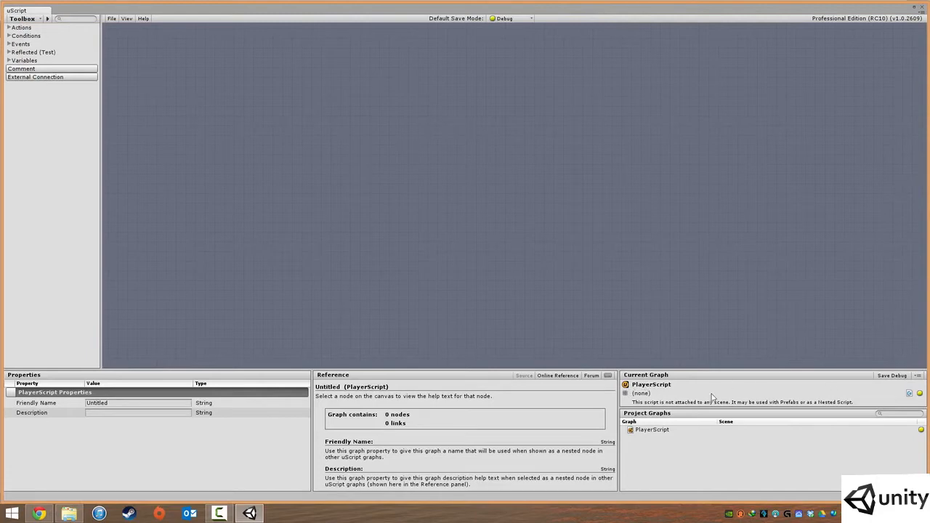
{"action": "left_click", "coordinate": [651, 429]}
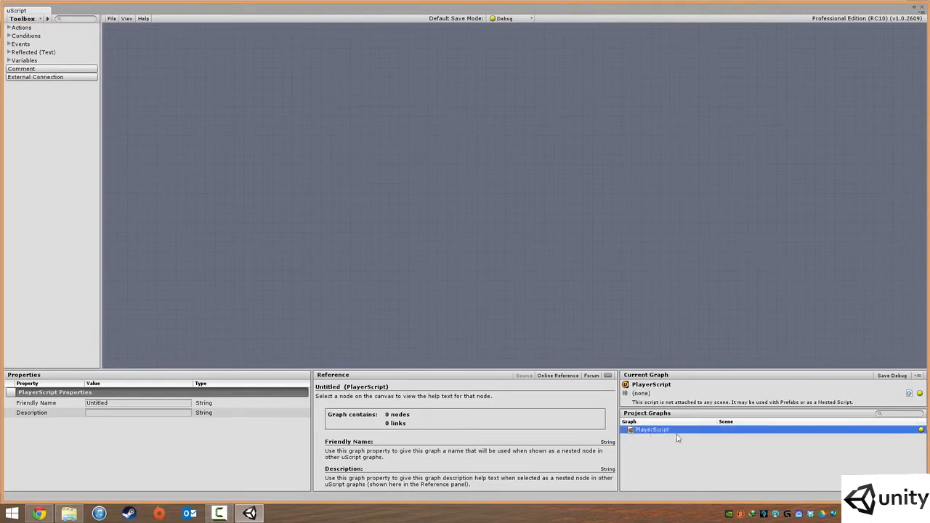
{"action": "mouse_move", "coordinate": [521, 238]}
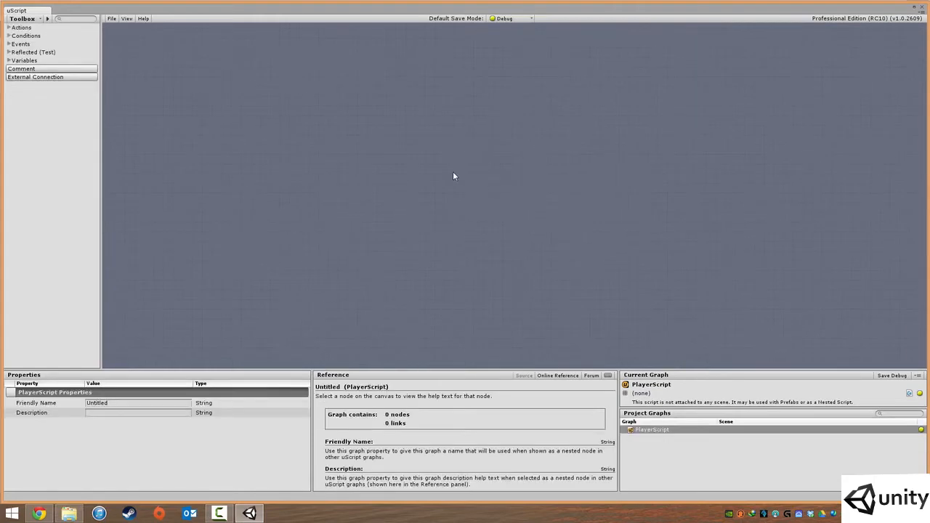
{"action": "mouse_move", "coordinate": [387, 137]}
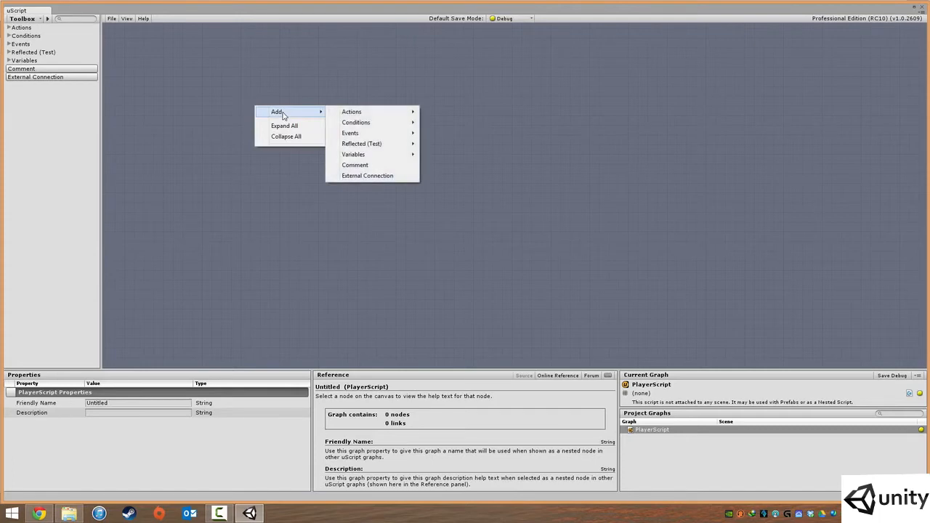
{"action": "mouse_move", "coordinate": [371, 133]}
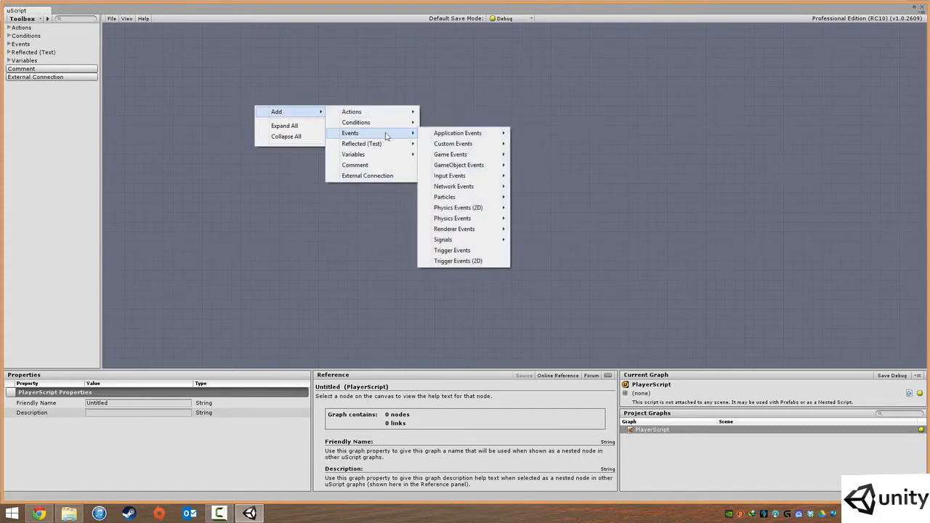
{"action": "mouse_move", "coordinate": [449, 176]}
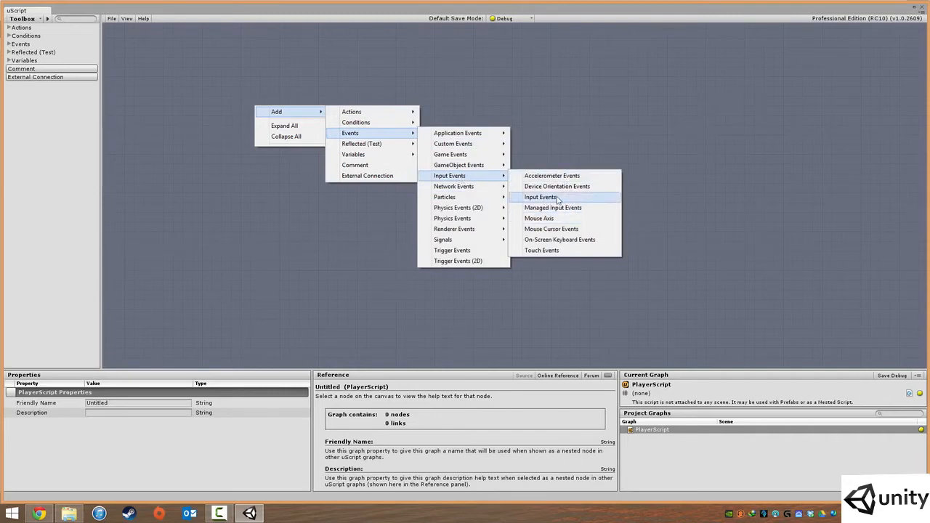
{"action": "mouse_move", "coordinate": [555, 197]}
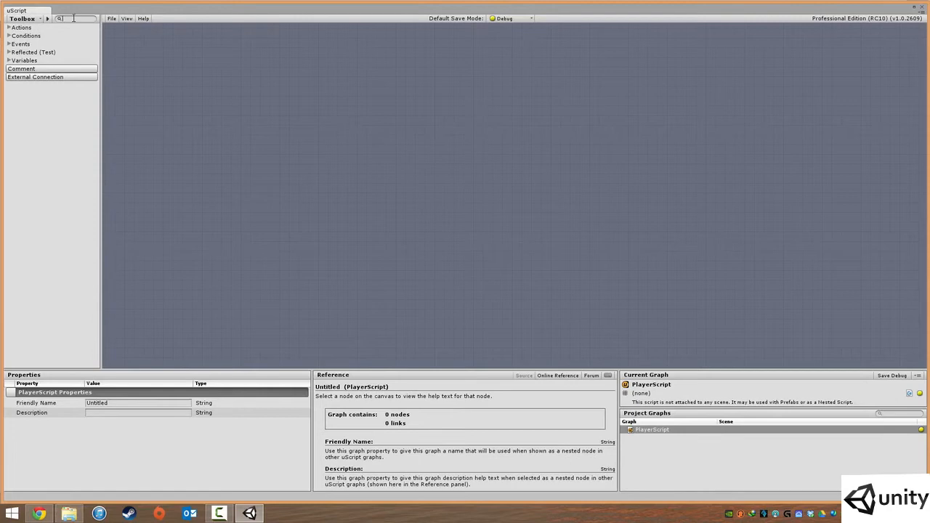
Search 'input', place an Input Events node, and drag a link from On Input Event.
{"action": "type", "text": "input"}
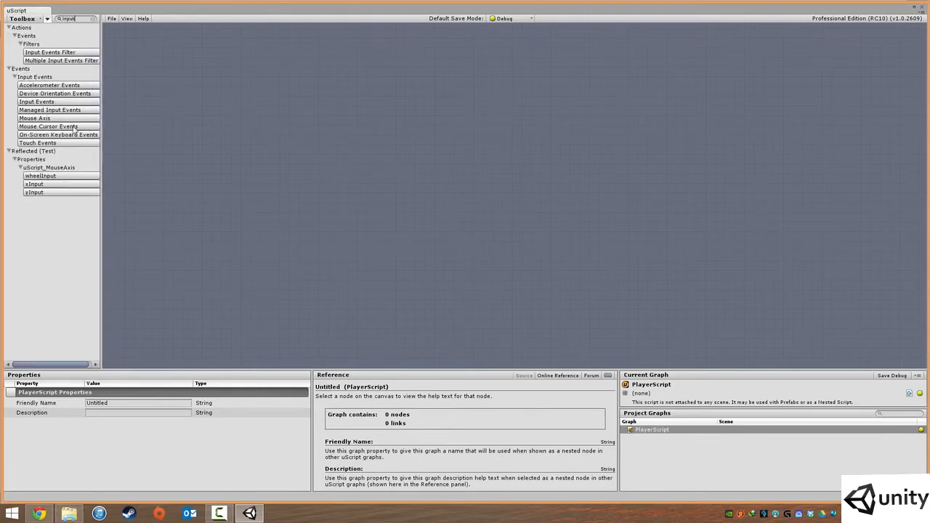
{"action": "left_click", "coordinate": [37, 102]}
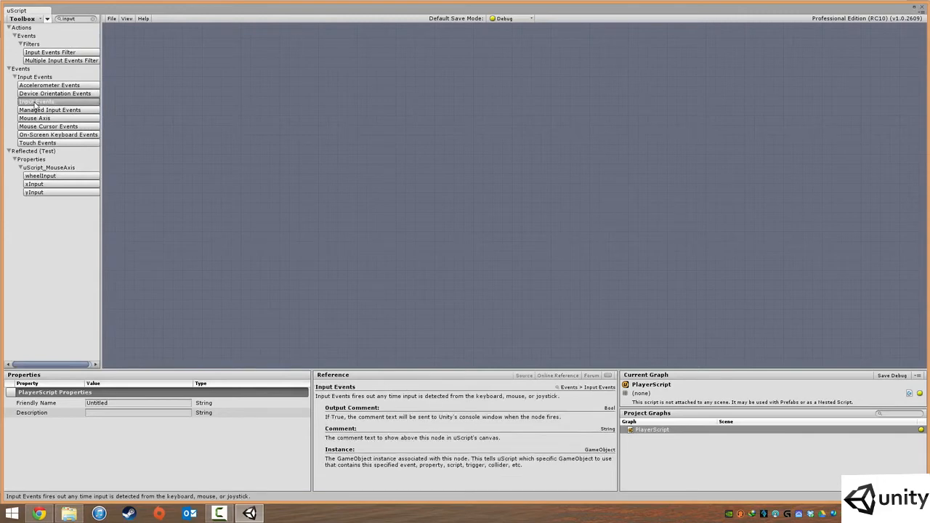
{"action": "left_click_drag", "start_coordinate": [29, 101], "coordinate": [342, 199]}
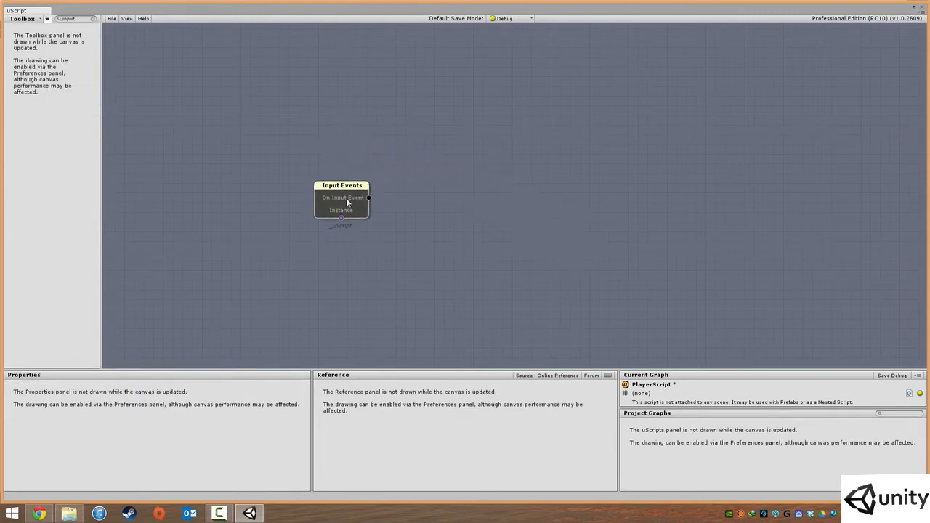
{"action": "left_click", "coordinate": [342, 198]}
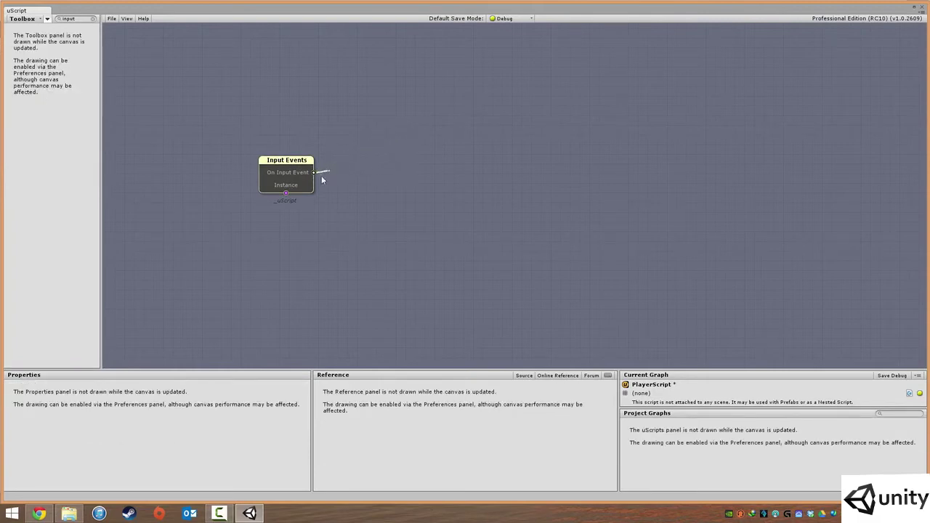
{"action": "left_click_drag", "start_coordinate": [312, 173], "coordinate": [370, 138]}
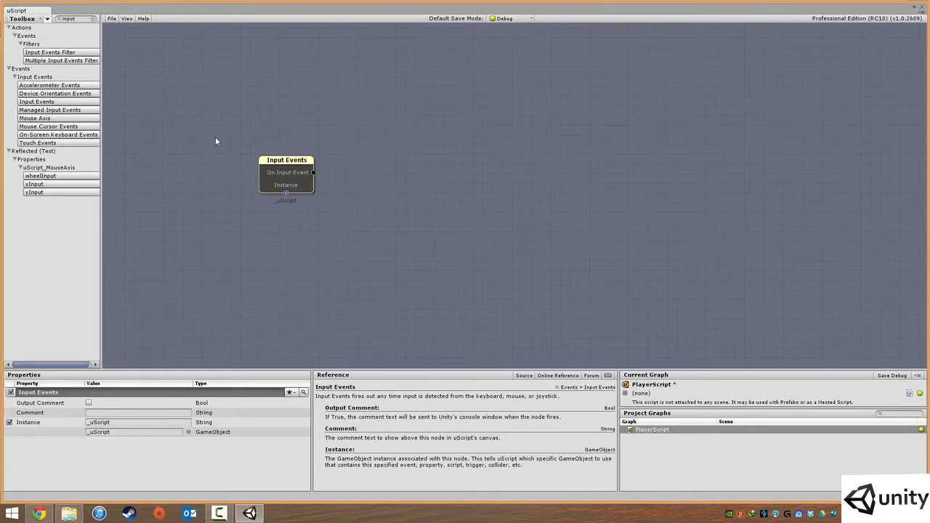
{"action": "mouse_move", "coordinate": [407, 161]}
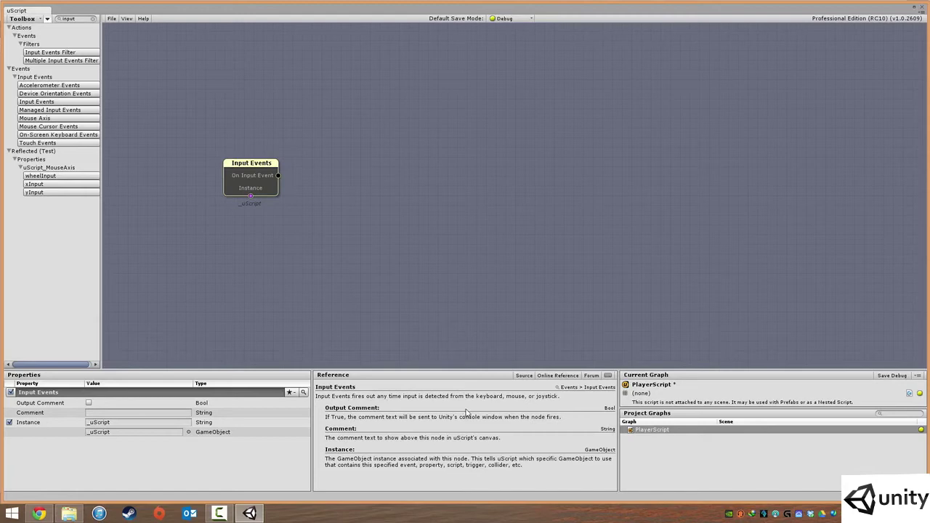
{"action": "mouse_move", "coordinate": [572, 348]}
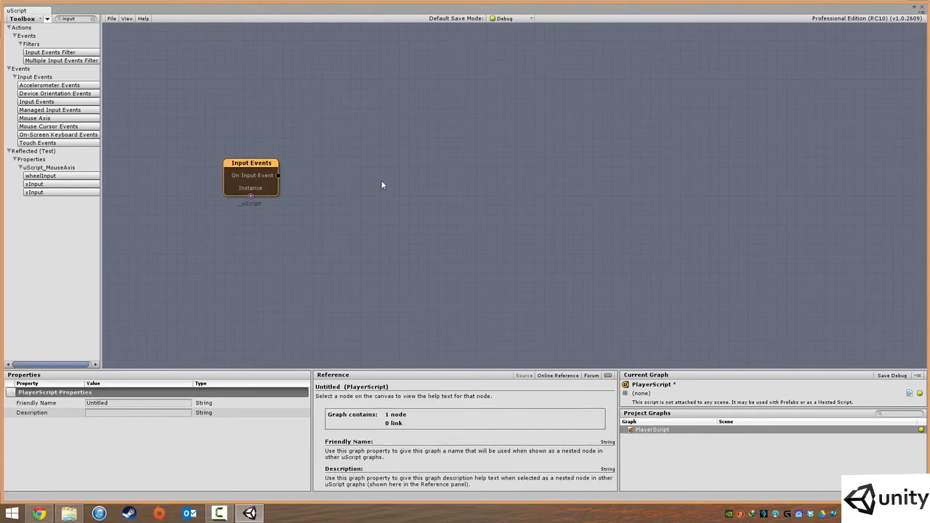
{"action": "mouse_move", "coordinate": [279, 187]}
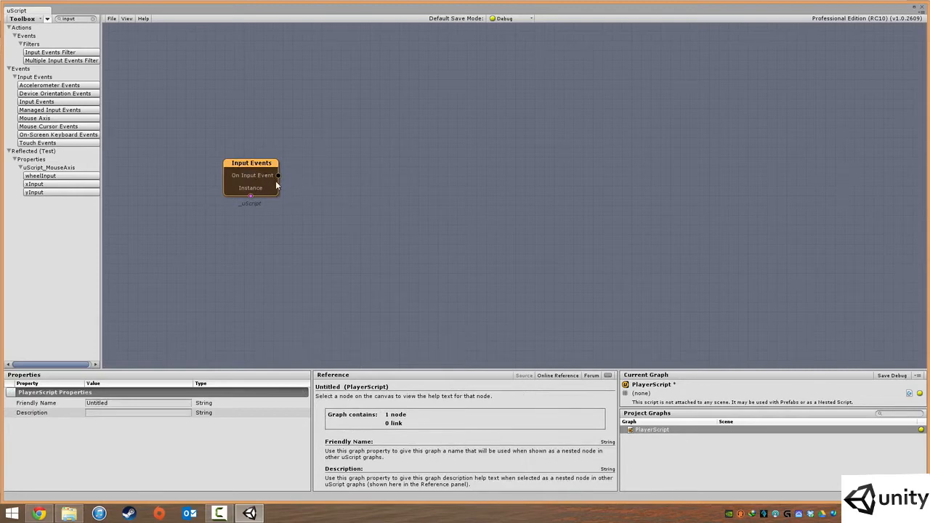
{"action": "mouse_move", "coordinate": [322, 140]}
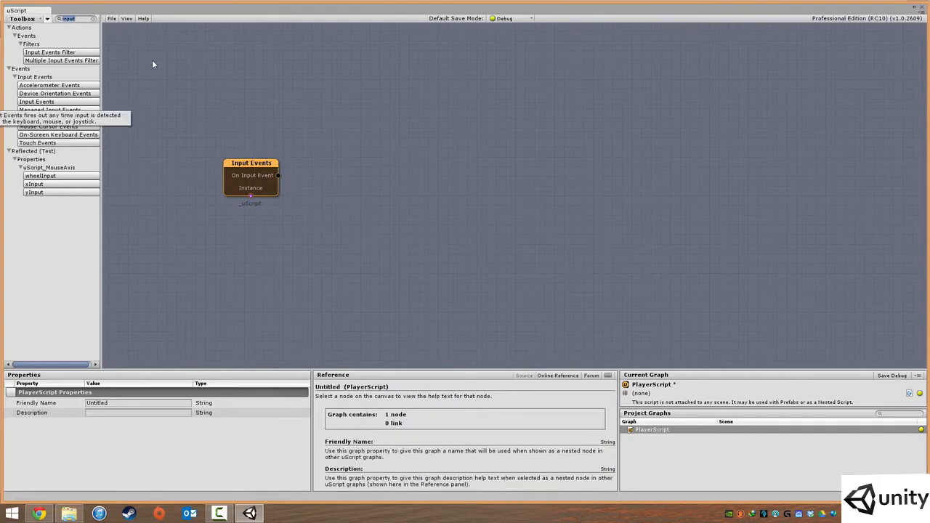
Add an Input Events Filter node and wire On Input Event into its In socket.
{"action": "left_click", "coordinate": [55, 52]}
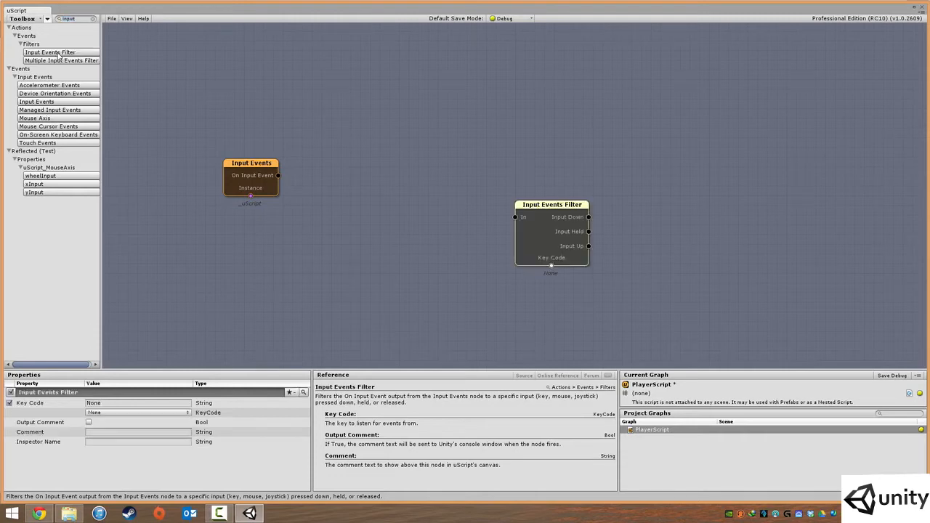
{"action": "mouse_move", "coordinate": [49, 51]}
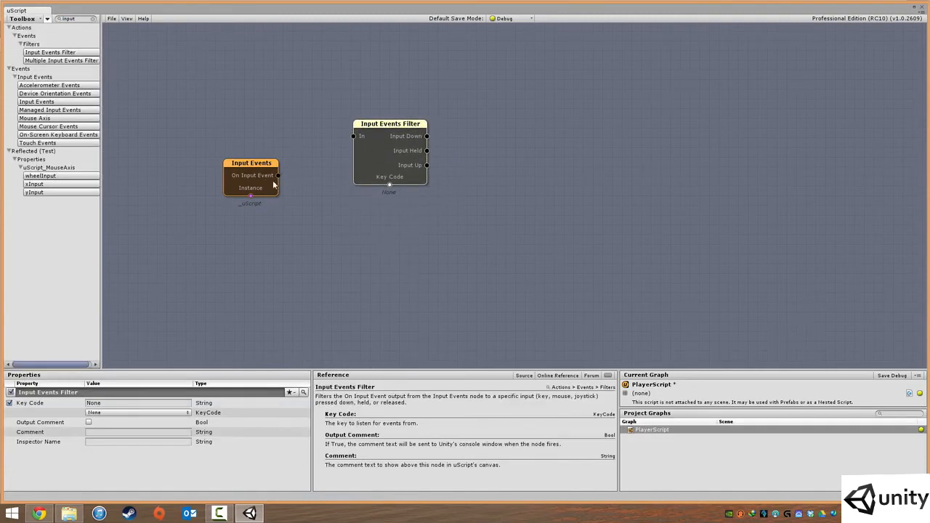
{"action": "left_click_drag", "start_coordinate": [278, 175], "coordinate": [353, 136]}
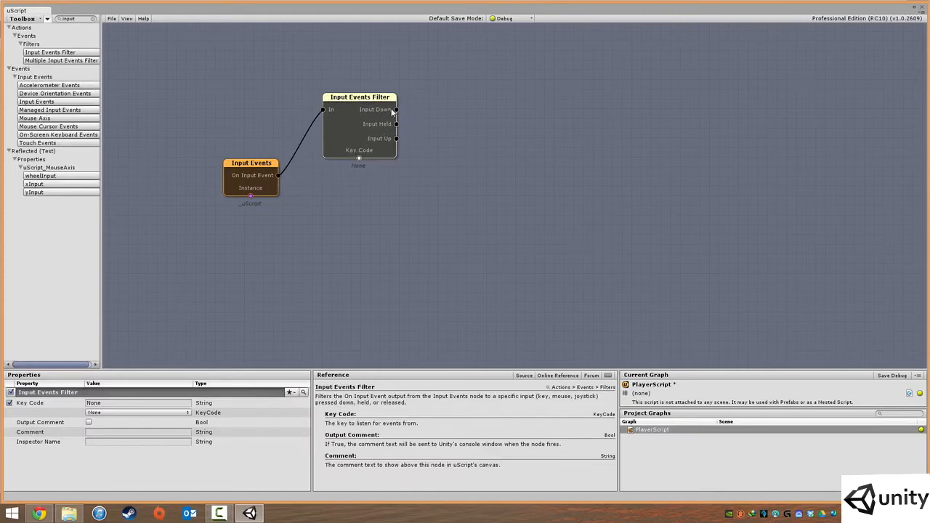
{"action": "mouse_move", "coordinate": [385, 112]}
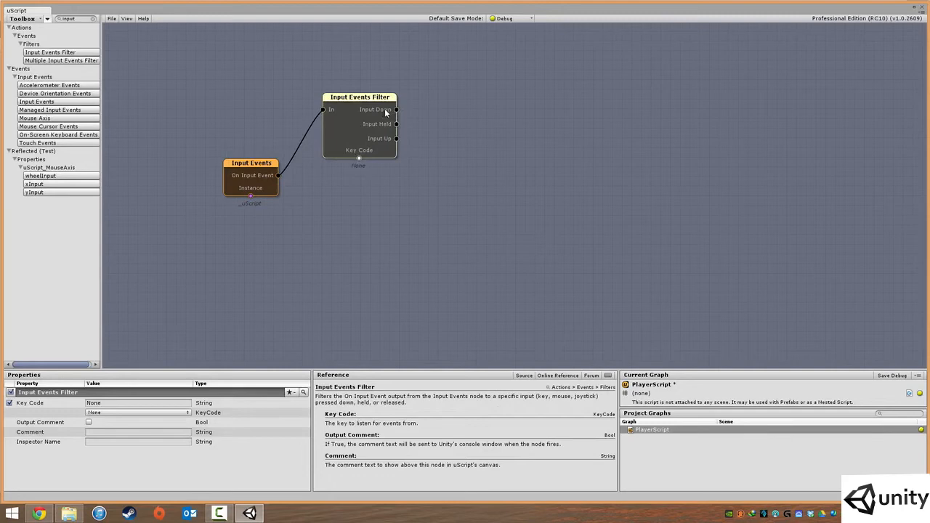
{"action": "mouse_move", "coordinate": [399, 116]}
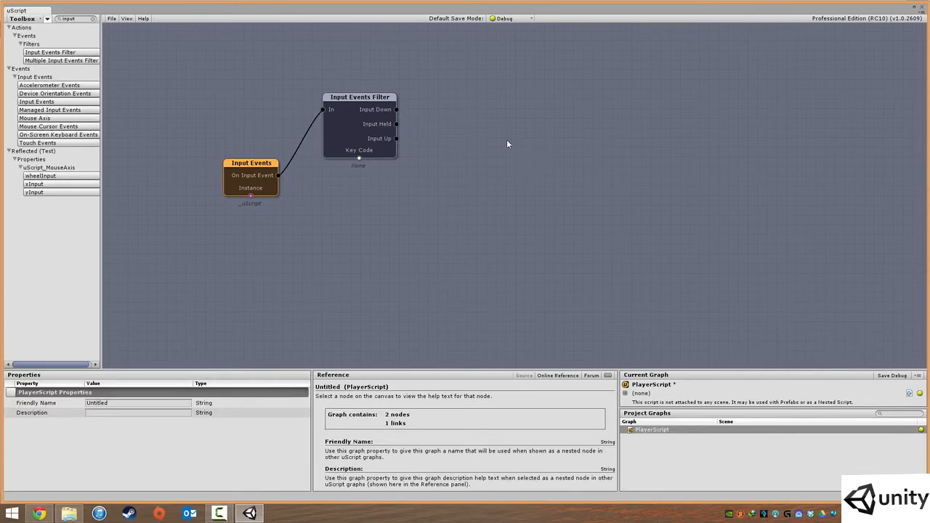
{"action": "mouse_move", "coordinate": [512, 161]}
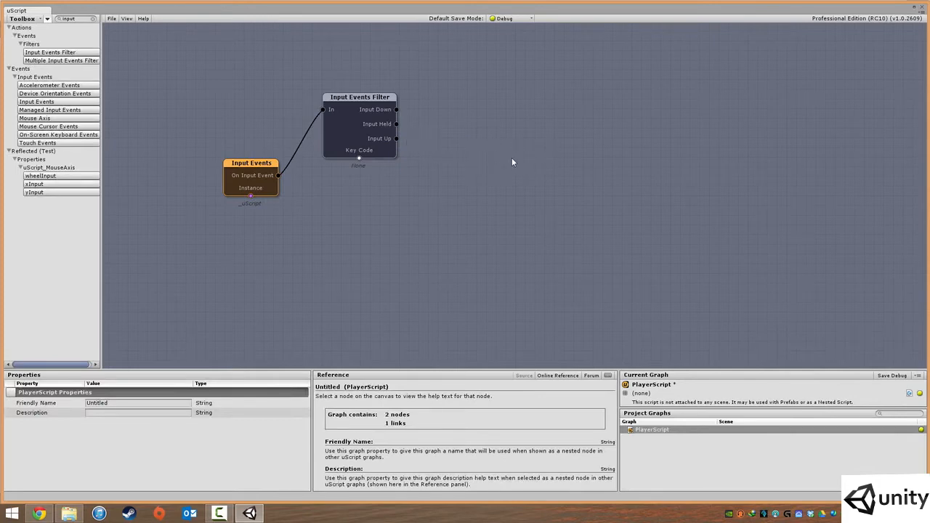
{"action": "mouse_move", "coordinate": [407, 146]}
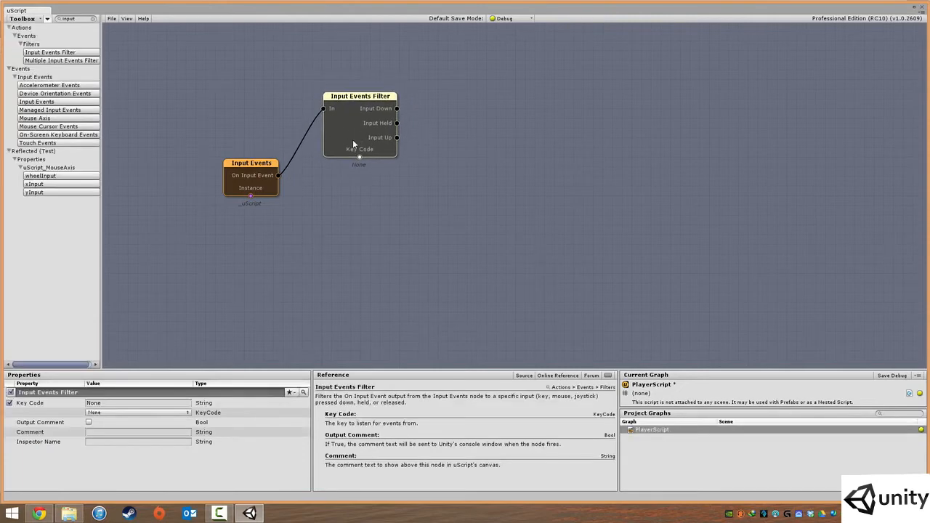
{"action": "mouse_move", "coordinate": [71, 418]}
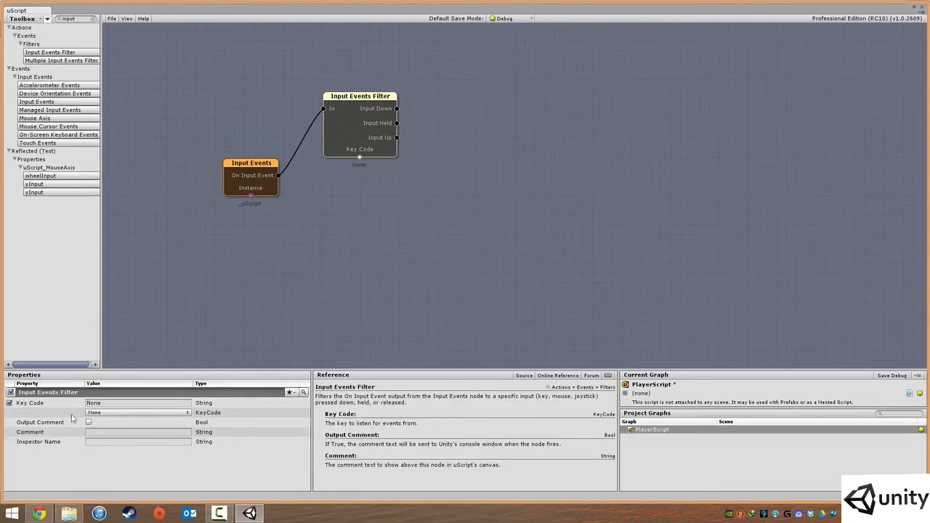
{"action": "mouse_move", "coordinate": [121, 420]}
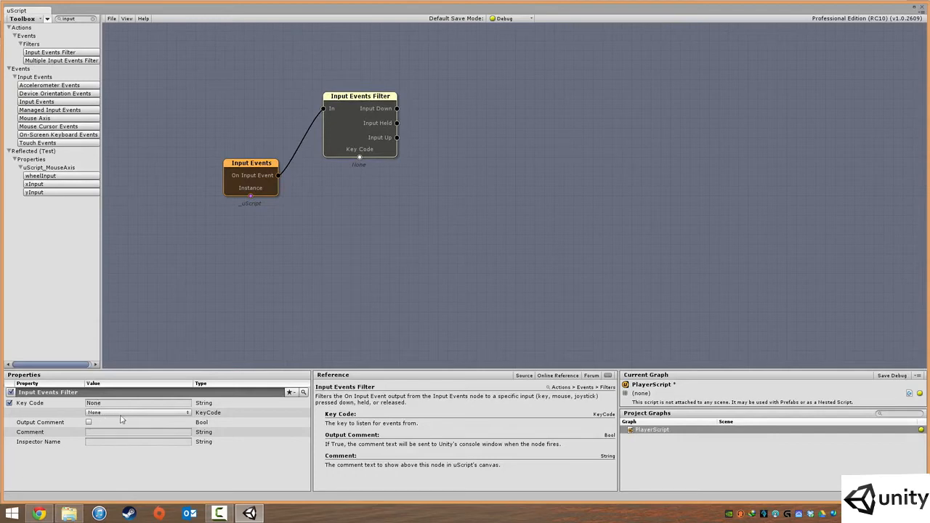
Enter W as the filter's Key Code and browse the KeyCode dropdown list.
{"action": "left_click", "coordinate": [138, 402]}
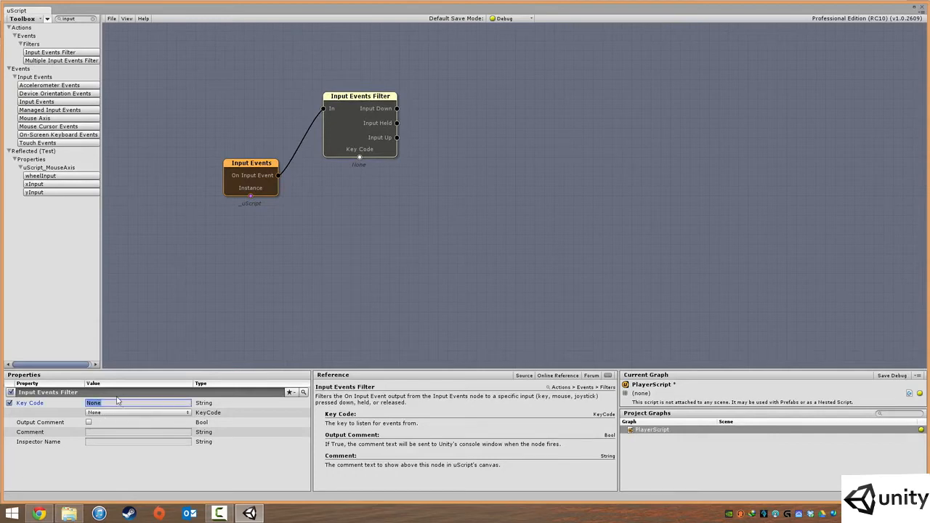
{"action": "type", "text": "W"}
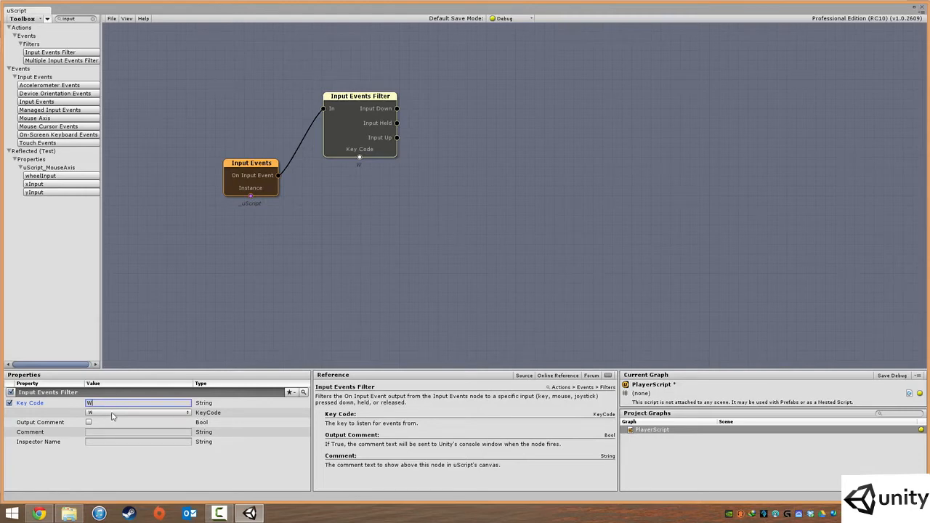
{"action": "left_click", "coordinate": [187, 413]}
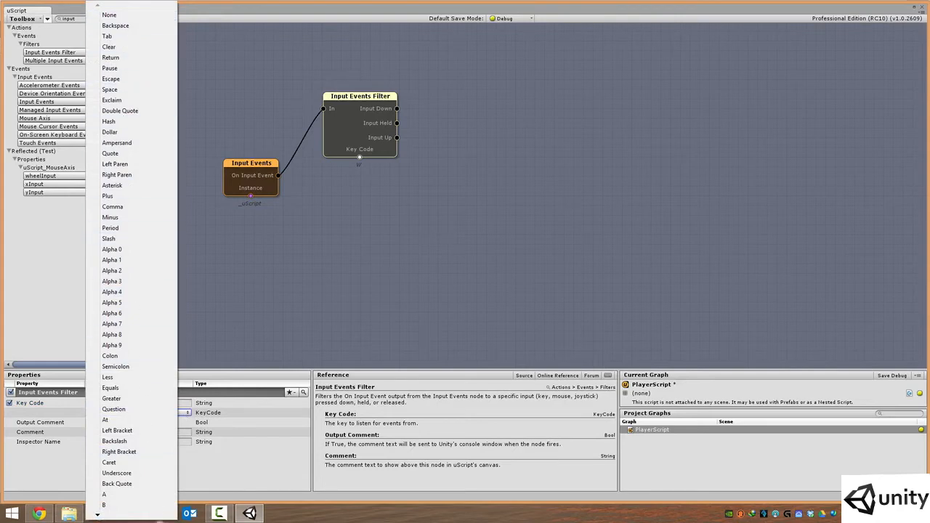
{"action": "mouse_move", "coordinate": [129, 26]}
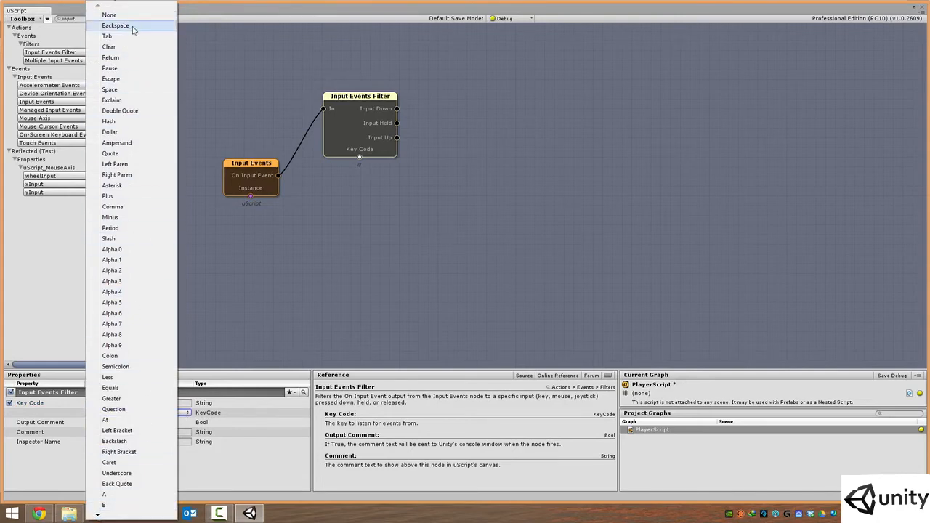
{"action": "mouse_move", "coordinate": [129, 281]}
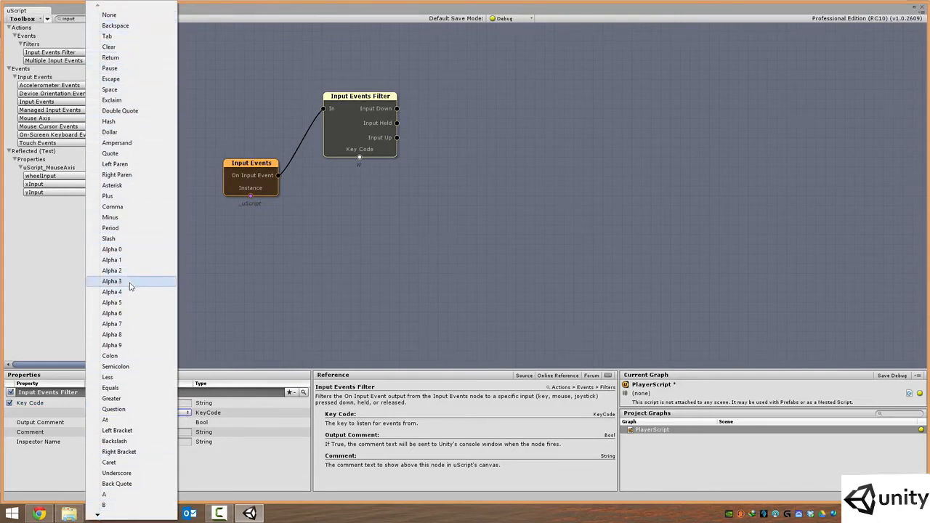
{"action": "mouse_move", "coordinate": [111, 398]}
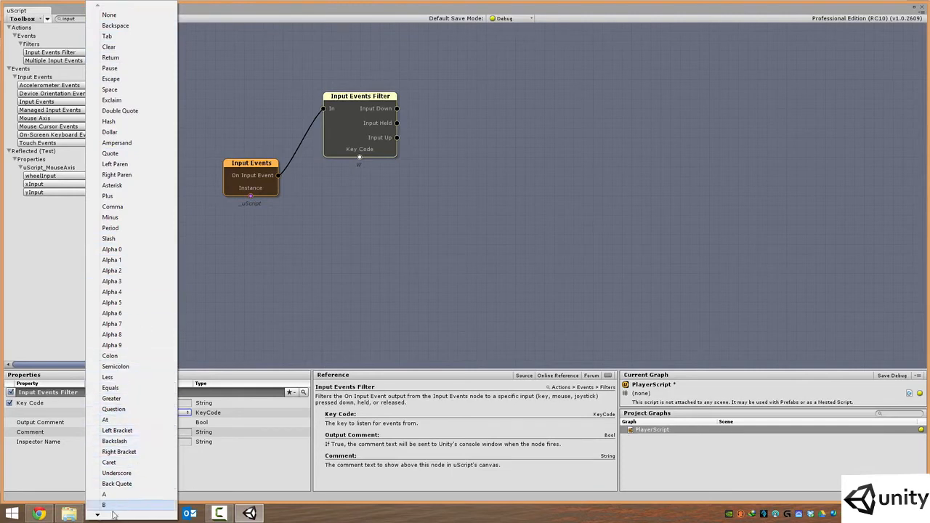
{"action": "scroll", "scroll_direction": "down", "scroll_amount": 3}
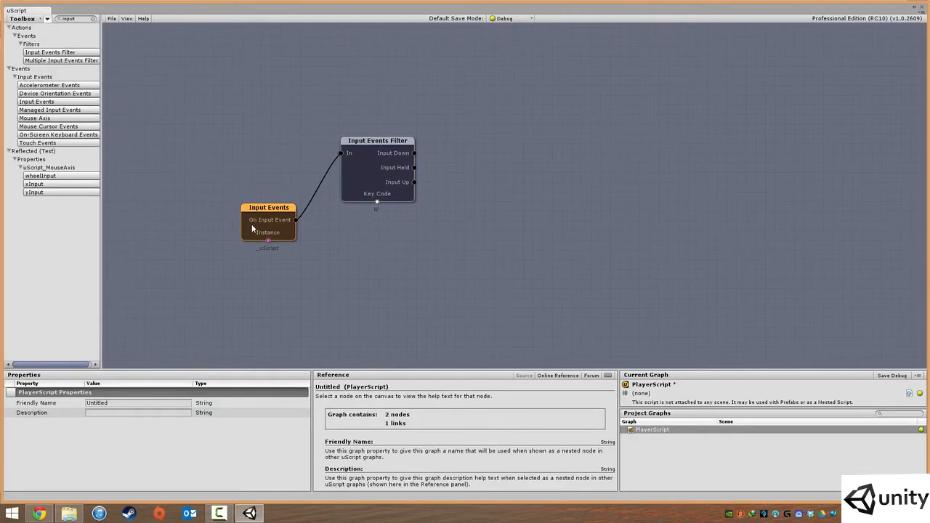
{"action": "mouse_move", "coordinate": [276, 225]}
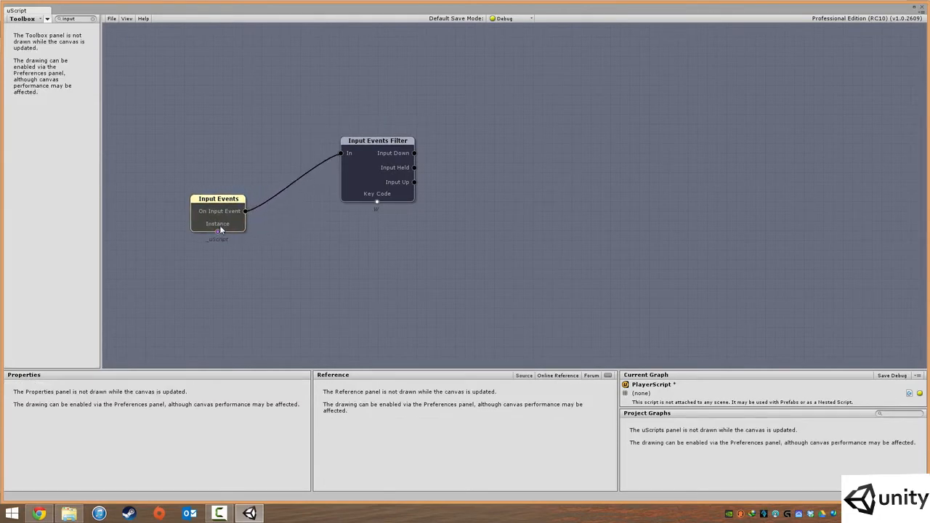
Select then deselect the Input Events node, and clear the Toolbox node search.
{"action": "left_click", "coordinate": [218, 223]}
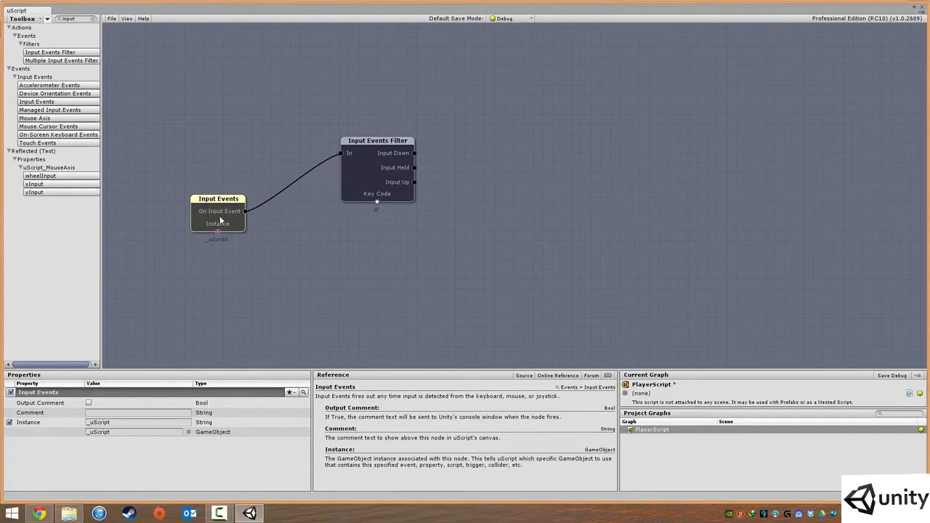
{"action": "left_click", "coordinate": [377, 140]}
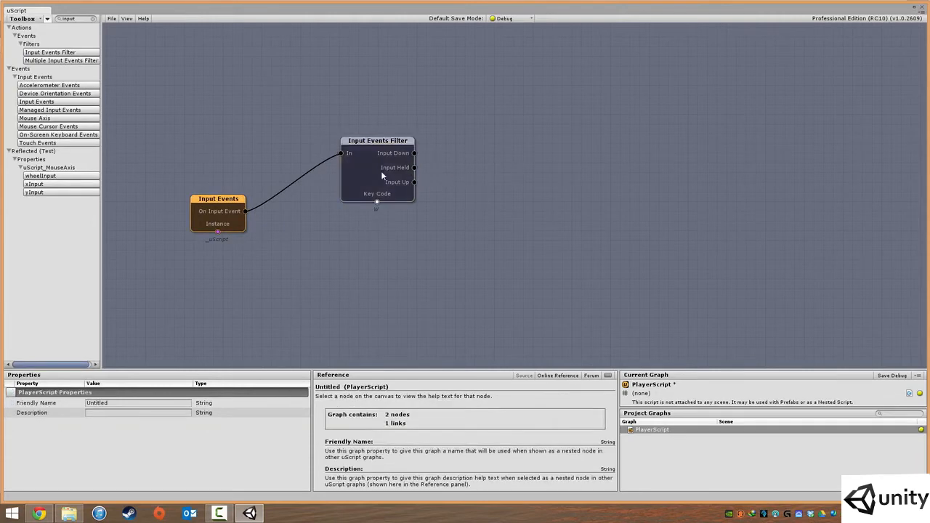
{"action": "left_click", "coordinate": [378, 141]}
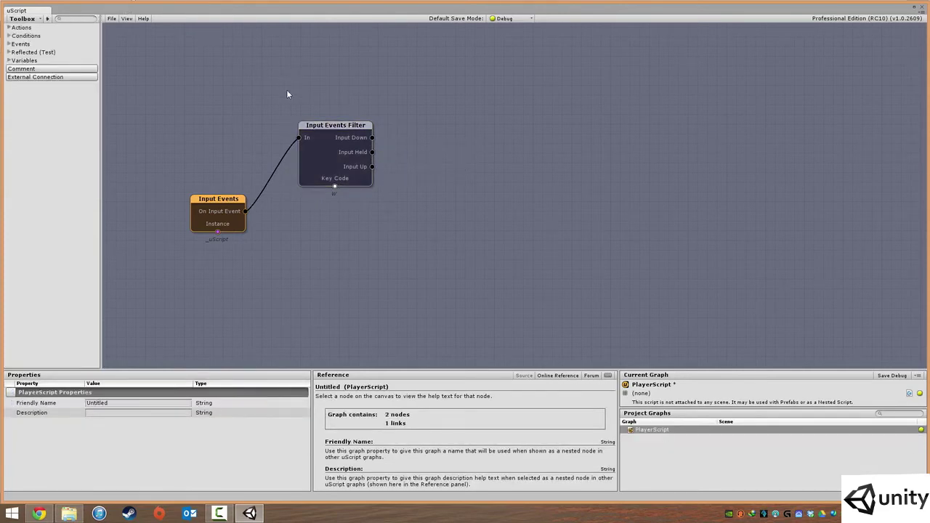
{"action": "mouse_move", "coordinate": [266, 94]}
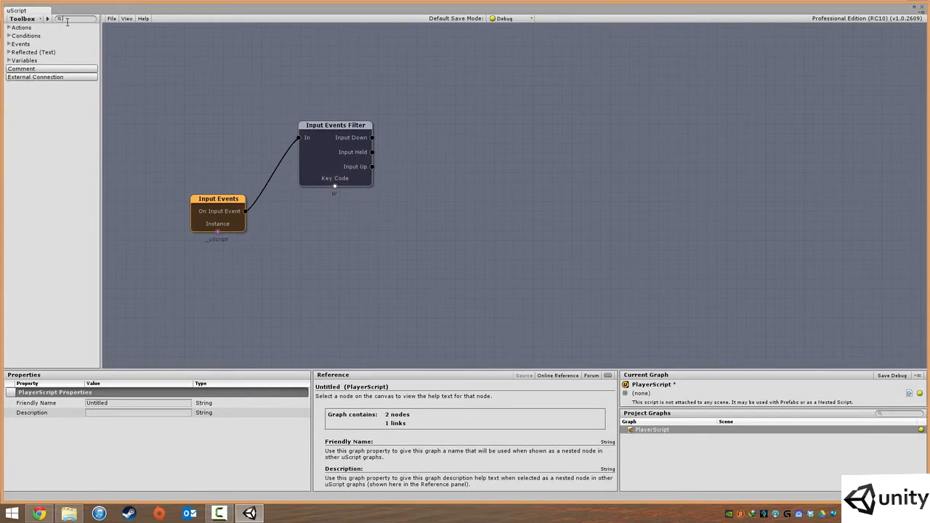
{"action": "mouse_move", "coordinate": [68, 27]}
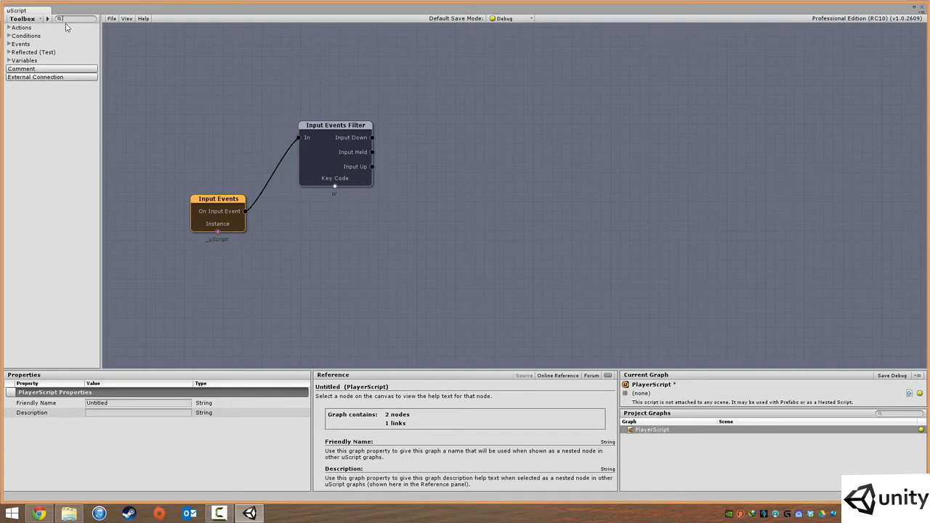
Search 'transform' and add a Translate(float, float, float) node to the canvas.
{"action": "type", "text": "transform"}
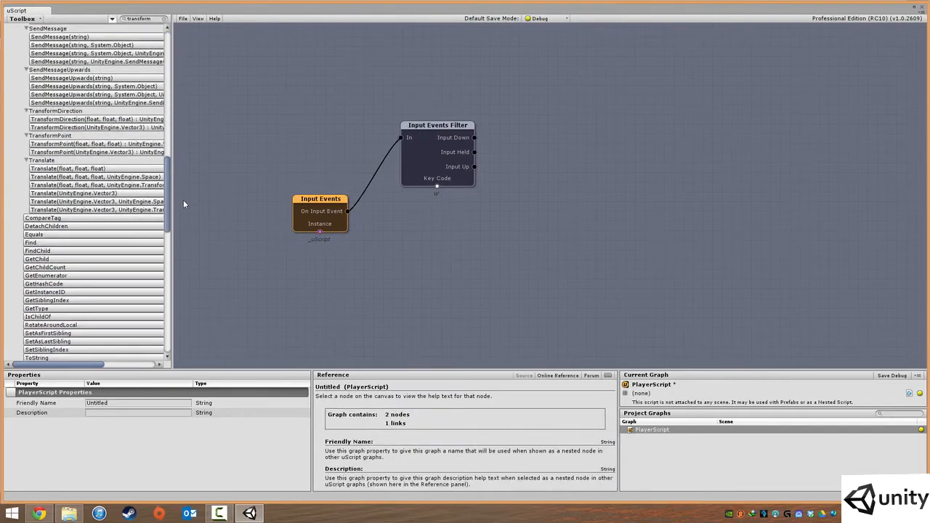
{"action": "scroll", "scroll_direction": "down", "scroll_amount": 3}
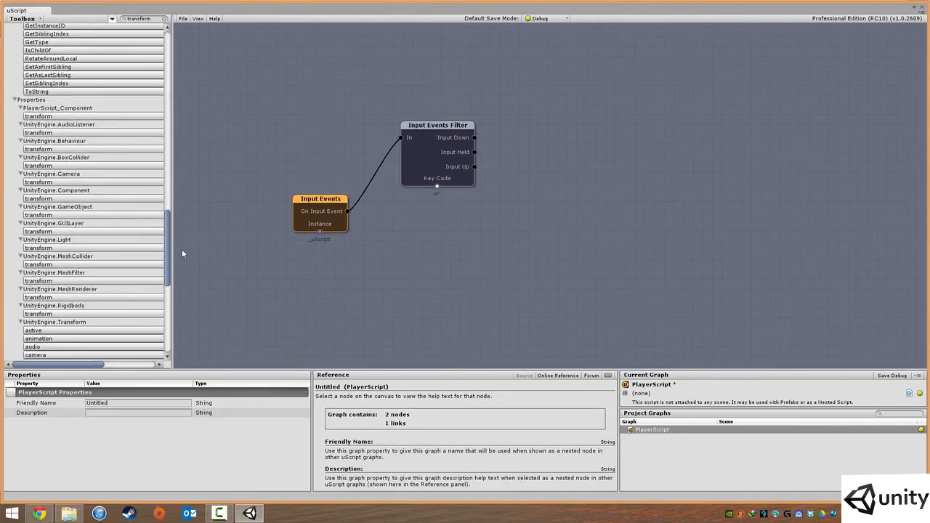
{"action": "scroll", "scroll_direction": "down", "scroll_amount": 3}
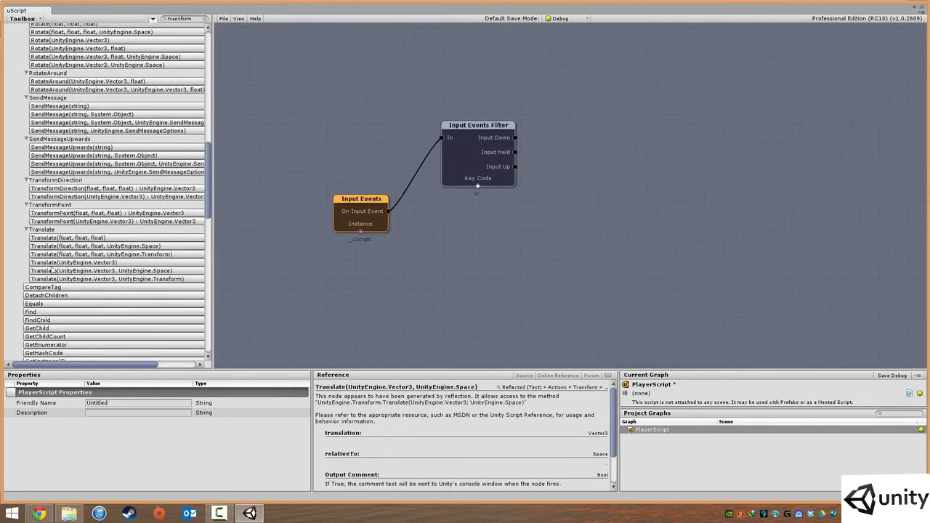
{"action": "left_click", "coordinate": [72, 263]}
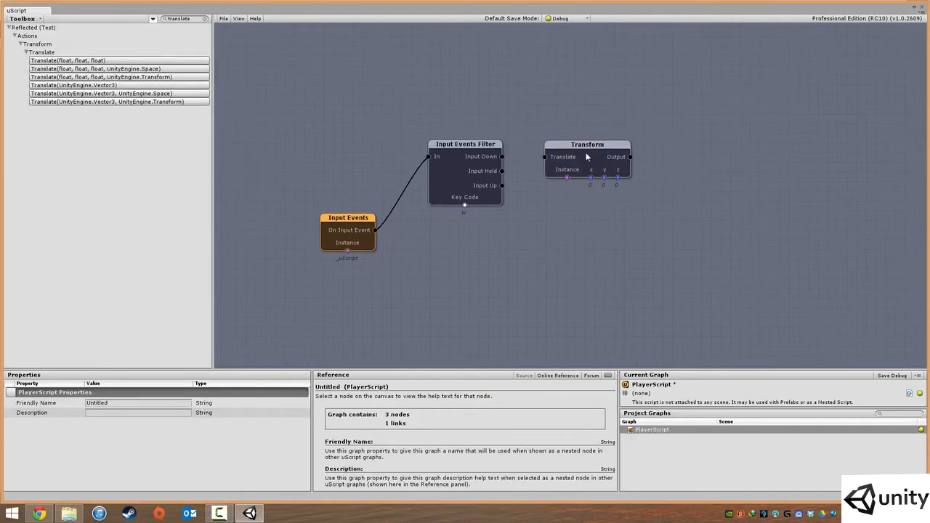
{"action": "mouse_move", "coordinate": [590, 160]}
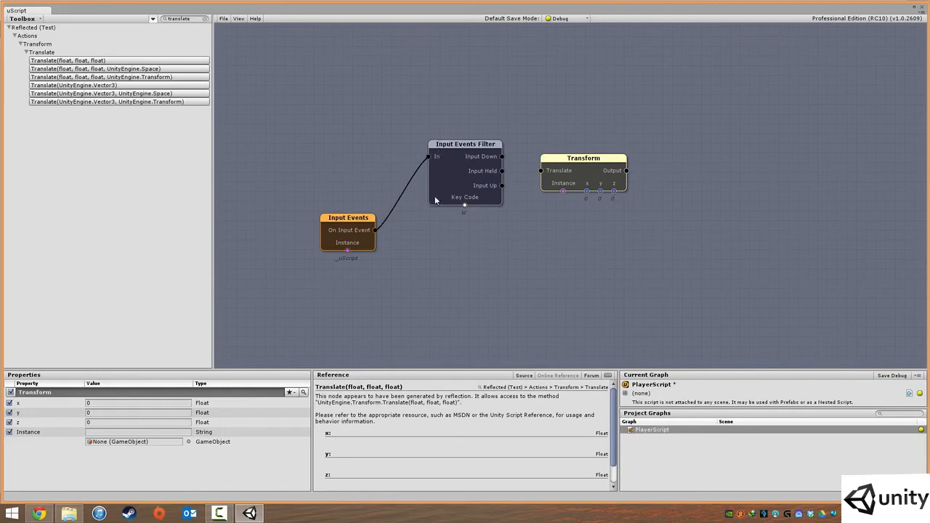
{"action": "mouse_move", "coordinate": [506, 174]}
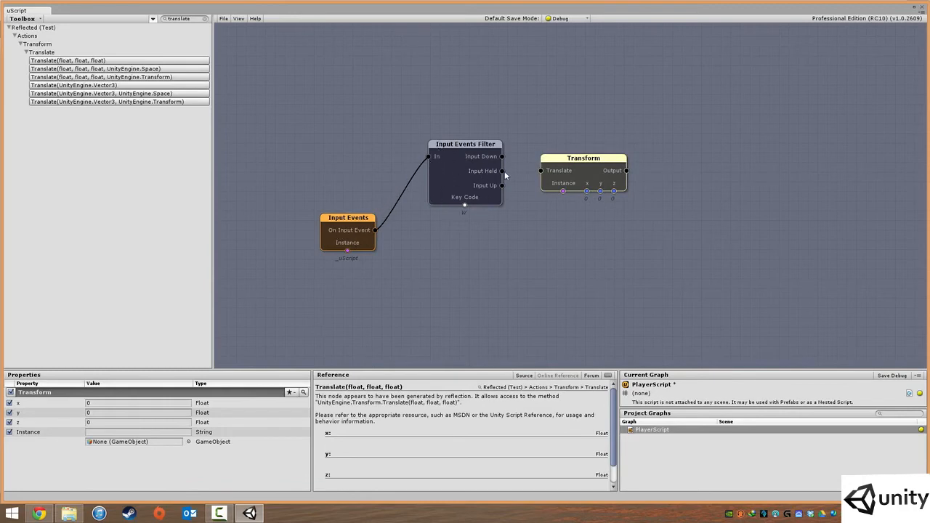
Wire the W filter's Input Held to the Transform Translate input, re-centring the view.
{"action": "left_click_drag", "start_coordinate": [501, 171], "coordinate": [541, 170]}
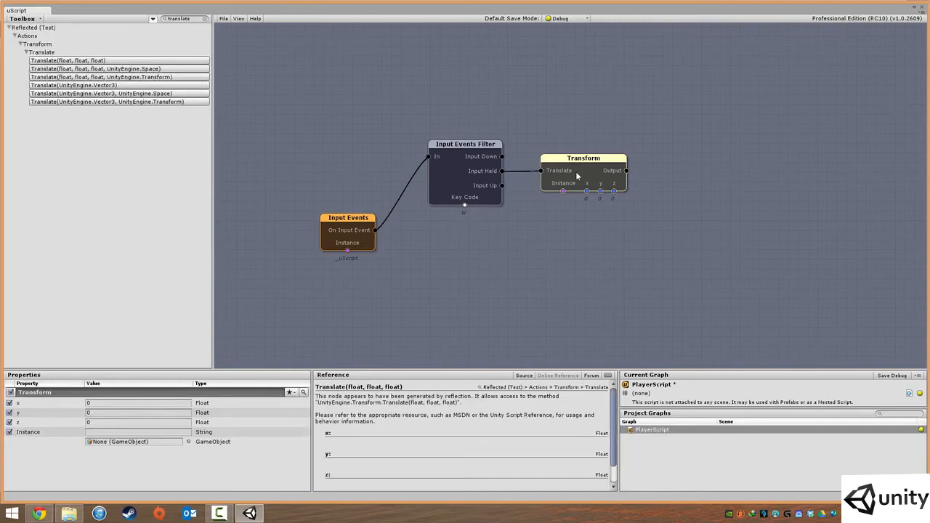
{"action": "left_click_drag", "start_coordinate": [583, 158], "coordinate": [576, 158]}
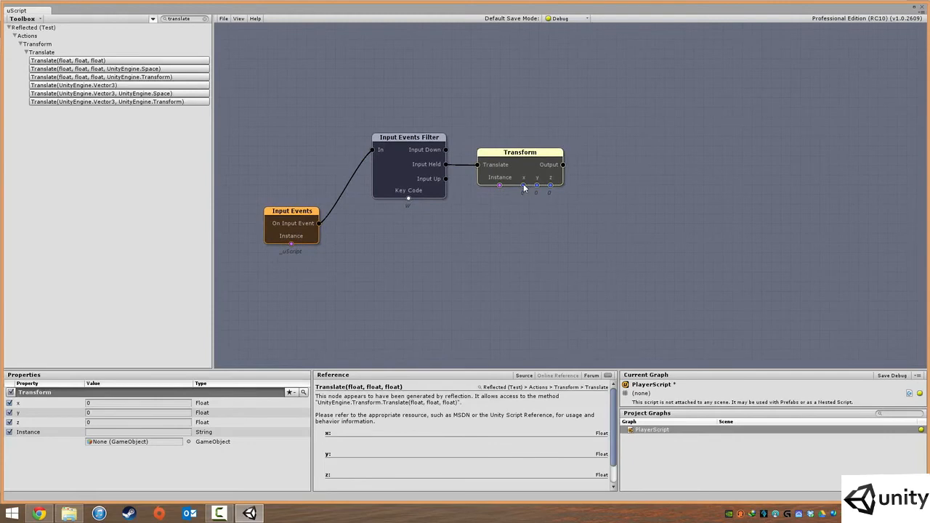
{"action": "mouse_move", "coordinate": [533, 187]}
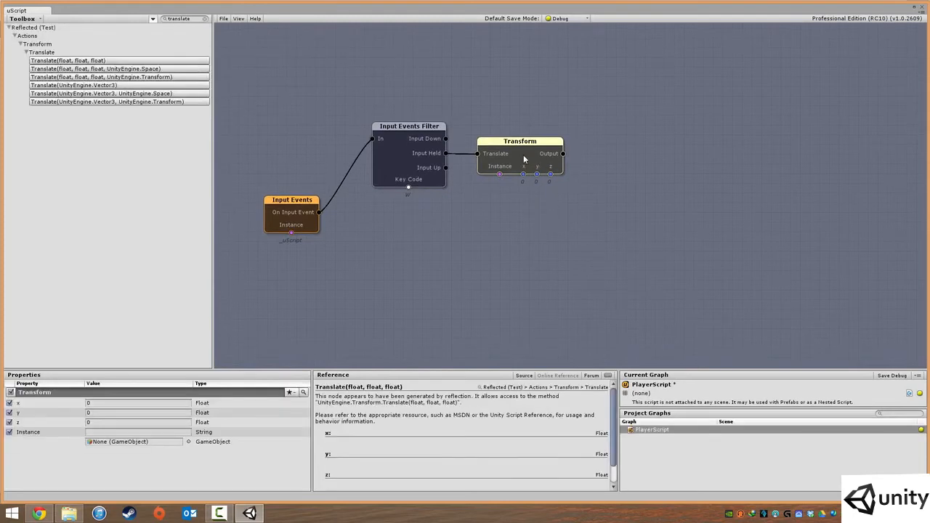
{"action": "mouse_move", "coordinate": [520, 183]}
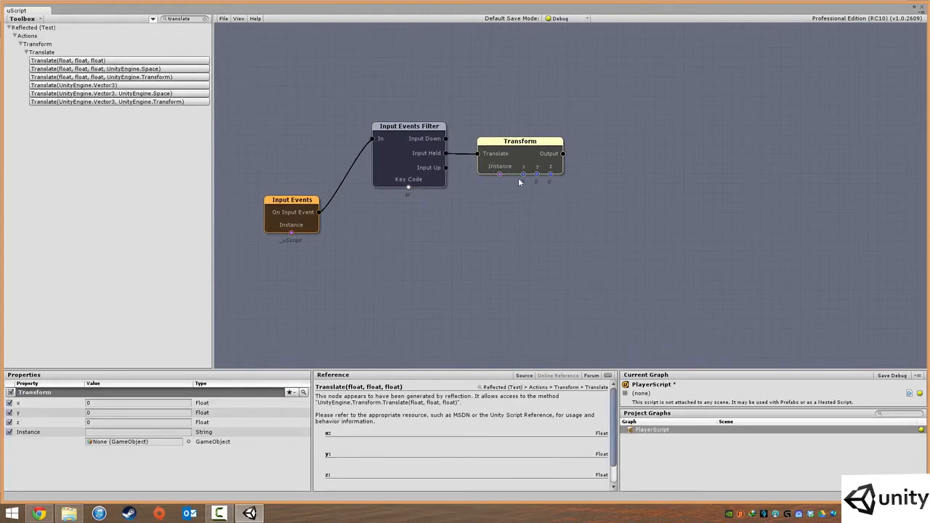
{"action": "mouse_move", "coordinate": [435, 245]}
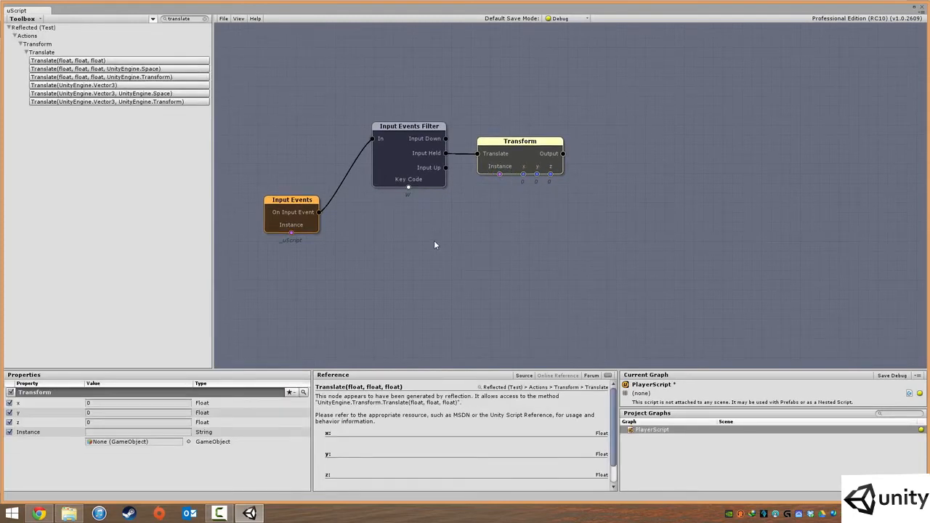
{"action": "mouse_move", "coordinate": [452, 27]}
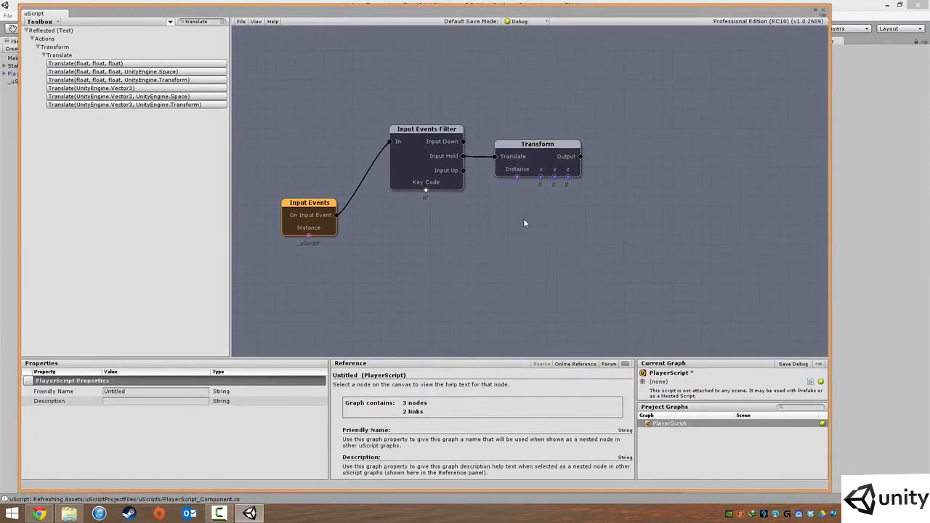
Add an Owner GameObject variable linked to Transform's Instance, placed under Transform.
{"action": "right_click", "coordinate": [524, 223]}
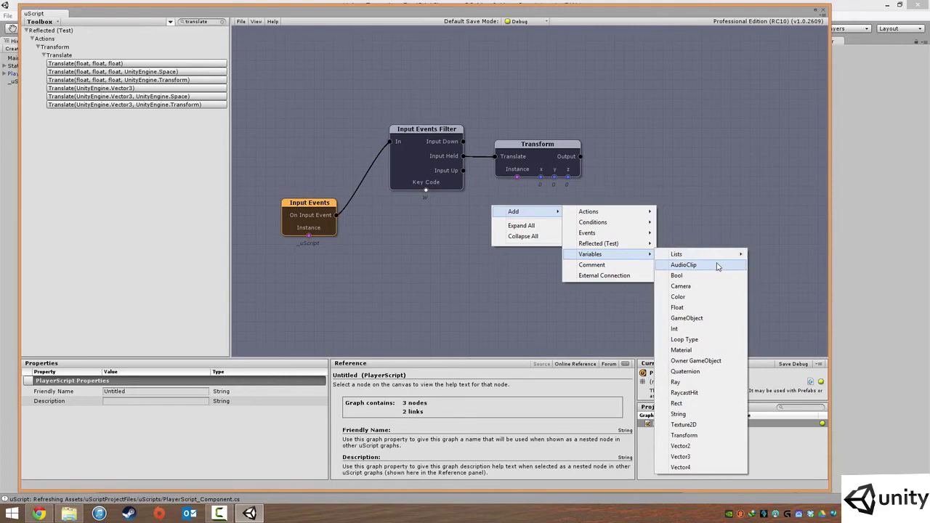
{"action": "mouse_move", "coordinate": [677, 297]}
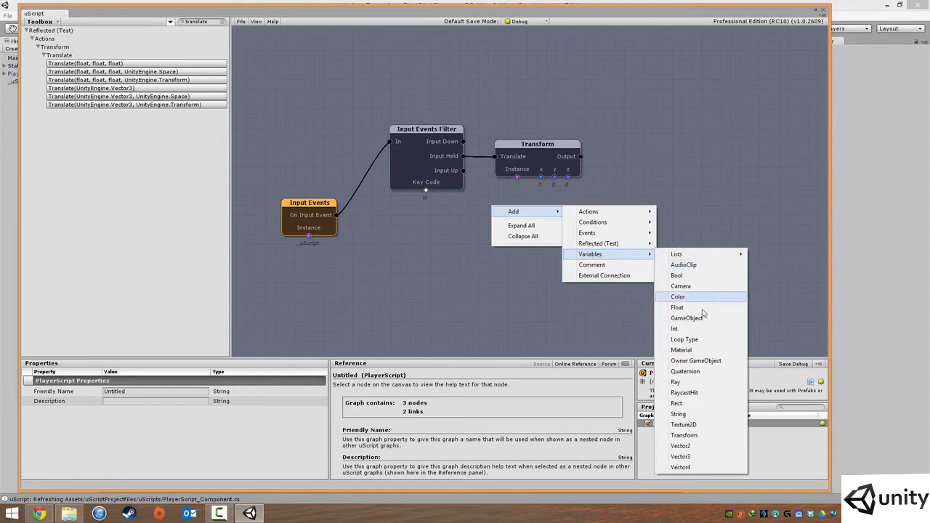
{"action": "mouse_move", "coordinate": [695, 323]}
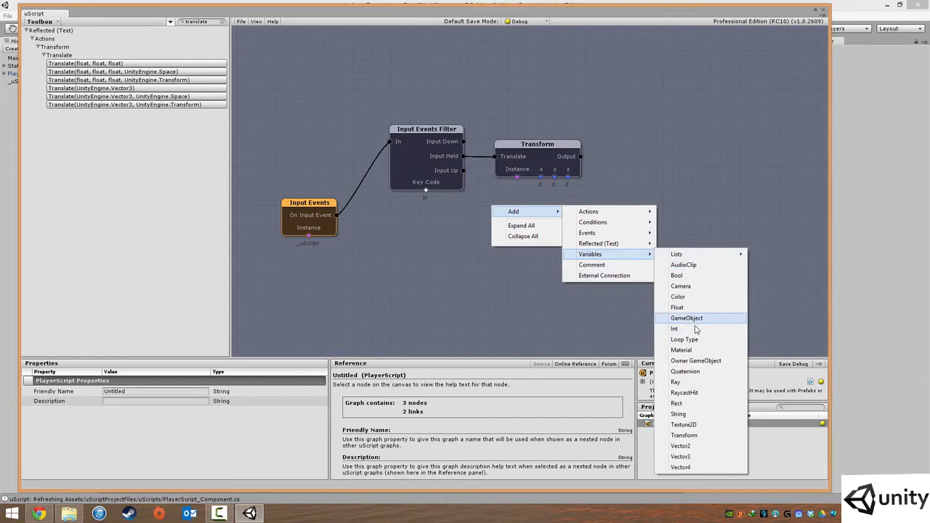
{"action": "mouse_move", "coordinate": [706, 361]}
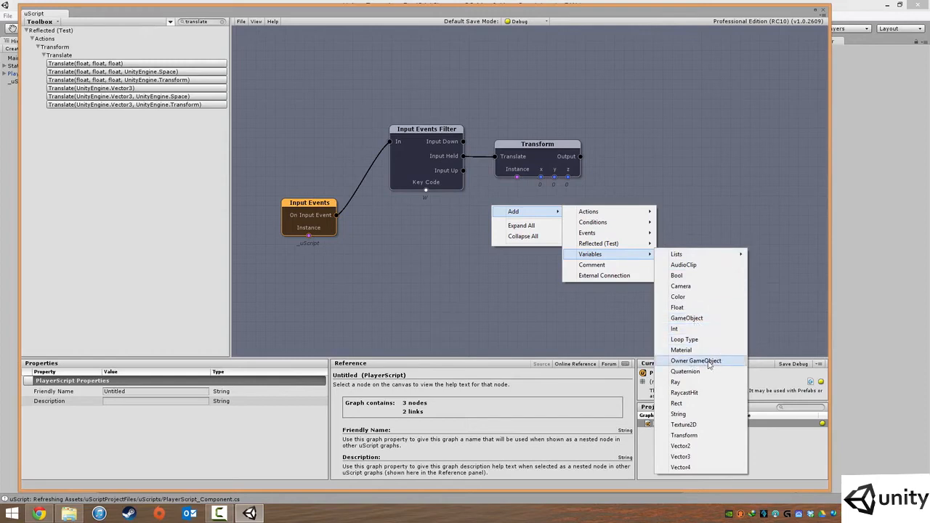
{"action": "left_click", "coordinate": [696, 360]}
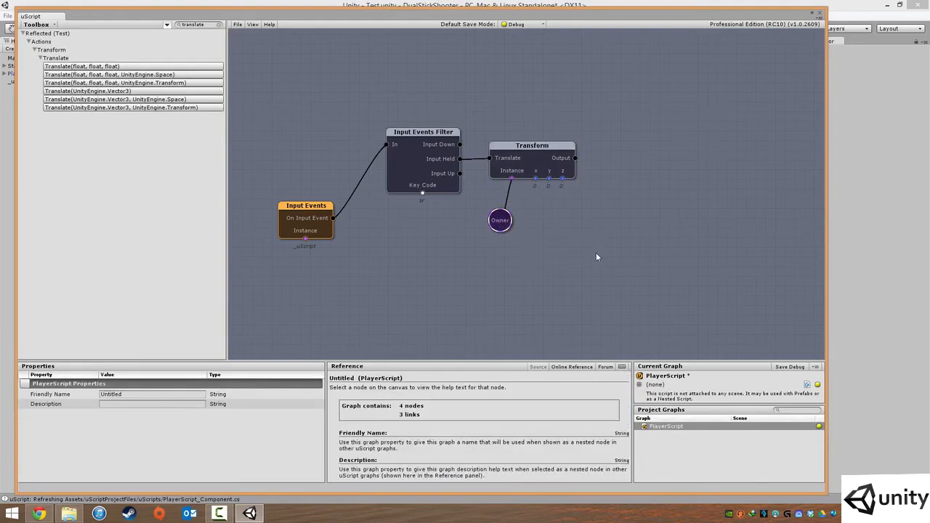
{"action": "left_click_drag", "start_coordinate": [500, 220], "coordinate": [496, 202]}
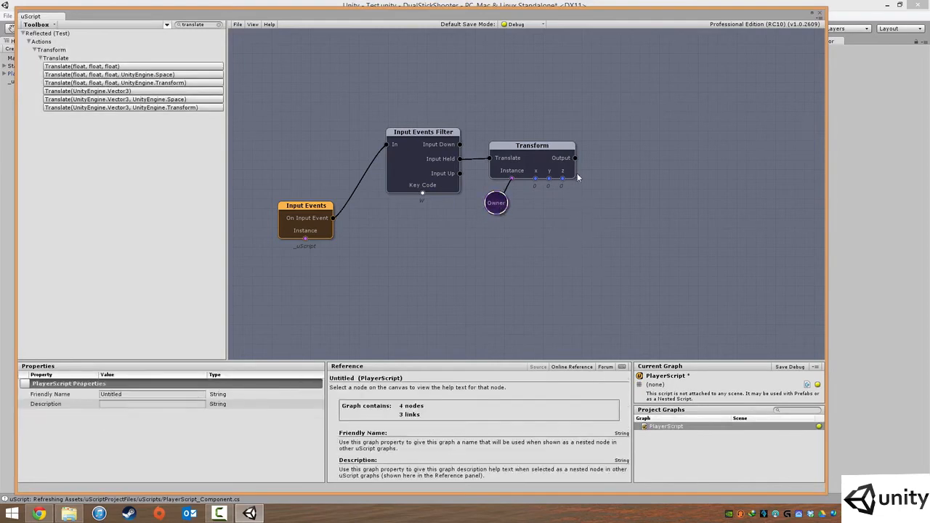
{"action": "left_click", "coordinate": [532, 145]}
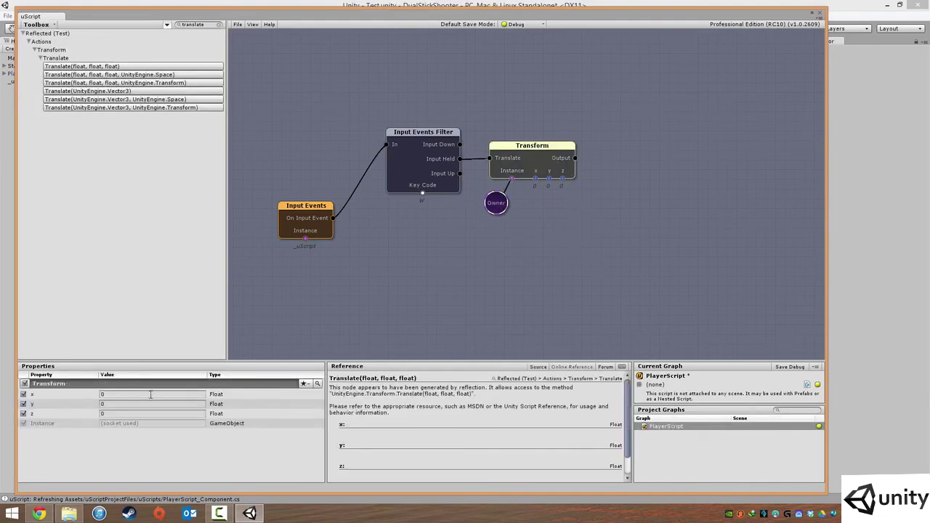
{"action": "mouse_move", "coordinate": [53, 413]}
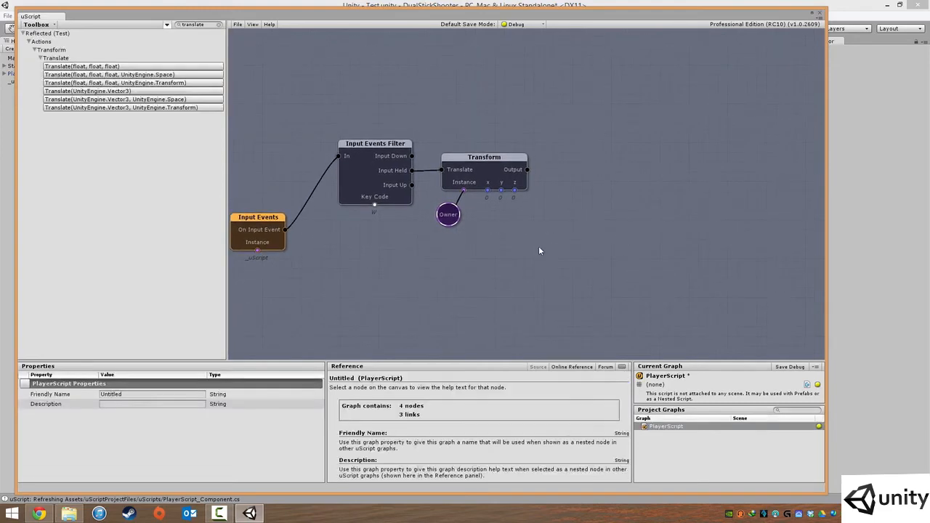
Enter 0.1 as the Transform node's z translation and confirm it.
{"action": "left_click", "coordinate": [491, 156]}
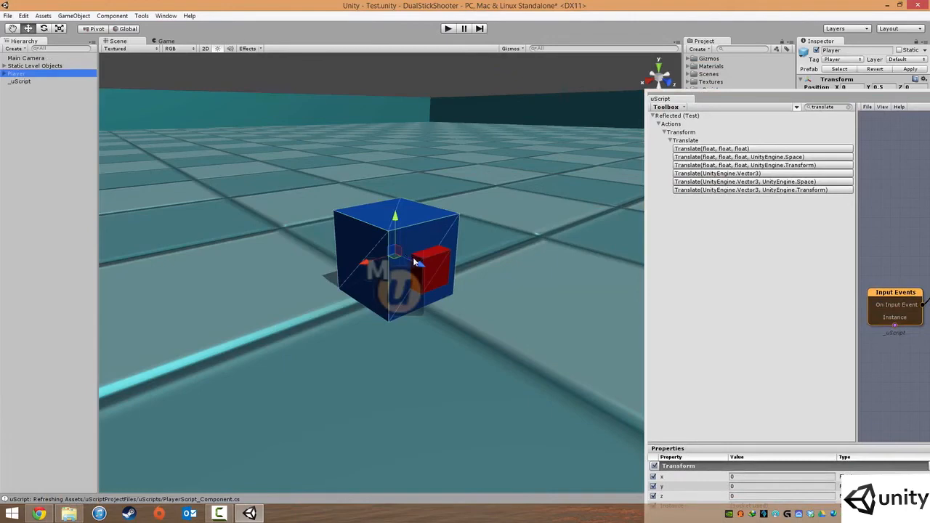
{"action": "mouse_move", "coordinate": [437, 266]}
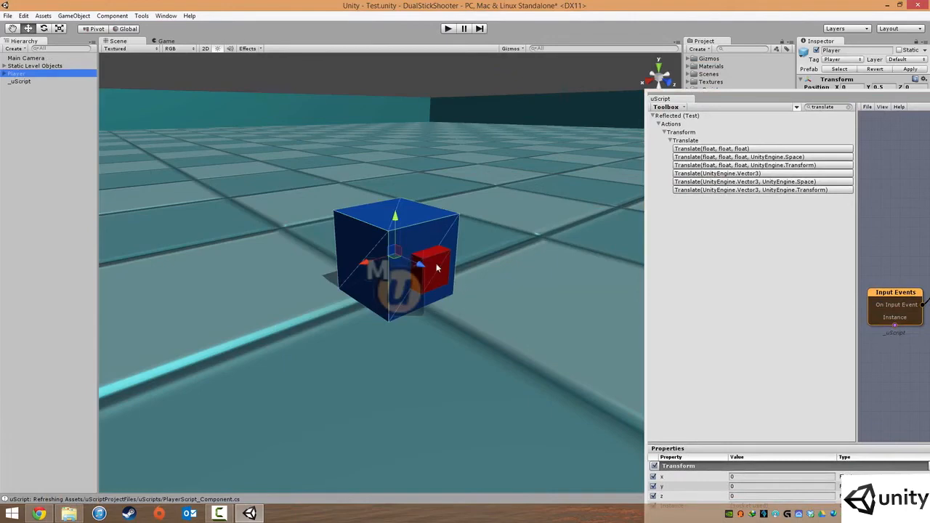
{"action": "mouse_move", "coordinate": [413, 261]}
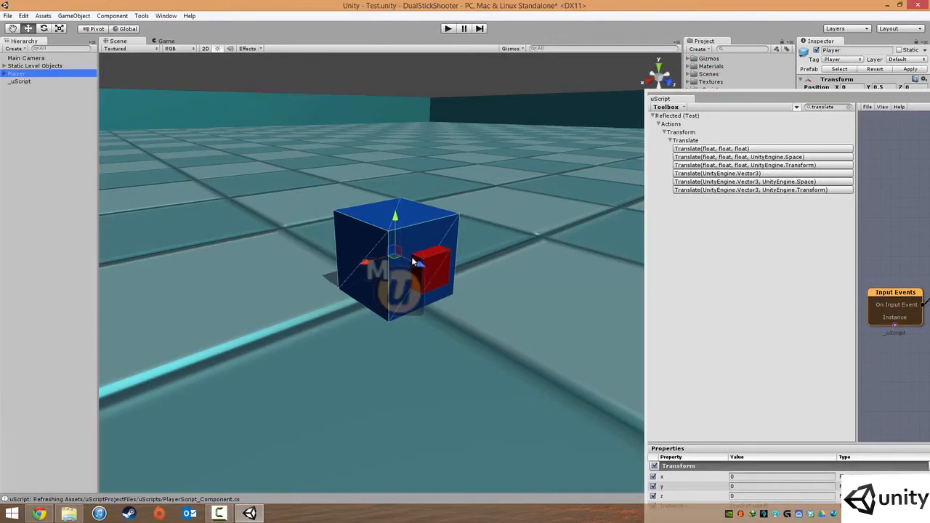
{"action": "mouse_move", "coordinate": [736, 101]}
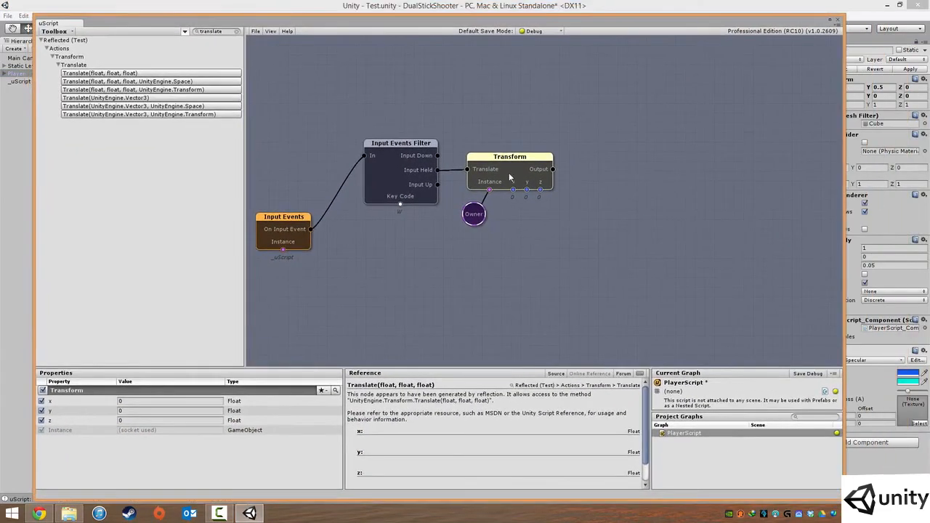
{"action": "left_click", "coordinate": [167, 420]}
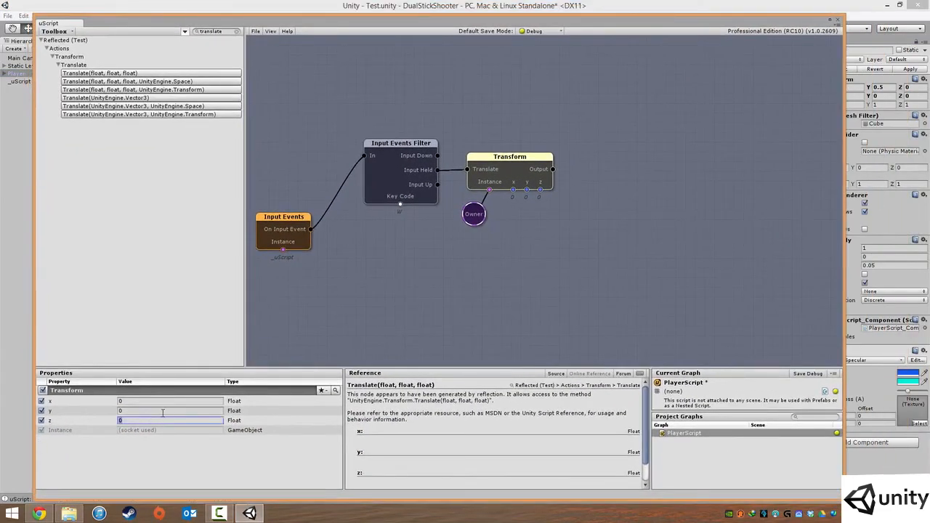
{"action": "type", "text": "0.1"}
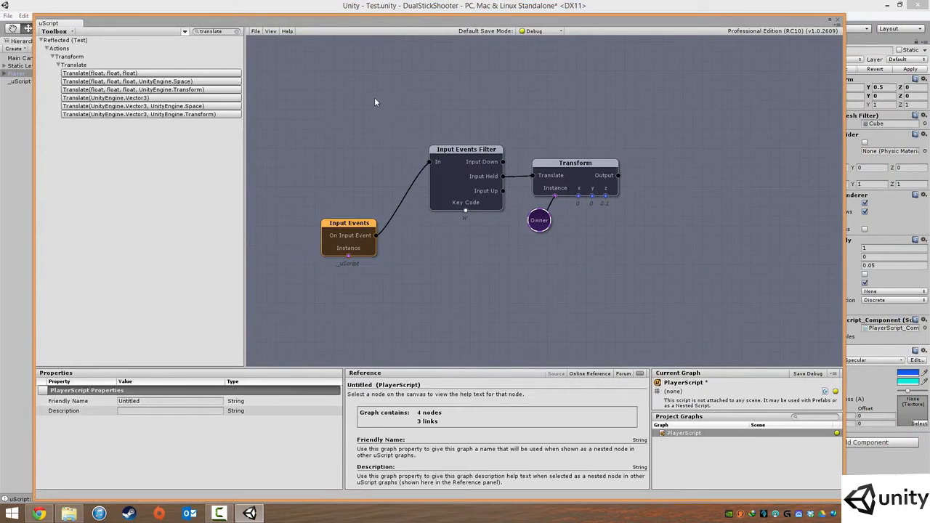
{"action": "mouse_move", "coordinate": [350, 77]}
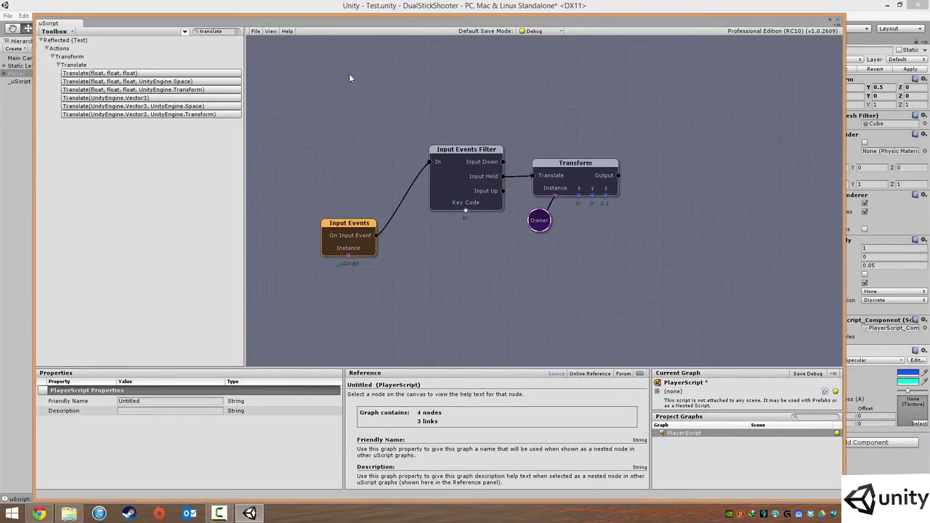
{"action": "left_click", "coordinate": [253, 31]}
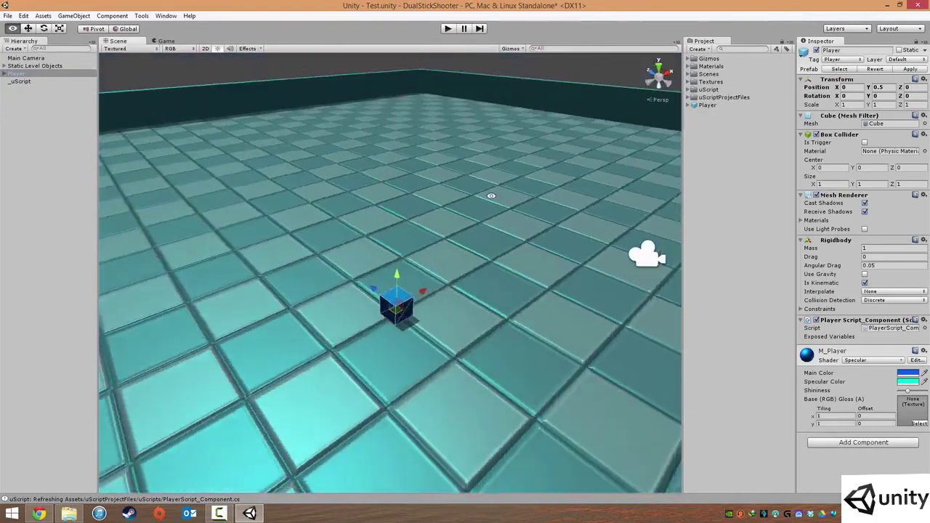
Select Main Camera and view the tiled floor and player cube in the scene.
{"action": "left_click", "coordinate": [22, 57]}
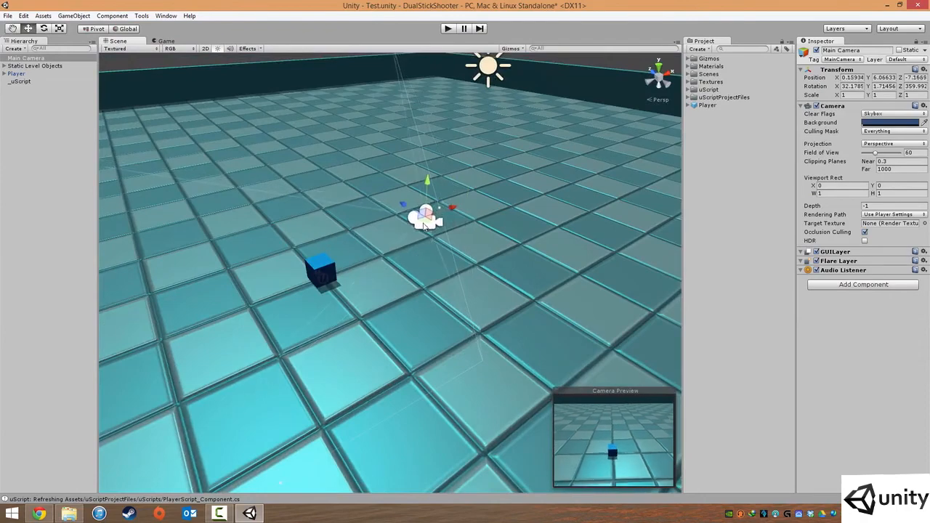
{"action": "left_click_drag", "start_coordinate": [450, 208], "coordinate": [432, 194]}
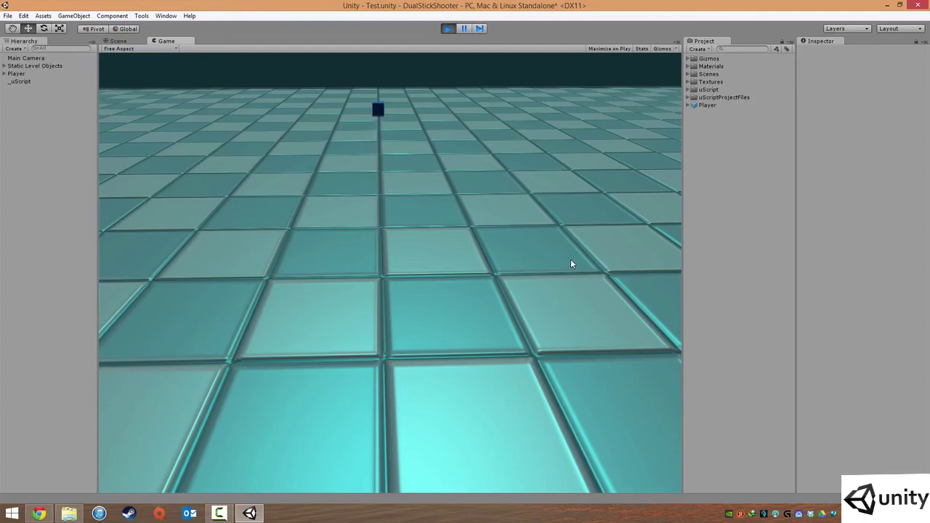
{"action": "mouse_move", "coordinate": [431, 111]}
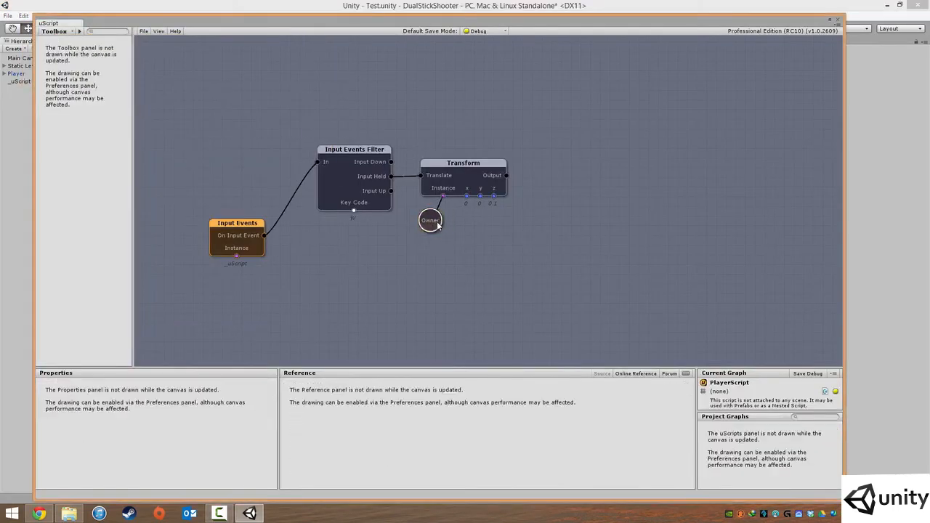
Align the Owner and Transform nodes and check the W filter's key setting.
{"action": "left_click", "coordinate": [463, 162]}
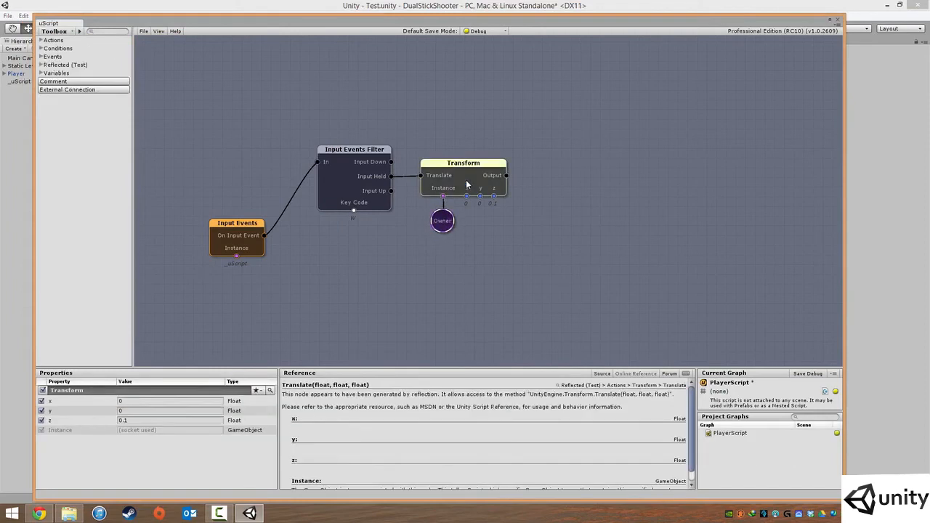
{"action": "left_click_drag", "start_coordinate": [463, 162], "coordinate": [467, 163]}
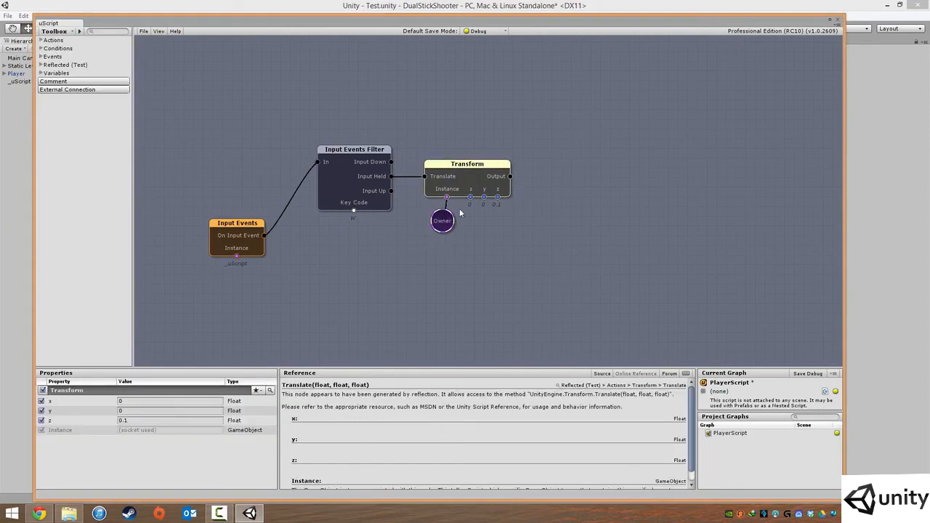
{"action": "mouse_move", "coordinate": [448, 202]}
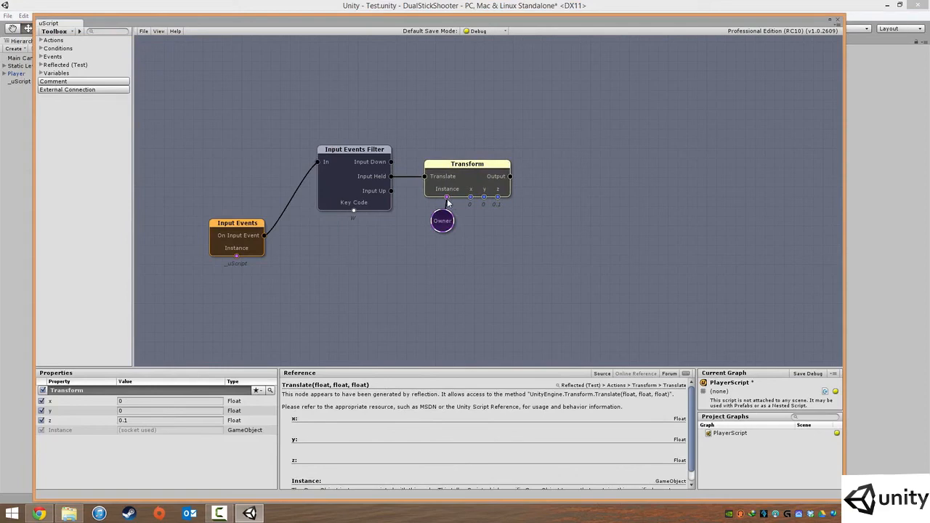
{"action": "left_click", "coordinate": [448, 224]}
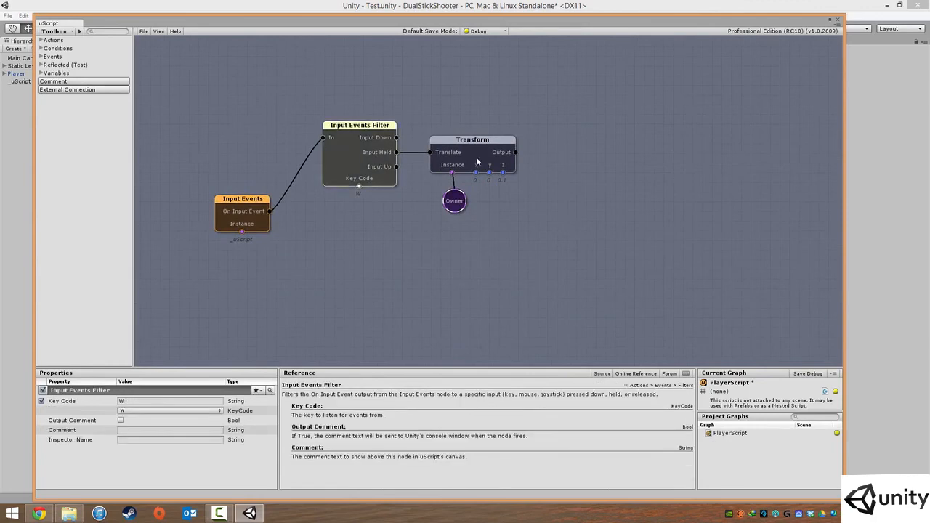
{"action": "left_click", "coordinate": [345, 188]}
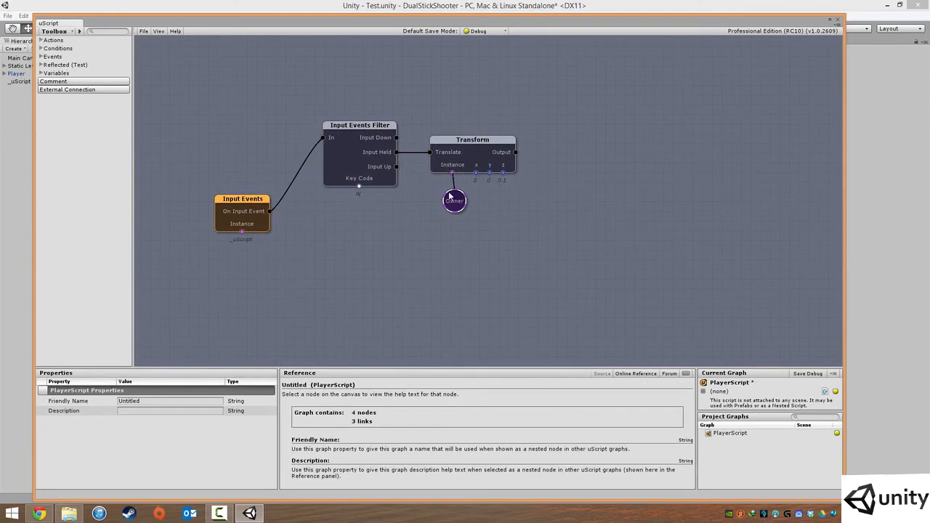
{"action": "left_click", "coordinate": [454, 201]}
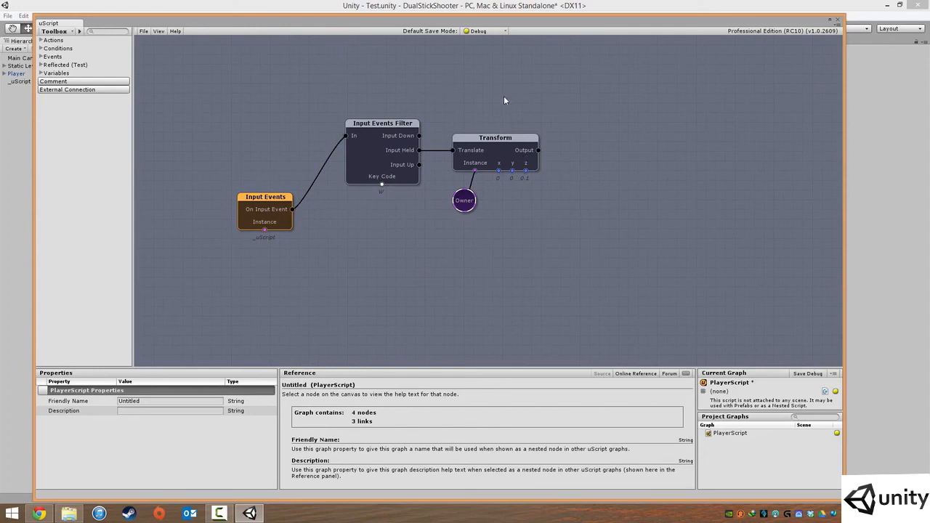
{"action": "mouse_move", "coordinate": [473, 129]}
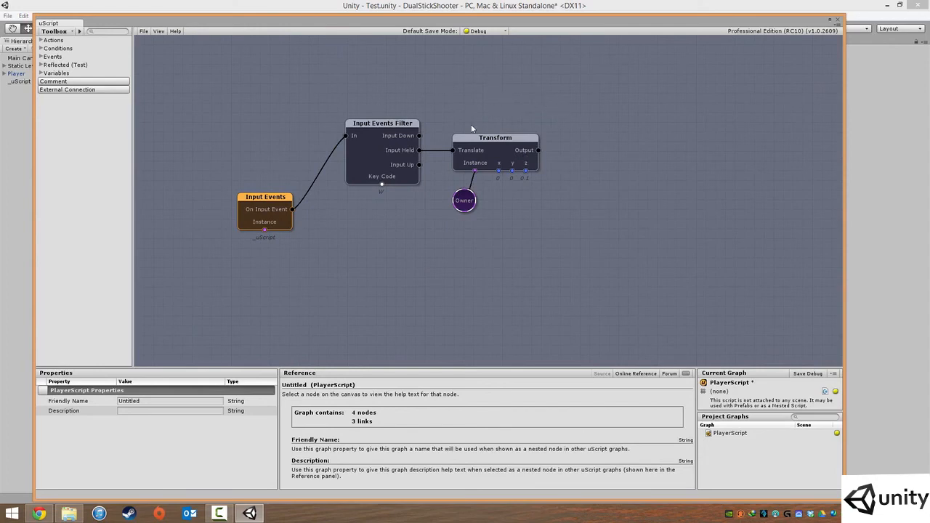
{"action": "mouse_move", "coordinate": [585, 75]}
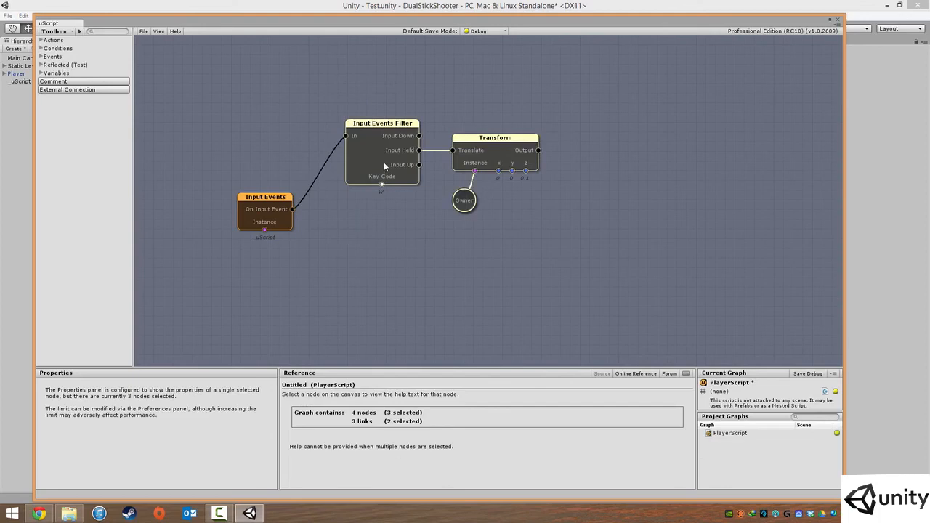
{"action": "mouse_move", "coordinate": [373, 172]}
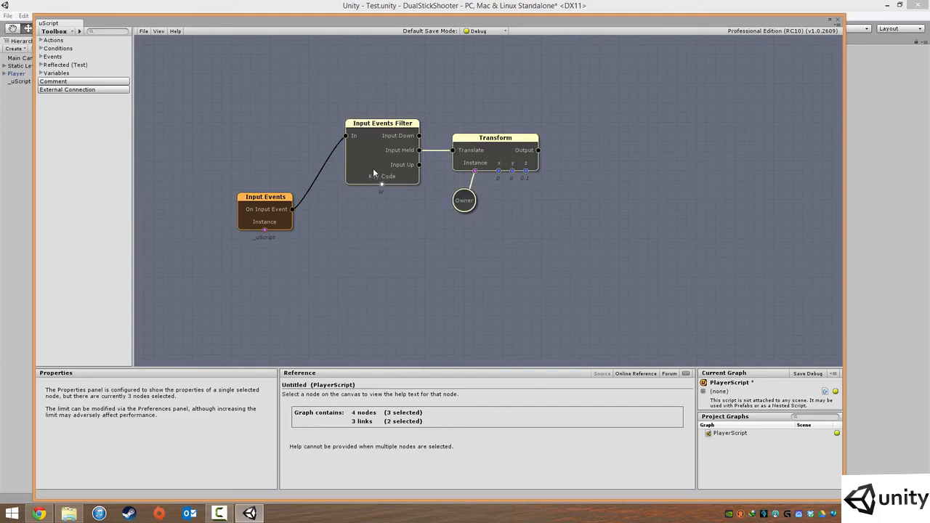
Paste copies of the filter, Transform and Owner nodes onto the canvas.
{"action": "left_click", "coordinate": [148, 32]}
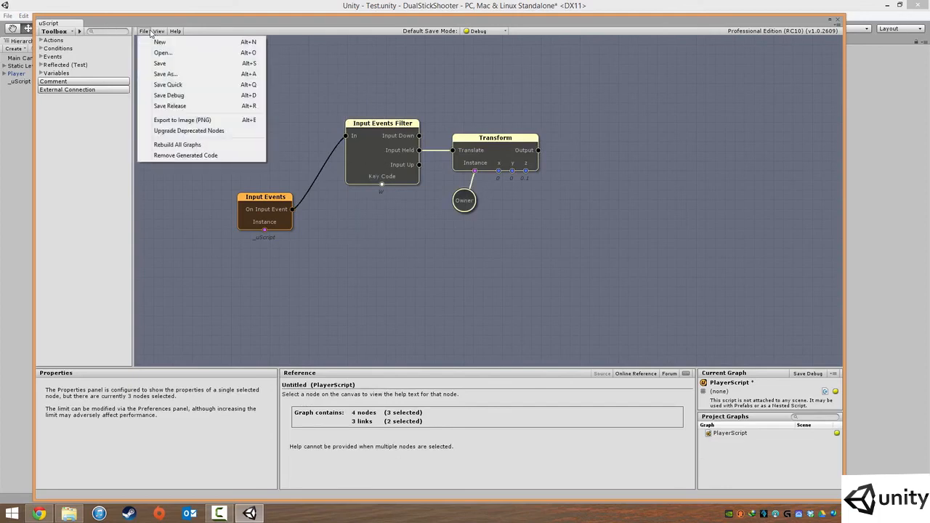
{"action": "left_click", "coordinate": [159, 31]}
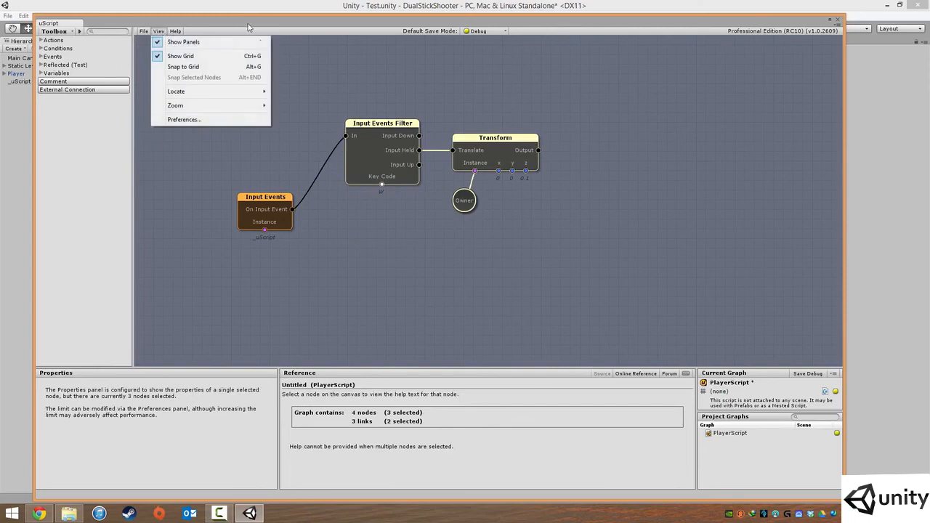
{"action": "right_click", "coordinate": [381, 160]}
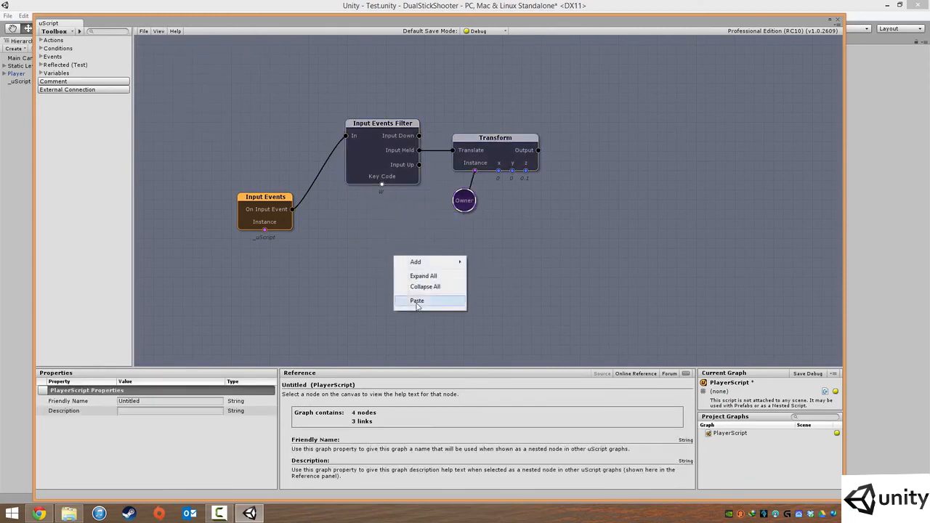
{"action": "left_click", "coordinate": [416, 301]}
{"action": "type", "text": "S"}
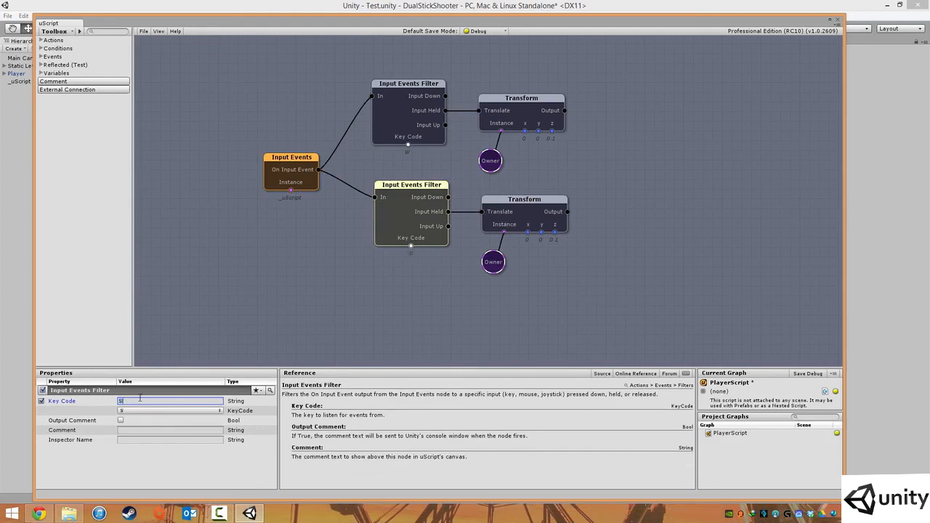
Set the copied filter's key to S and its Transform z to -0.1, then save.
{"action": "left_click", "coordinate": [567, 267]}
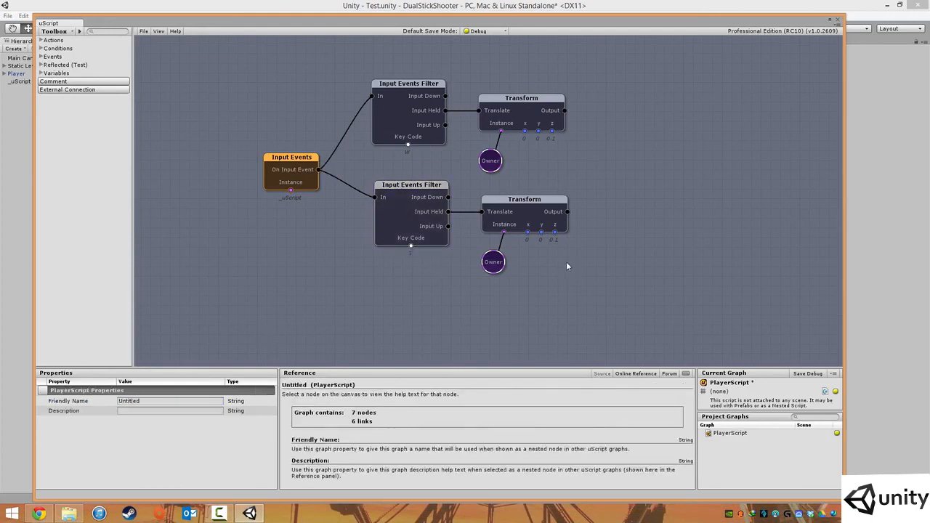
{"action": "left_click", "coordinate": [522, 199]}
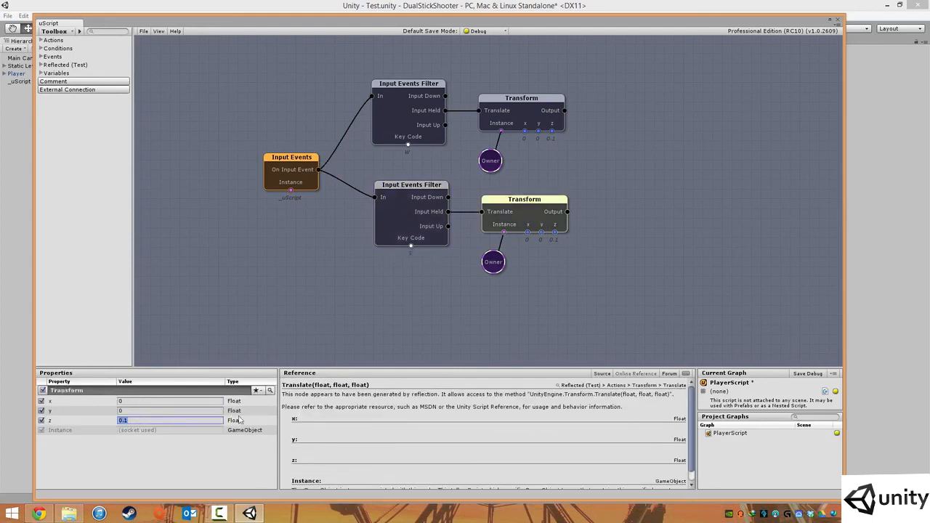
{"action": "type", "text": "-0.1"}
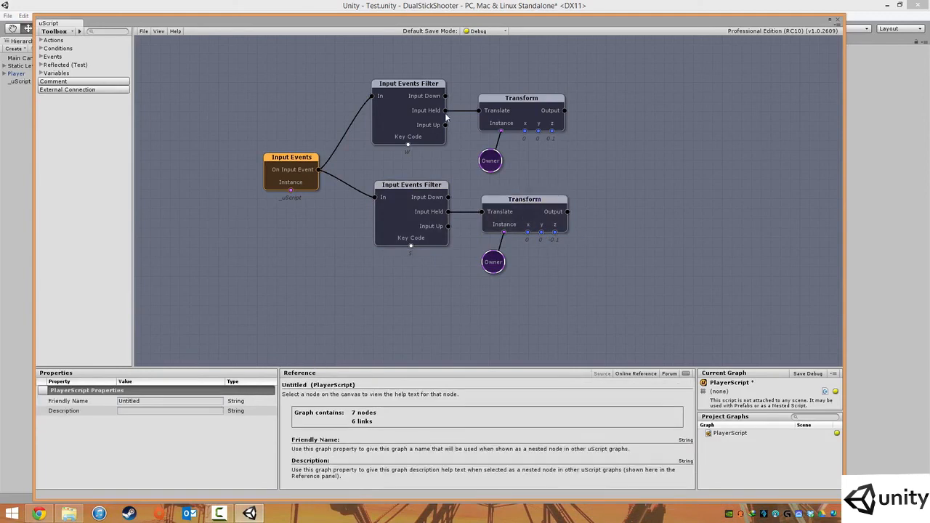
{"action": "left_click", "coordinate": [145, 32]}
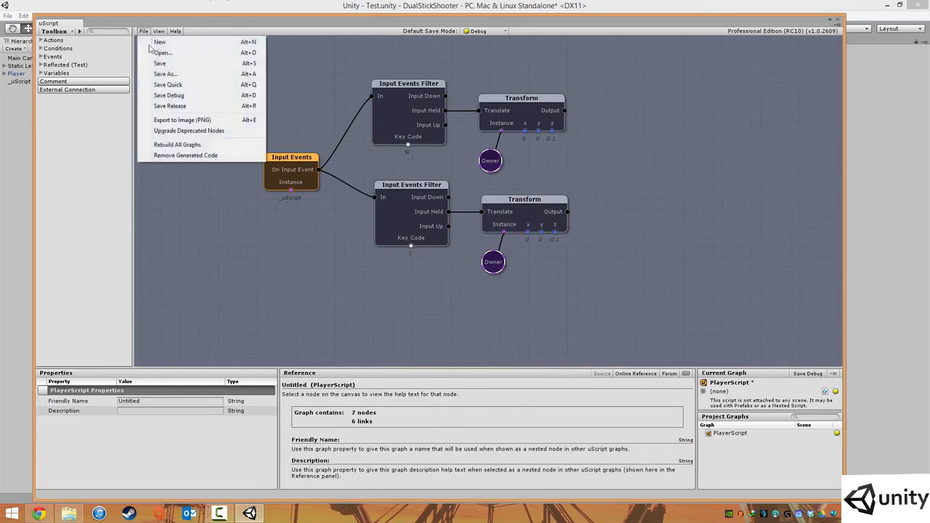
Try saving the PlayerScript uScript graph from the File menu.
{"action": "left_click", "coordinate": [161, 64]}
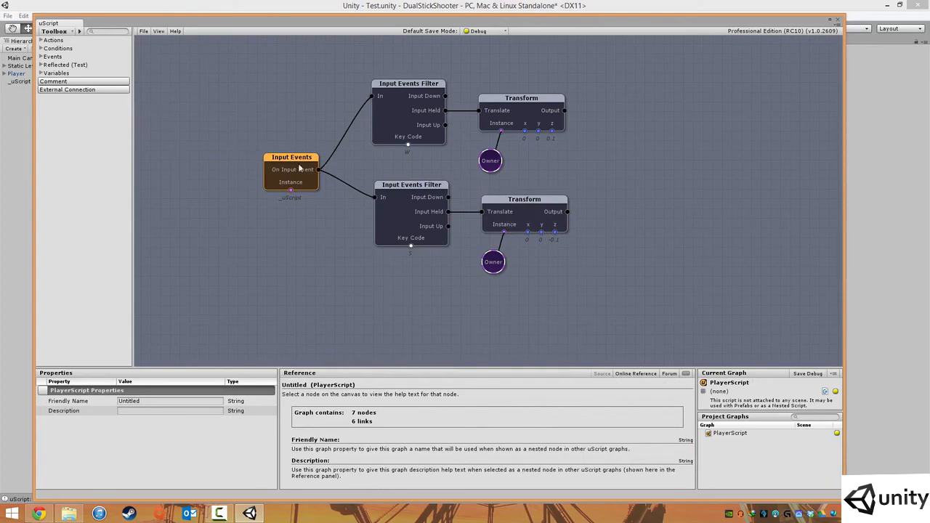
{"action": "mouse_move", "coordinate": [294, 169]}
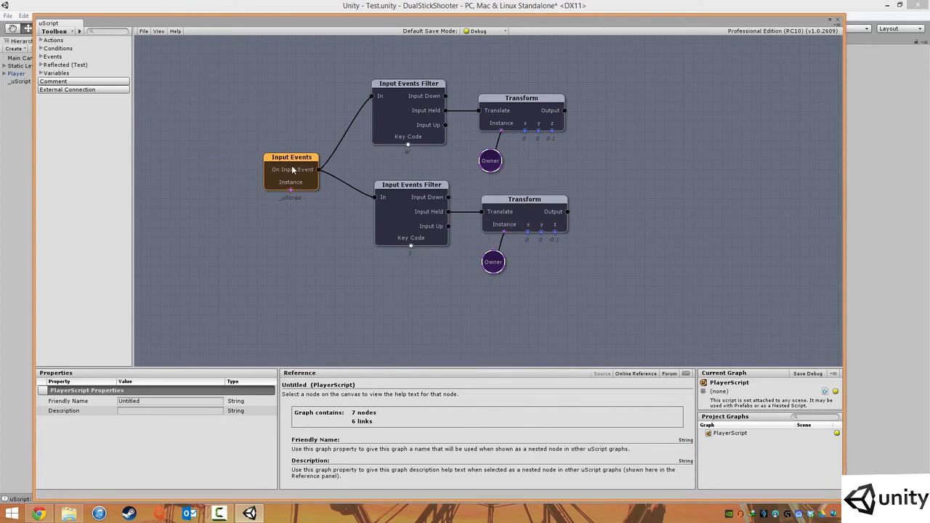
{"action": "mouse_move", "coordinate": [443, 137]}
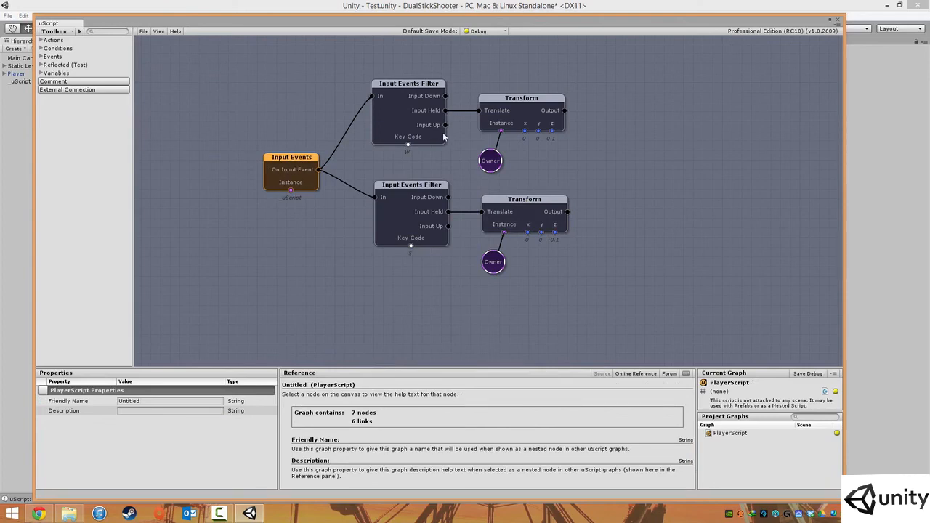
{"action": "mouse_move", "coordinate": [428, 143]}
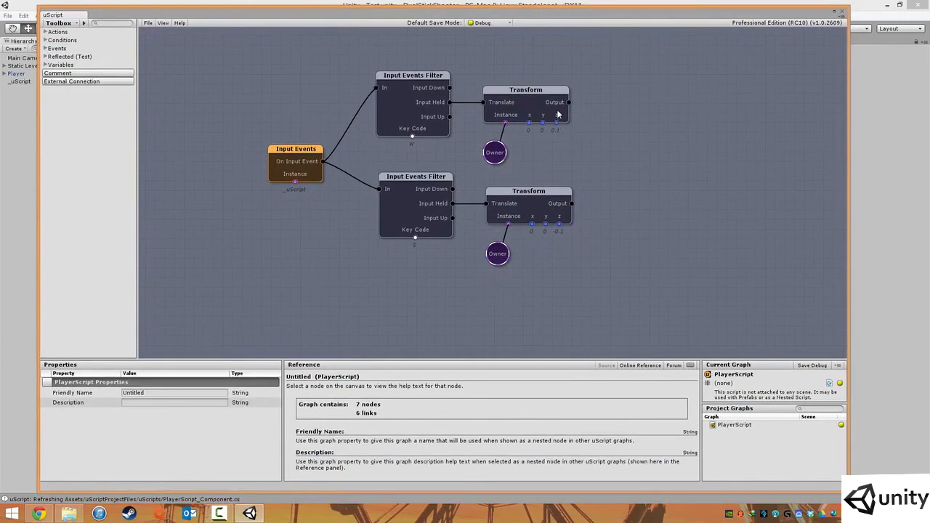
{"action": "mouse_move", "coordinate": [519, 103]}
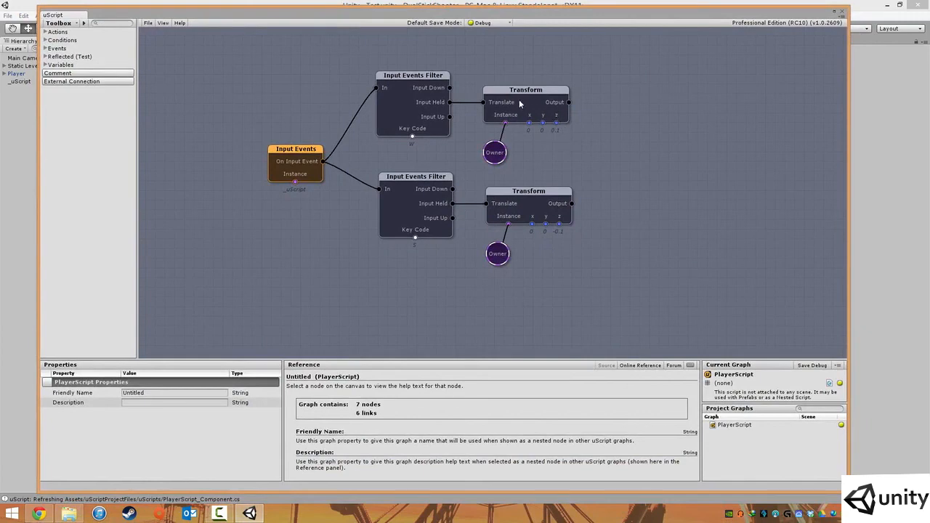
{"action": "mouse_move", "coordinate": [496, 153]}
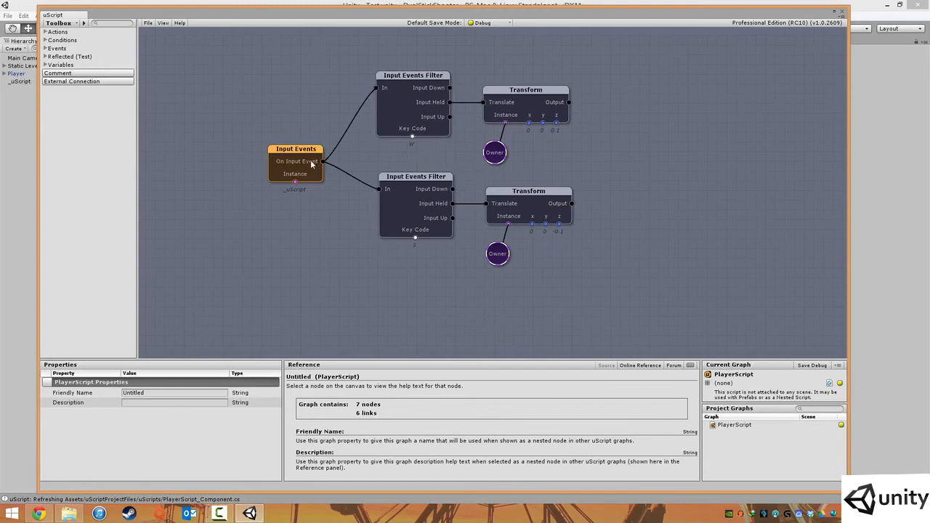
{"action": "mouse_move", "coordinate": [415, 245]}
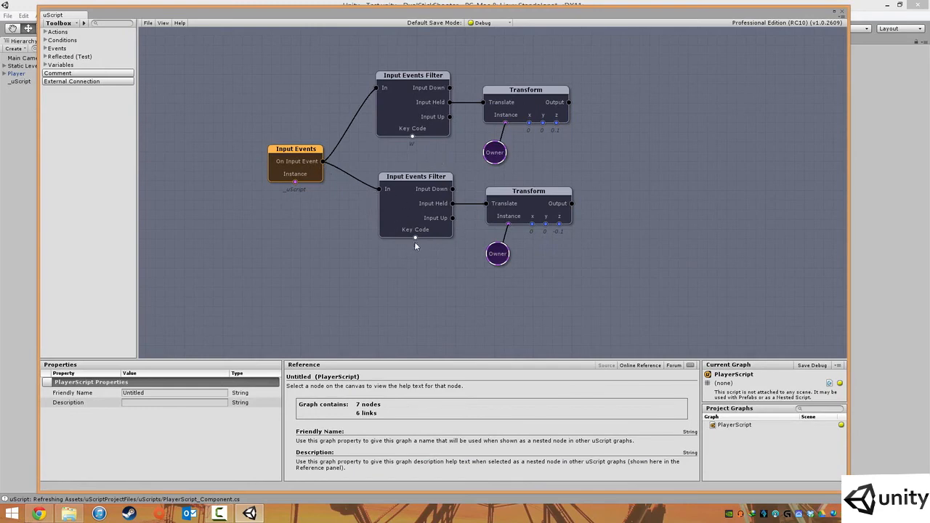
{"action": "mouse_move", "coordinate": [454, 209]}
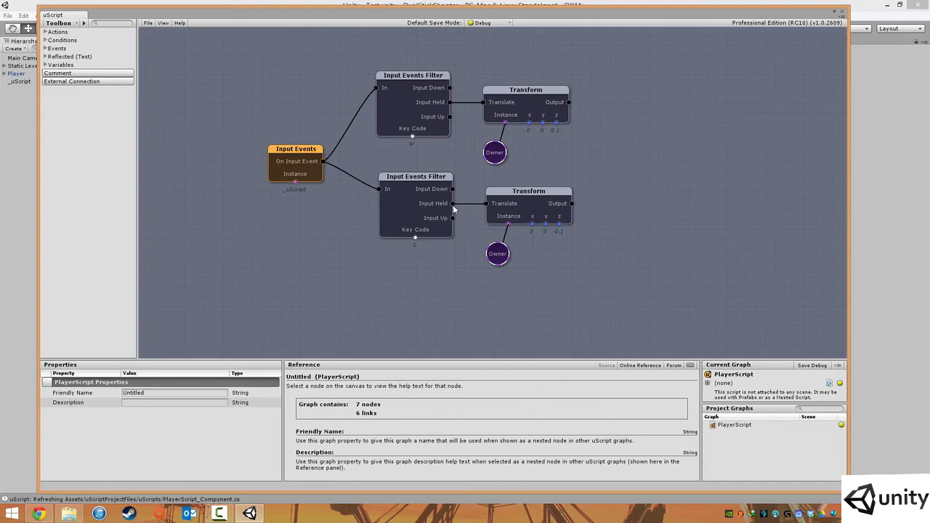
{"action": "mouse_move", "coordinate": [523, 213]}
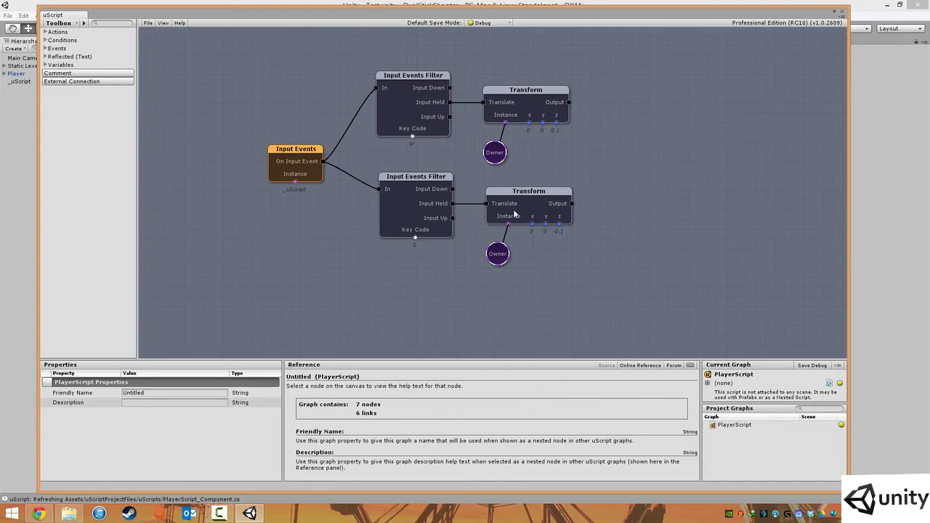
{"action": "mouse_move", "coordinate": [498, 255]}
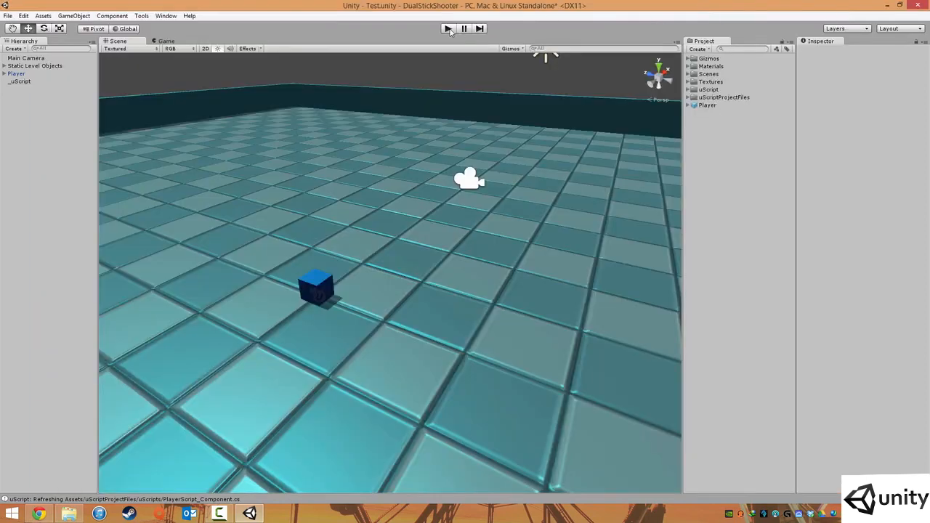
{"action": "left_click", "coordinate": [464, 29]}
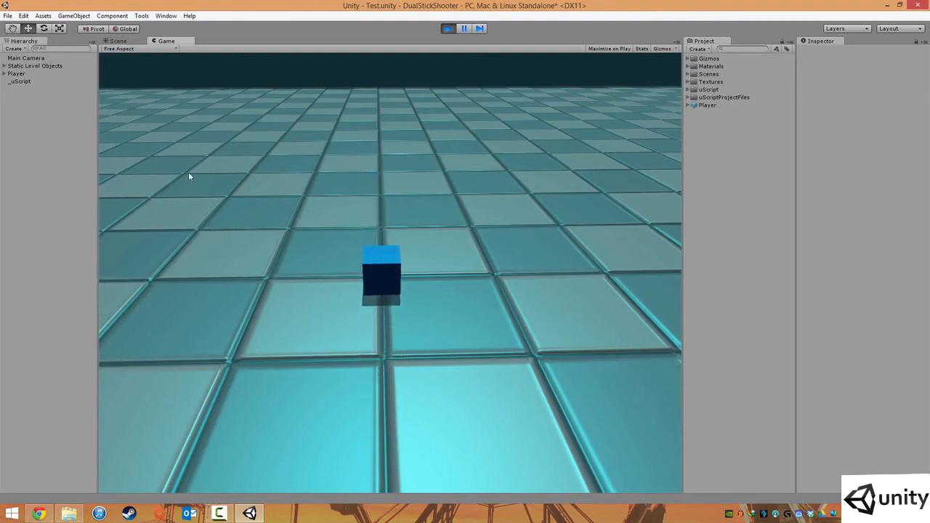
{"action": "mouse_move", "coordinate": [523, 150]}
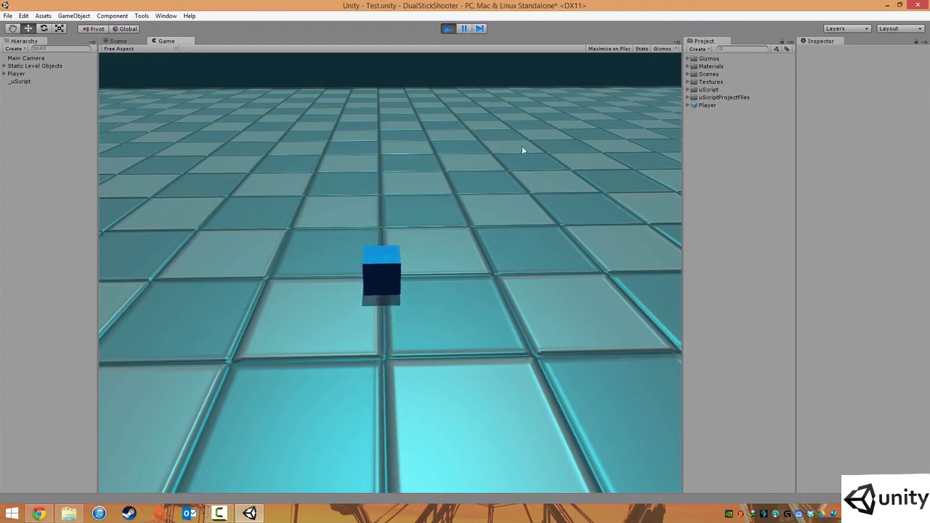
{"action": "mouse_move", "coordinate": [463, 375]}
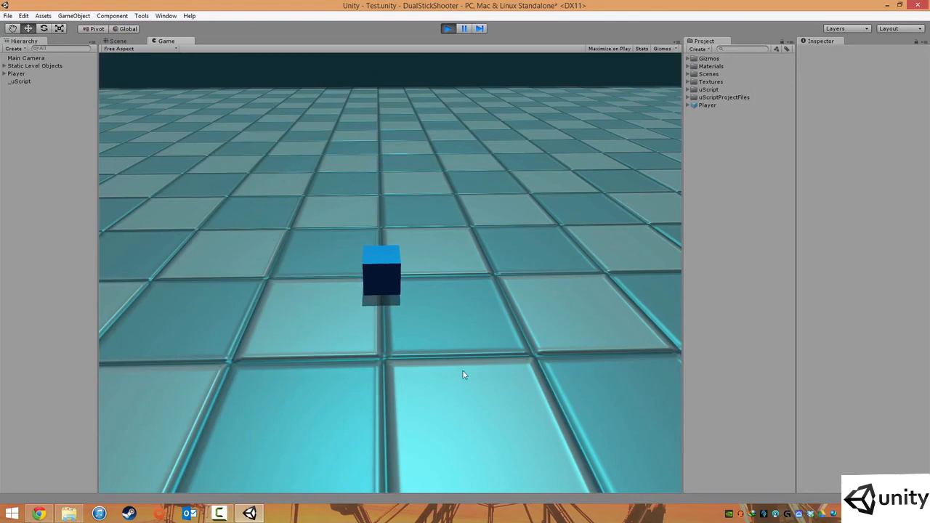
{"action": "mouse_move", "coordinate": [426, 215]}
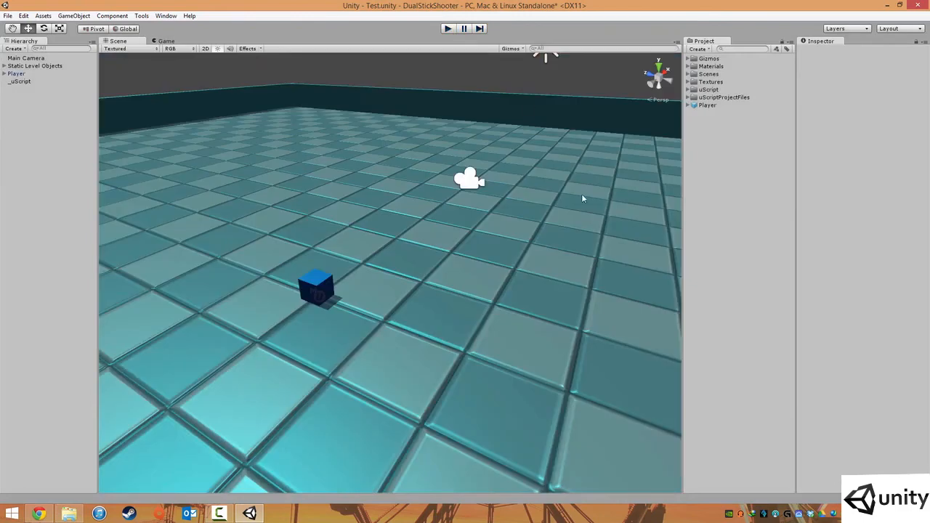
{"action": "mouse_move", "coordinate": [394, 214]}
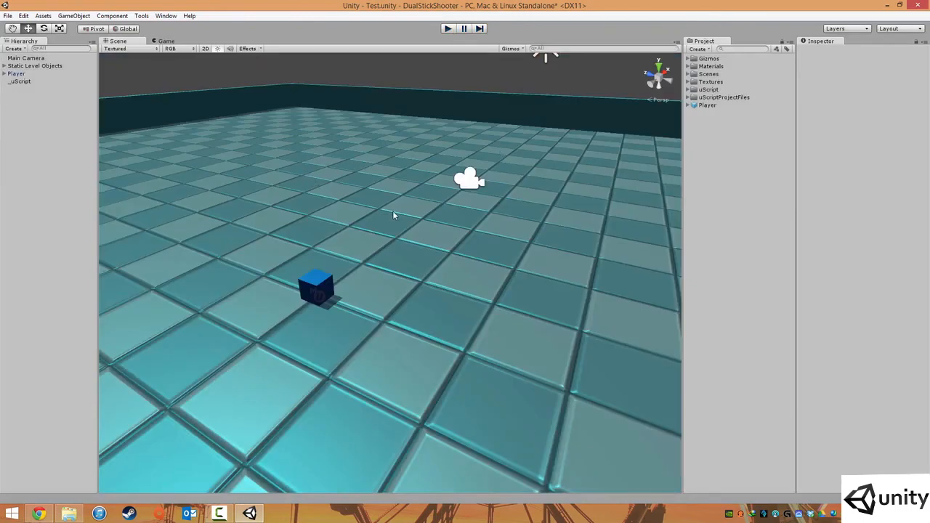